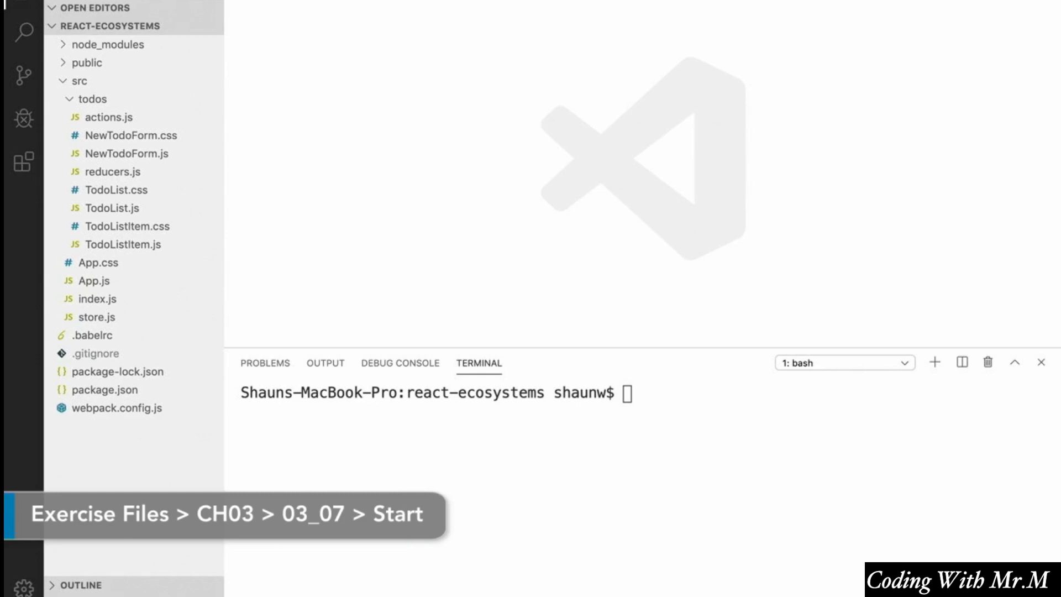
mouse_move(566, 155)
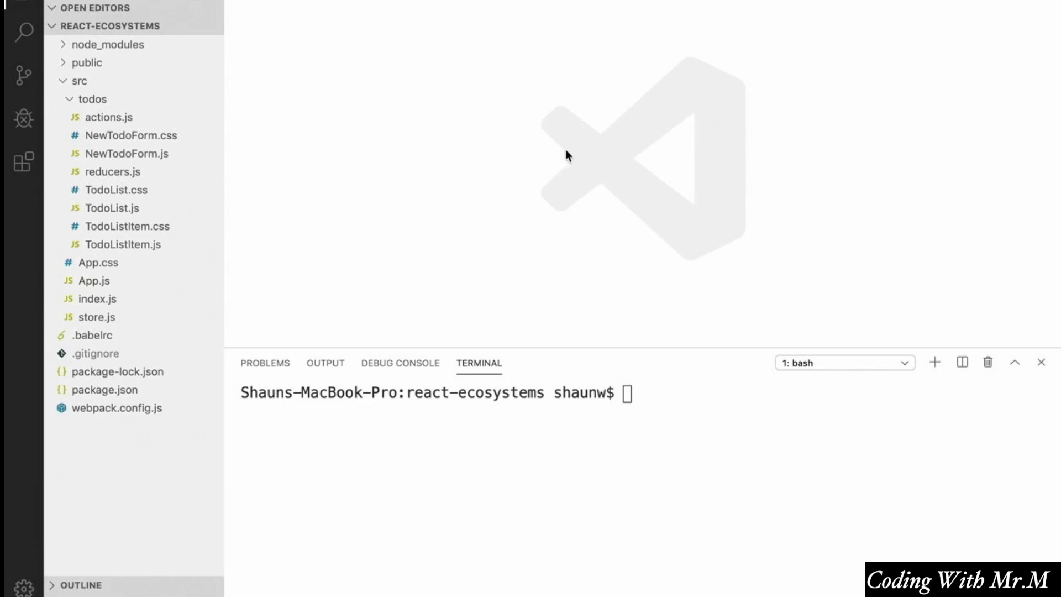
mouse_move(625, 175)
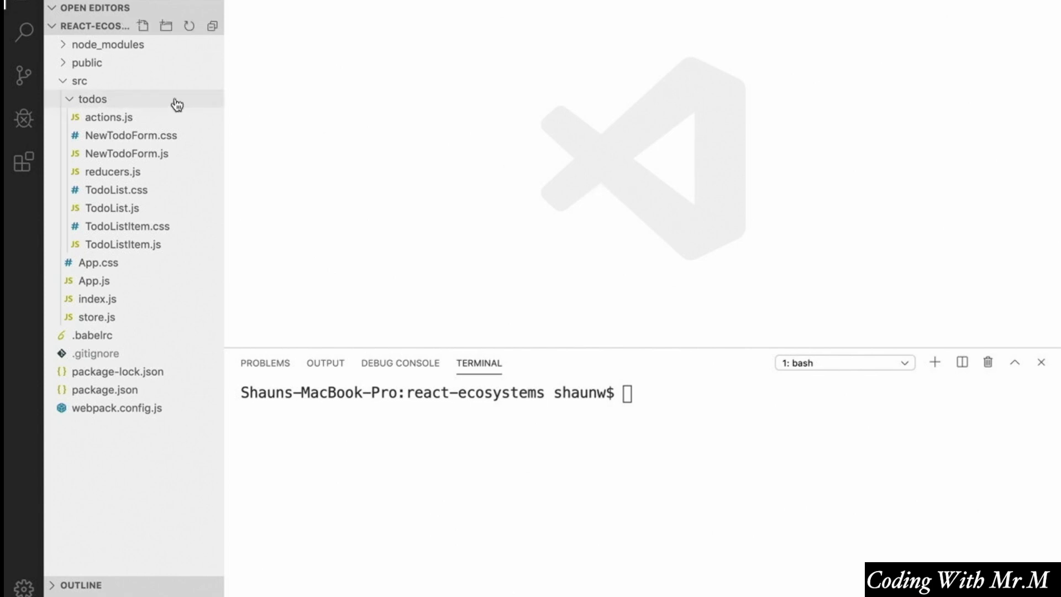
In TodoList.js, add an import of { connect } from 'react-redux'.
click(112, 208)
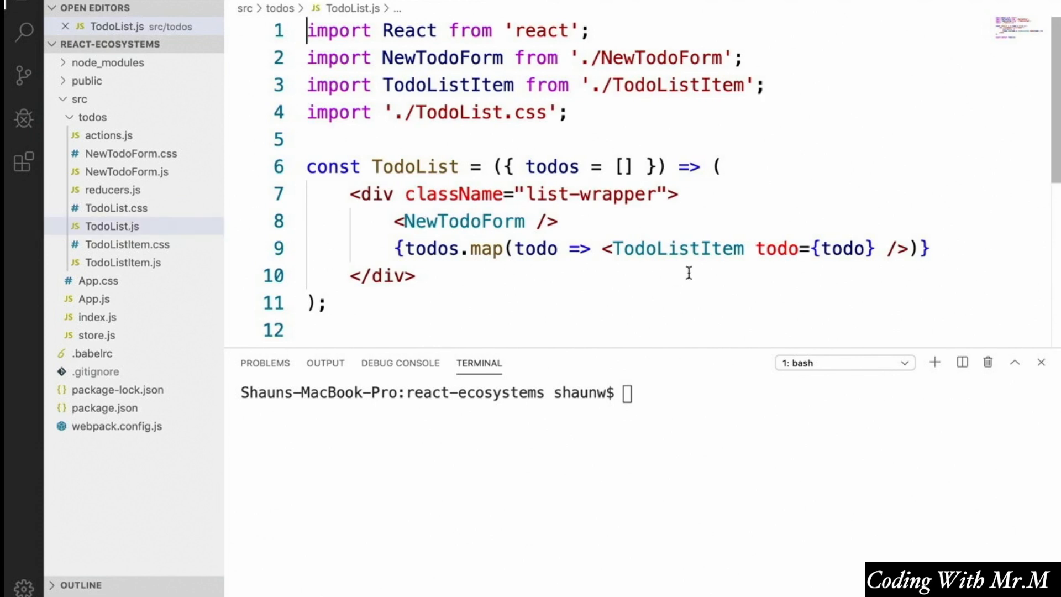
scroll(down, 3)
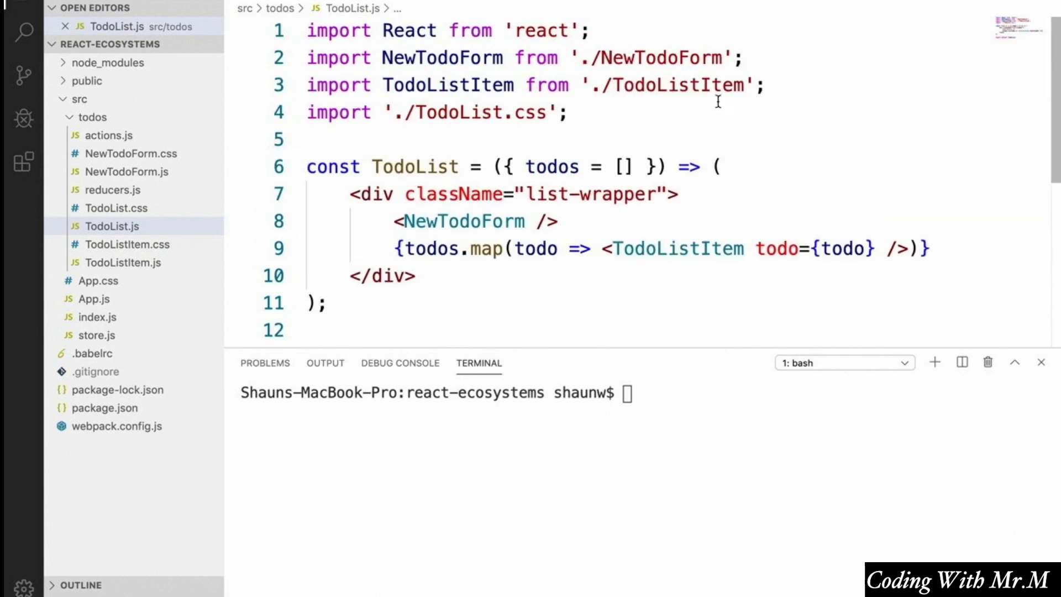
text(import)
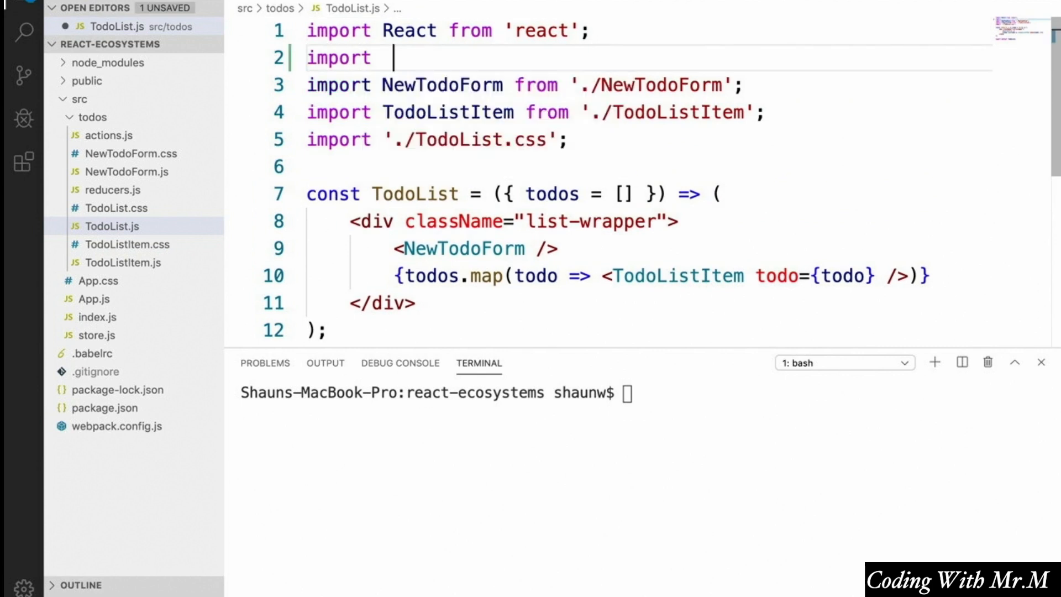
text({ connect } f)
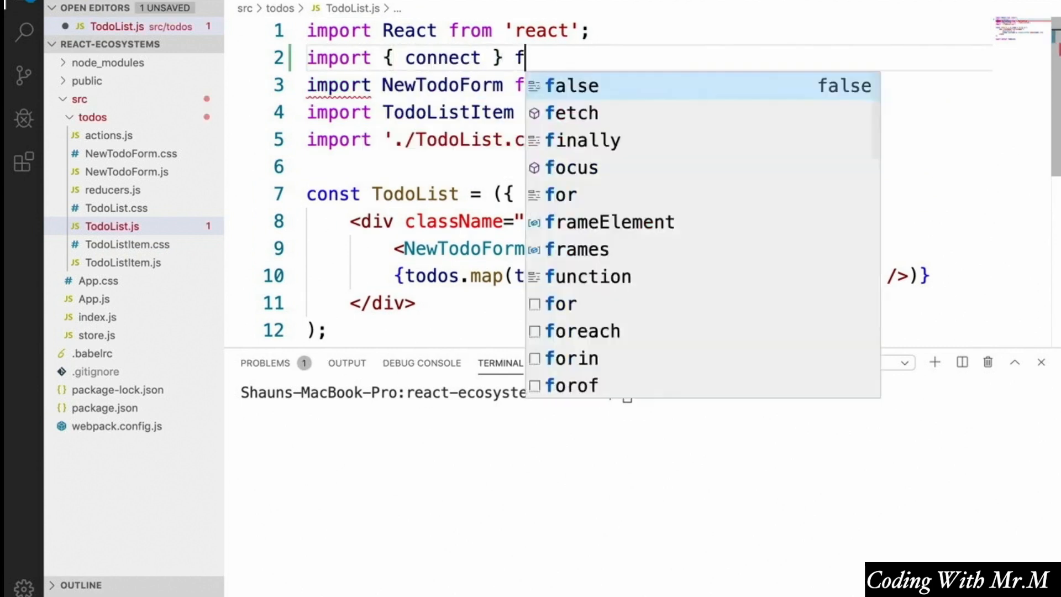
text(rom 'react-re)
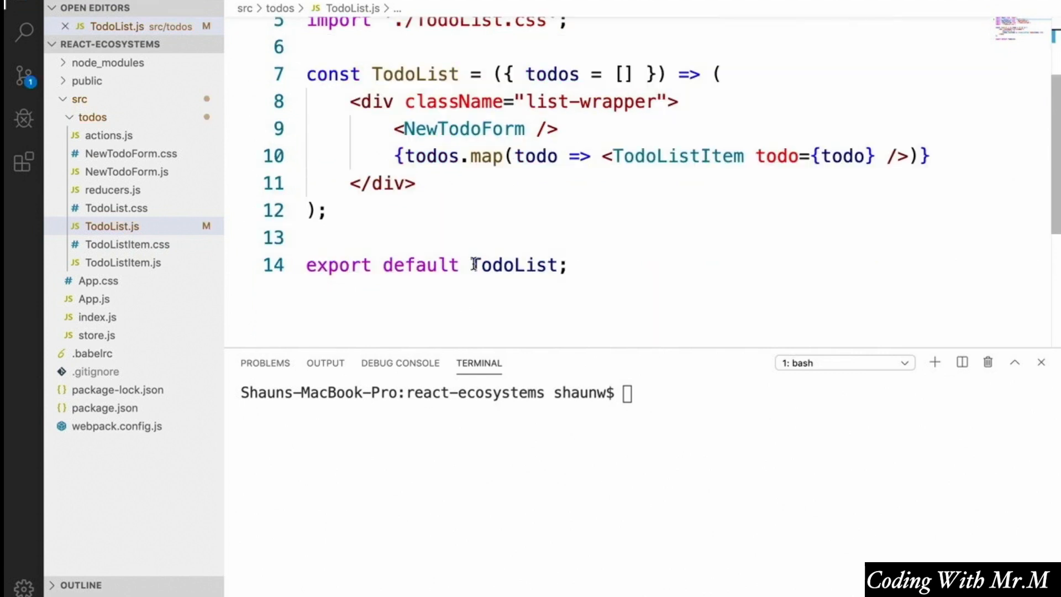
Change the default export to connect()(TodoList) instead of the bare component.
double_click(516, 264)
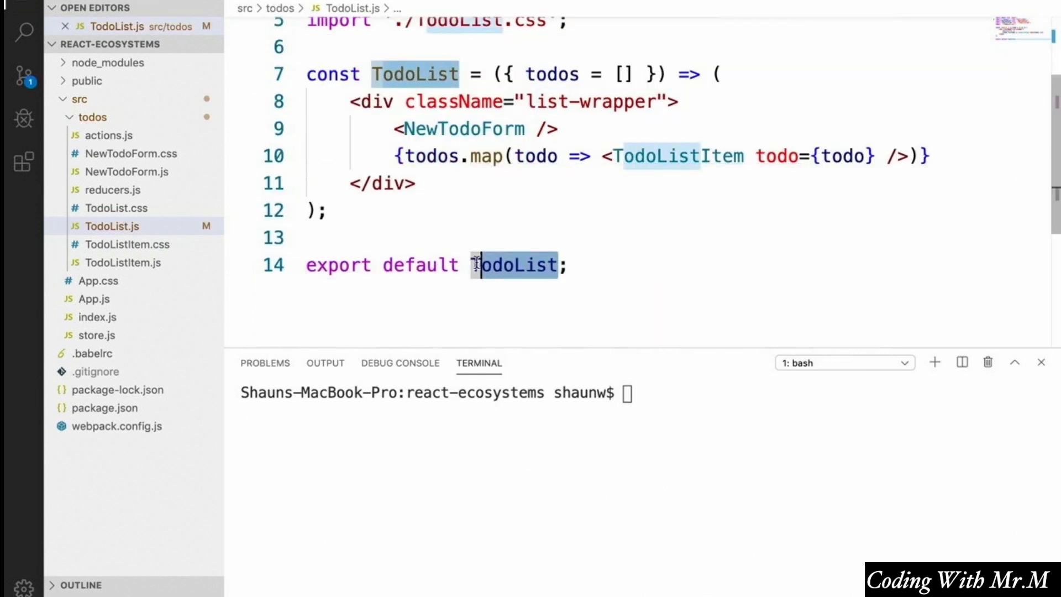
click(472, 264)
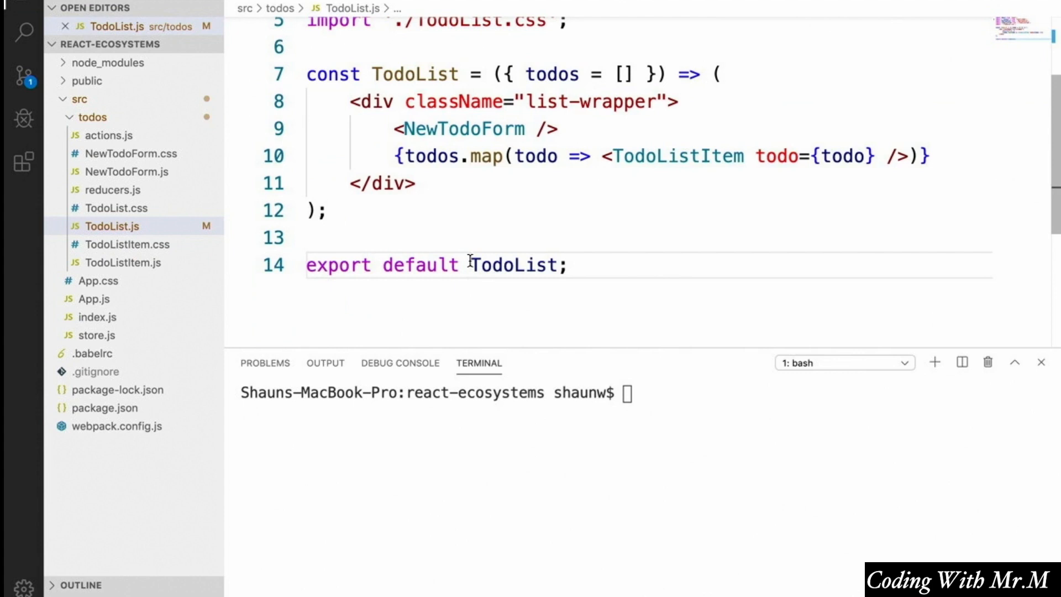
text(connect()()
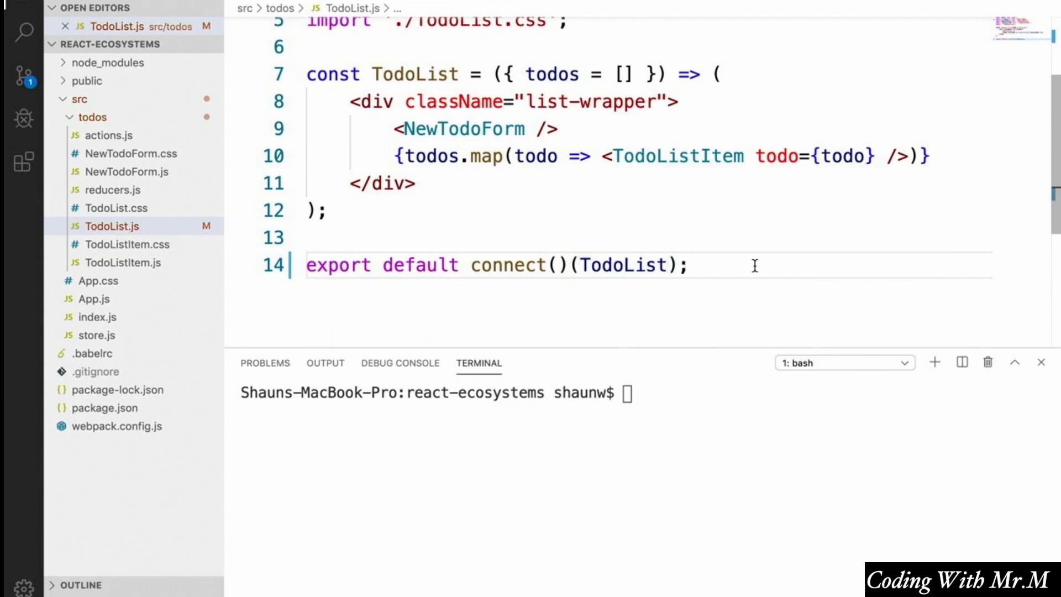
click(689, 264)
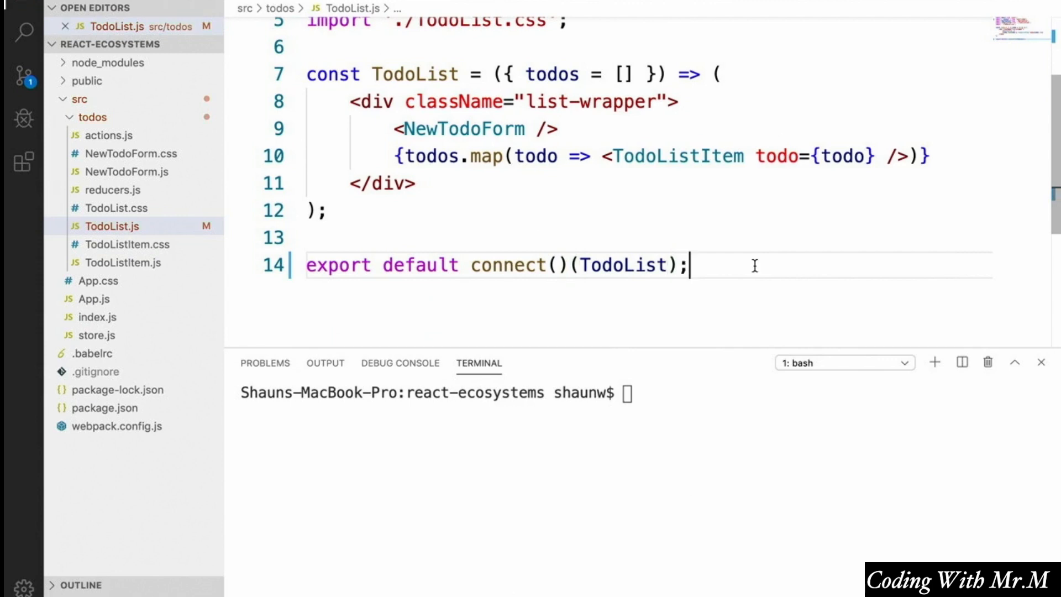
mouse_move(490, 196)
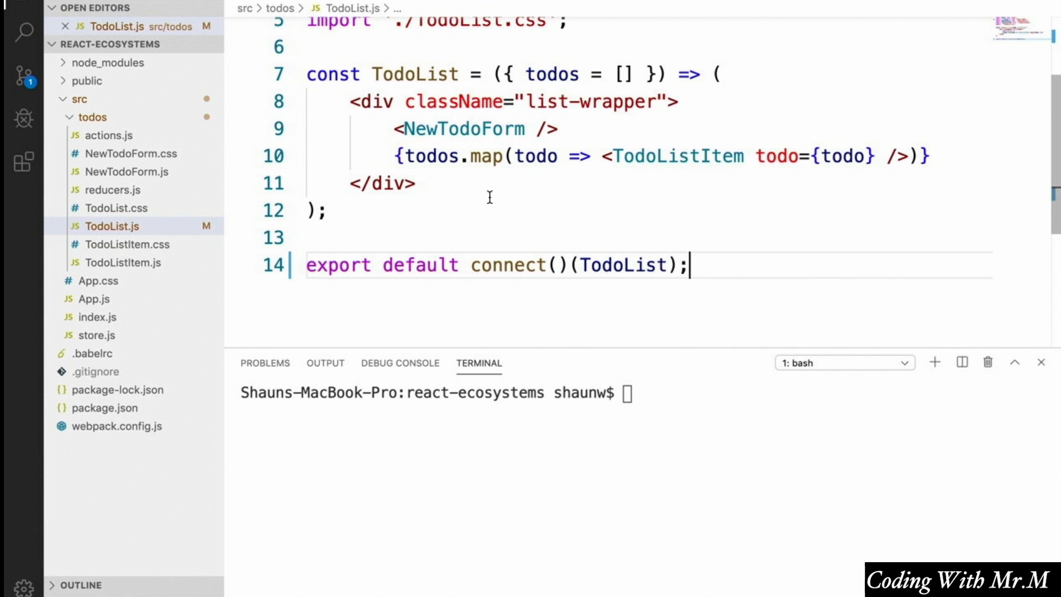
Define mapStateToProps as state => ({ todos: state.todos }).
text(const mapStateToPr)
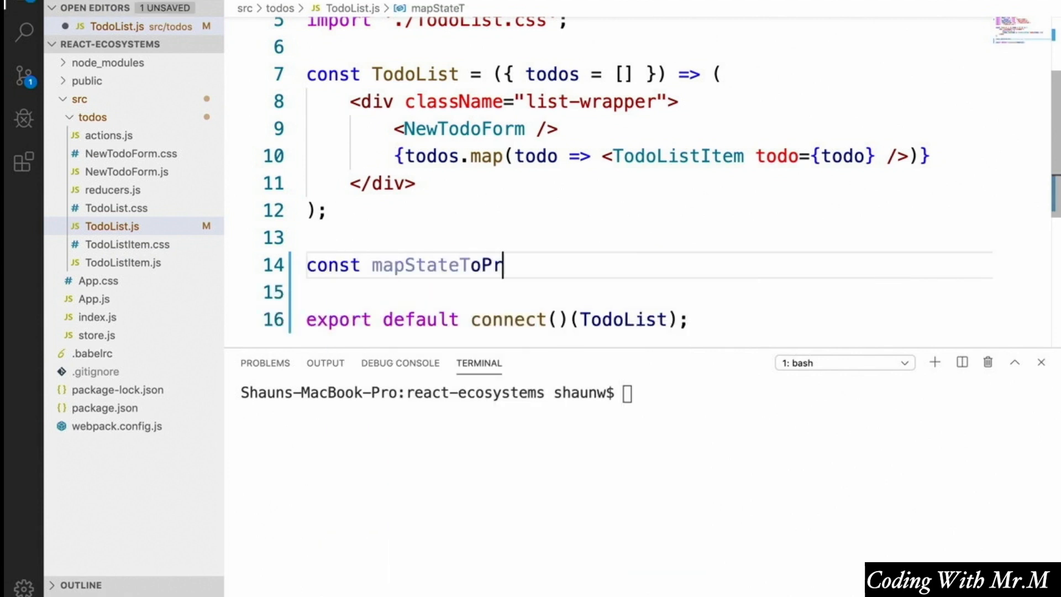
text(ops = state =>)
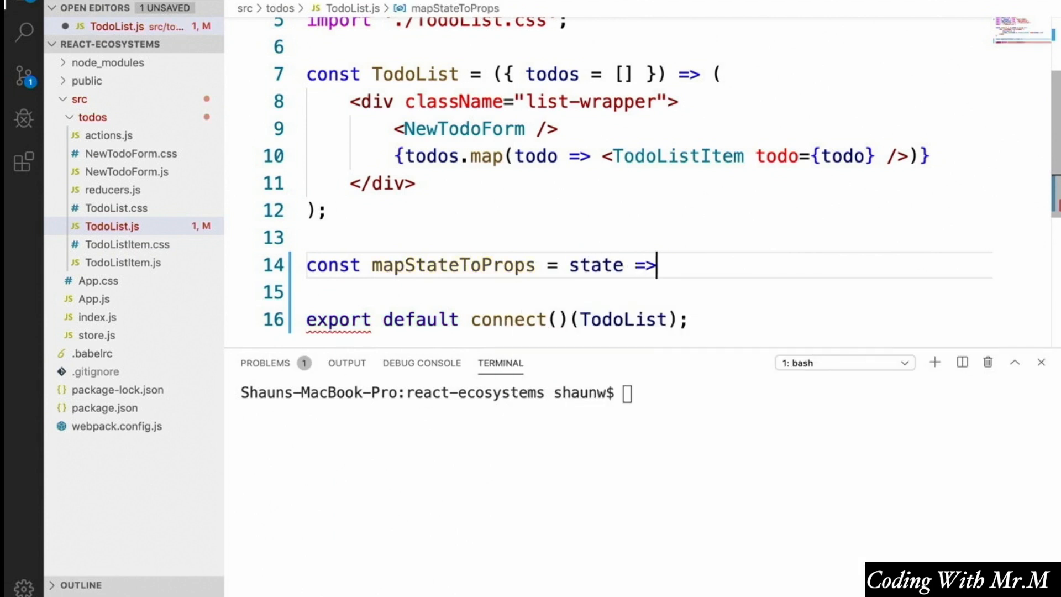
text(({)
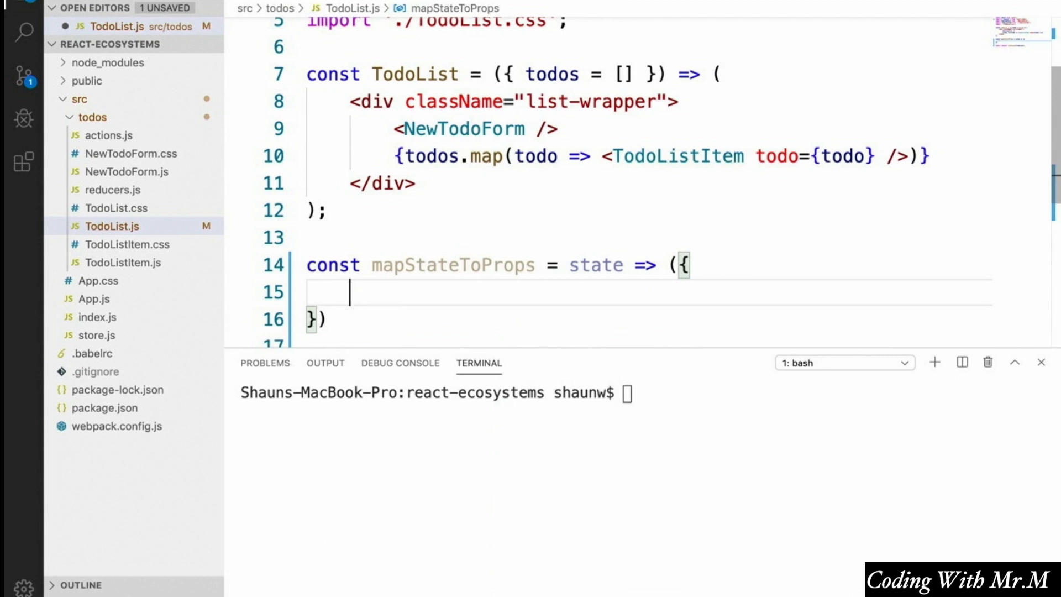
text(todos: s)
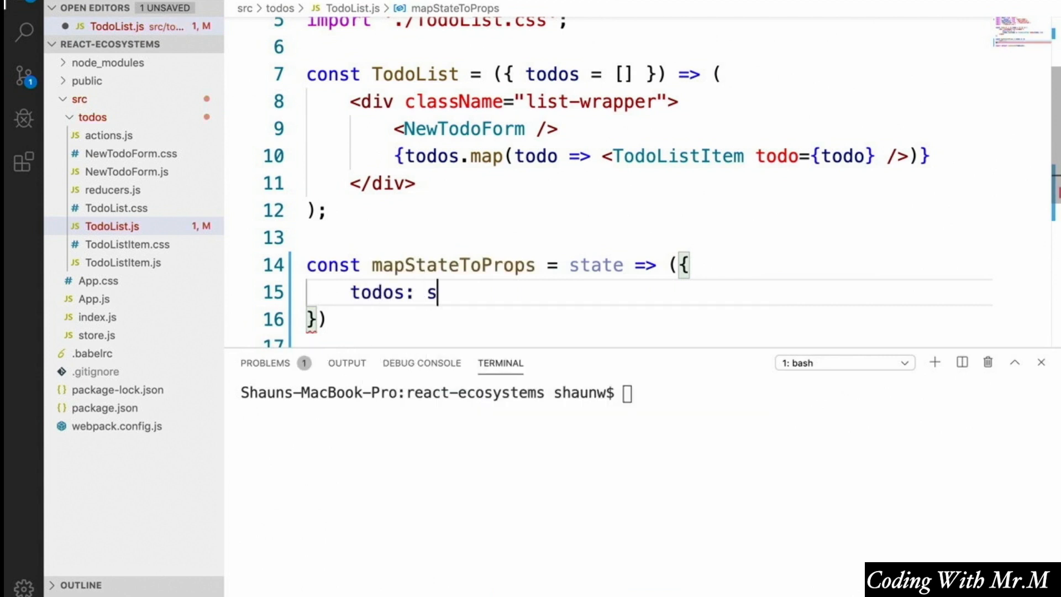
text(tate.todos,)
click(647, 319)
text(;)
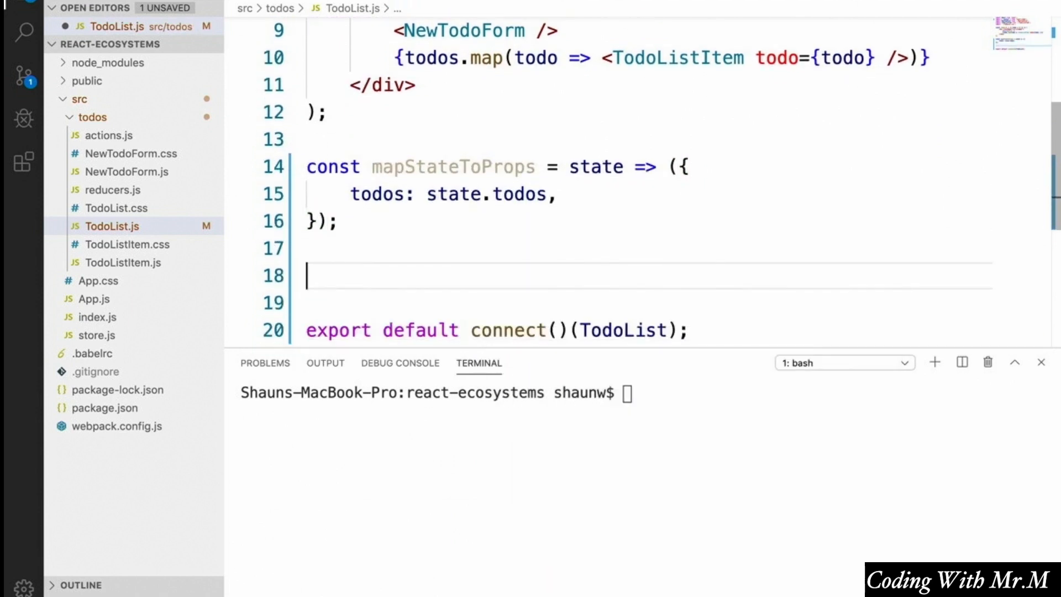
Start a mapDispatchToProps arrow function returning an onRemovePressed property.
text(const M)
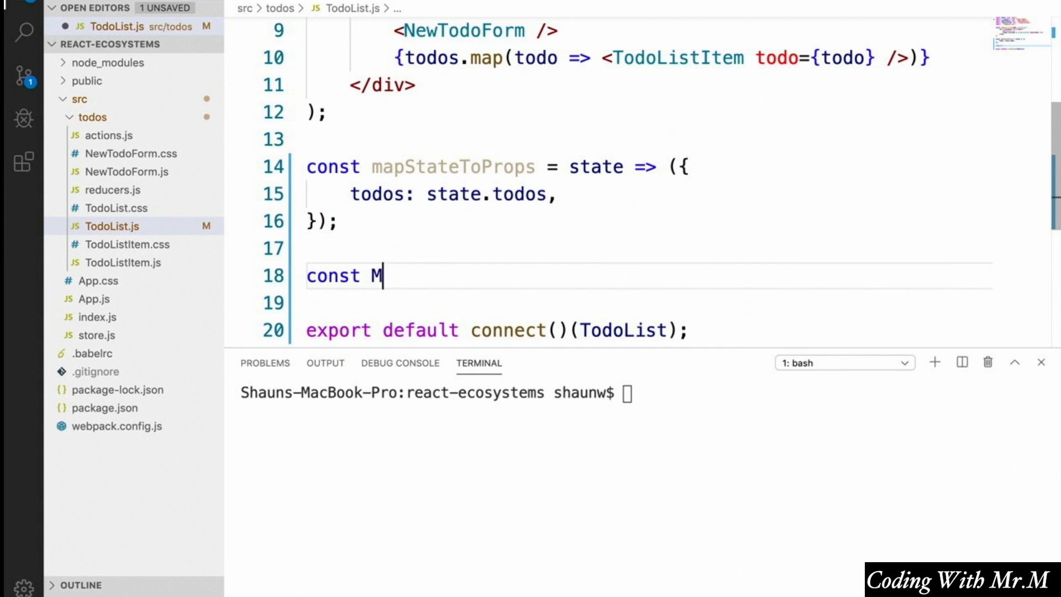
text(apDispatchToProps = dispatch => ()
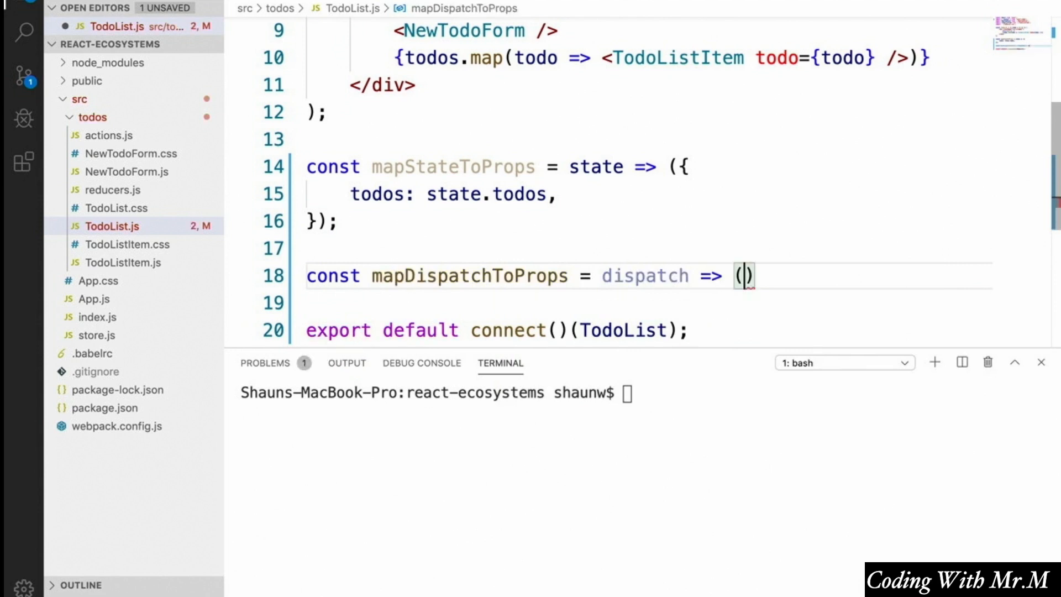
text({)
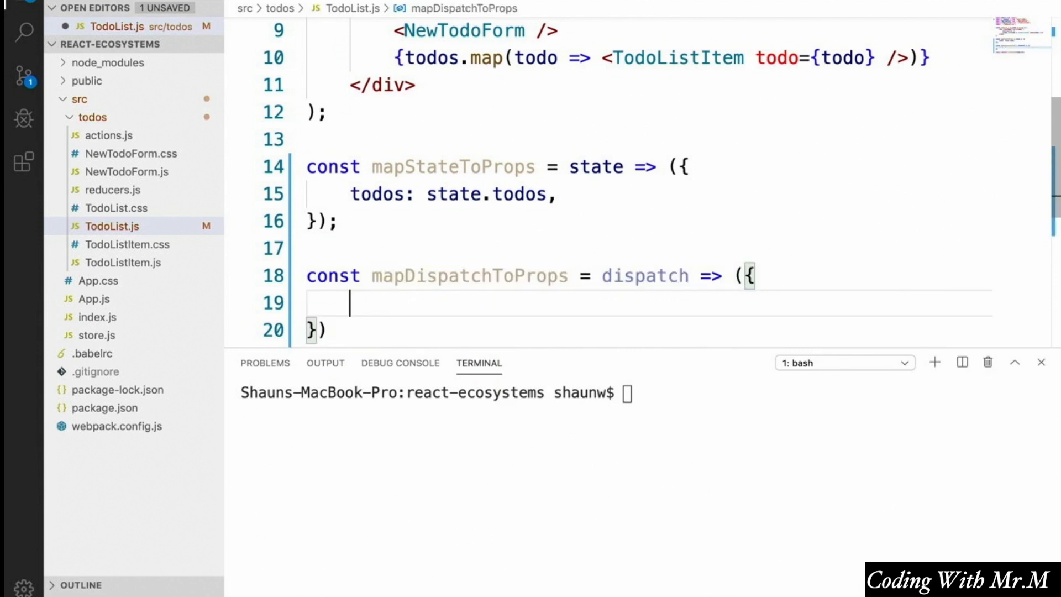
text(onRemove)
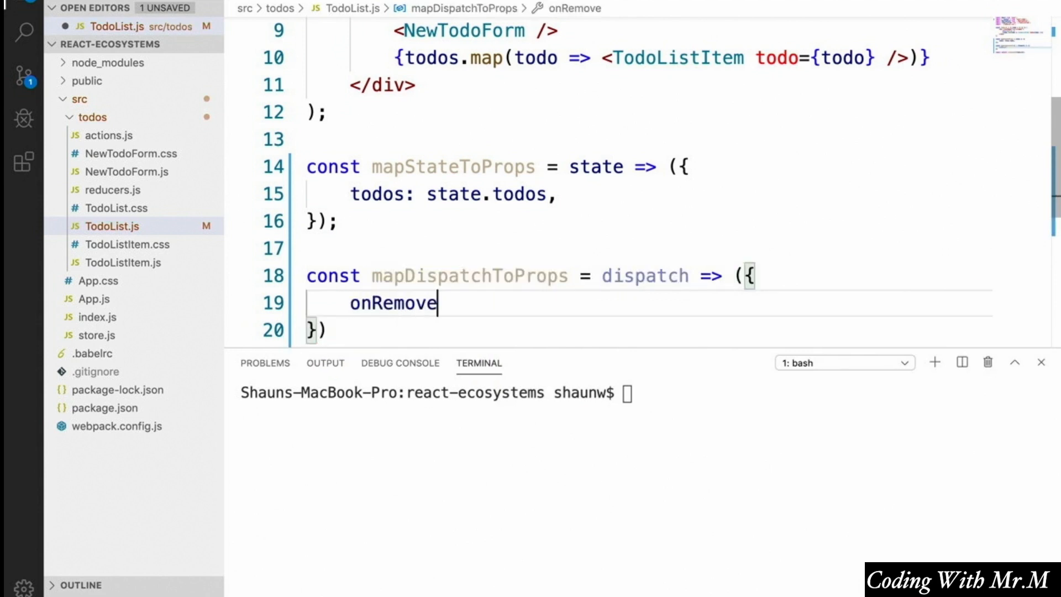
text(Pressed:)
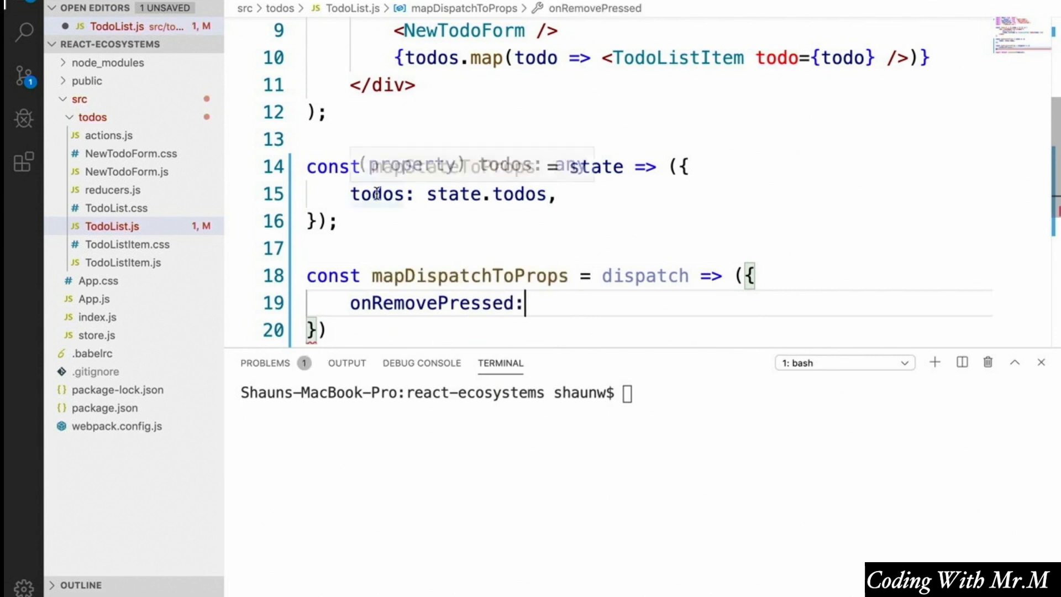
Add an import of { removeTodo } from the local actions module below the TodoListItem import.
scroll(up, 3)
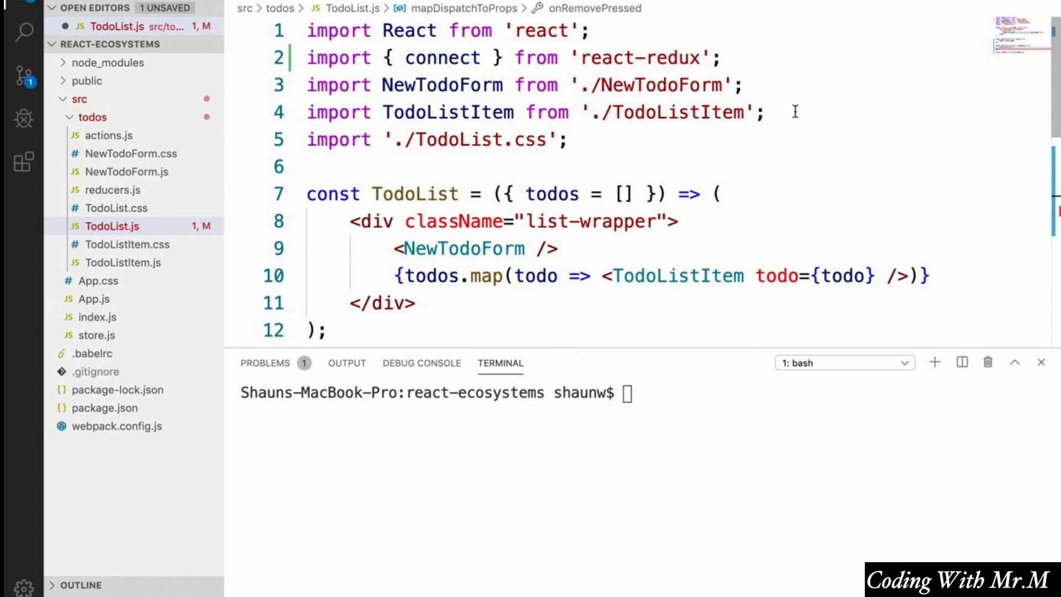
click(768, 112)
text(import { re)
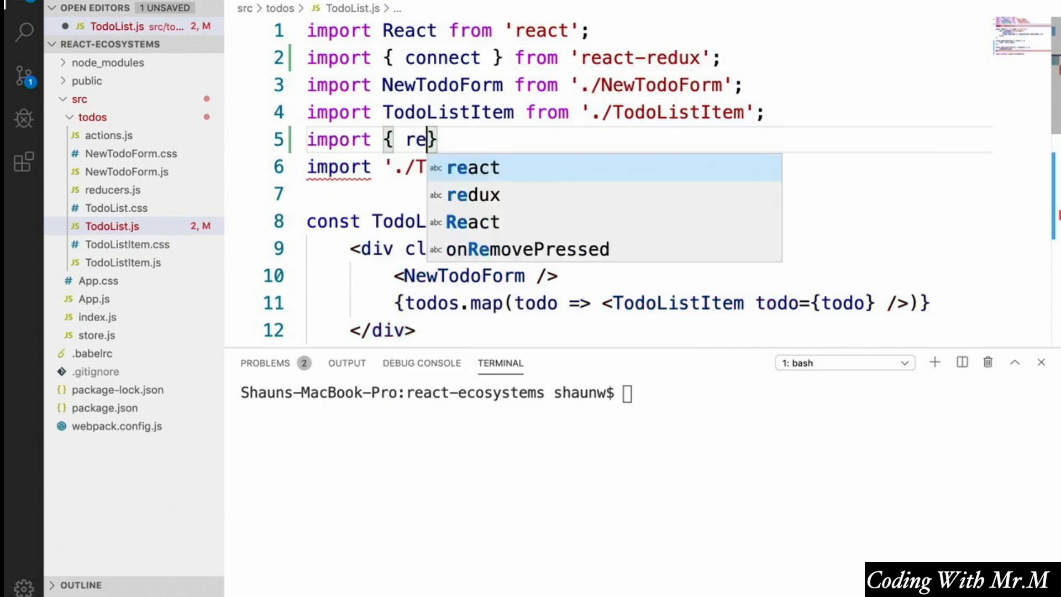
text(removeTodo } from '.)
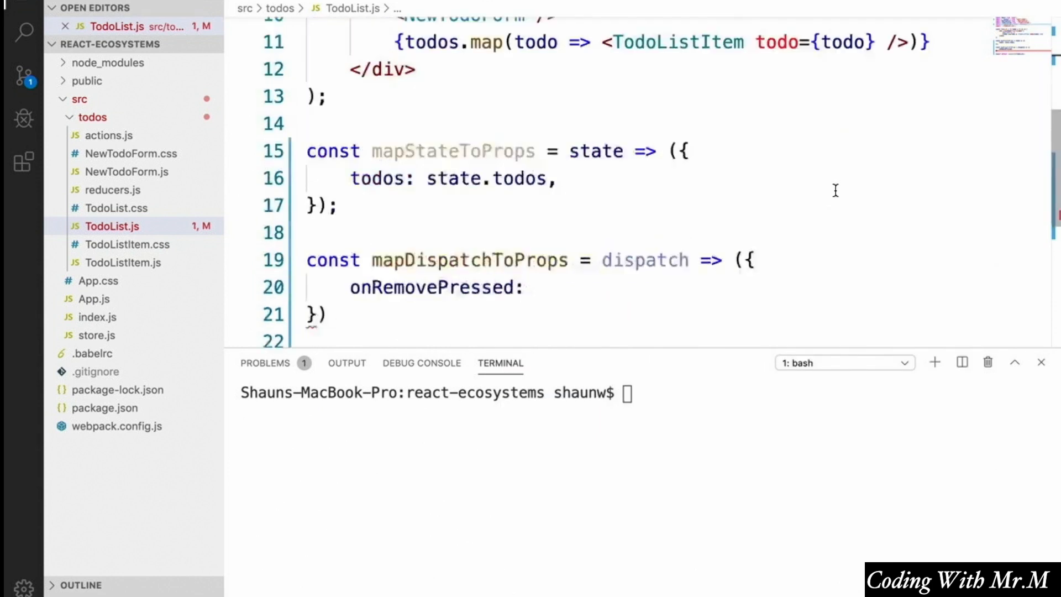
scroll(down, 3)
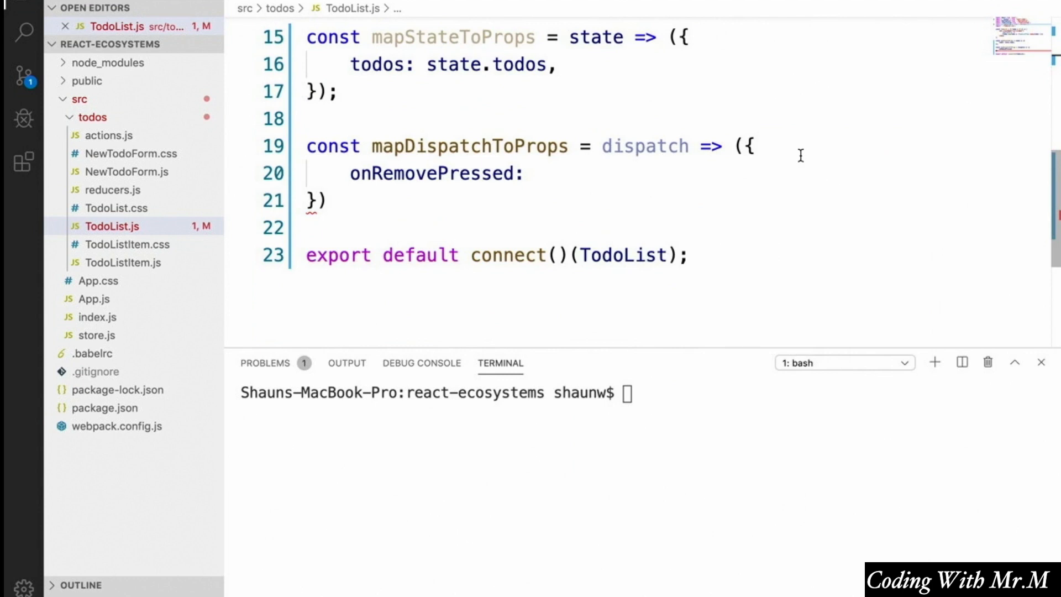
Complete onRemovePressed as text => dispatch(removeTodo(text)).
text(text =)
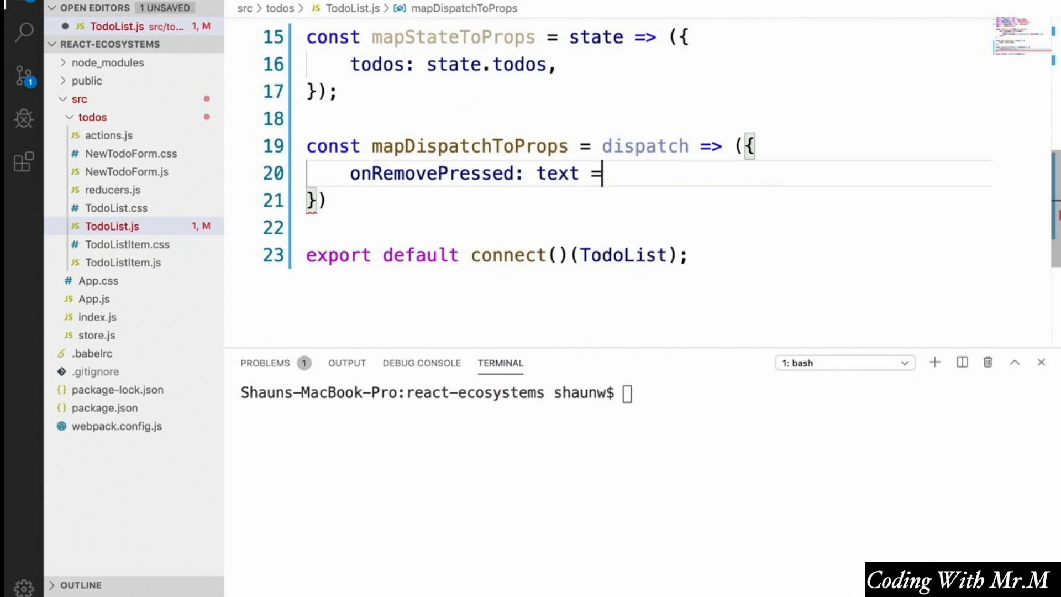
text(>)
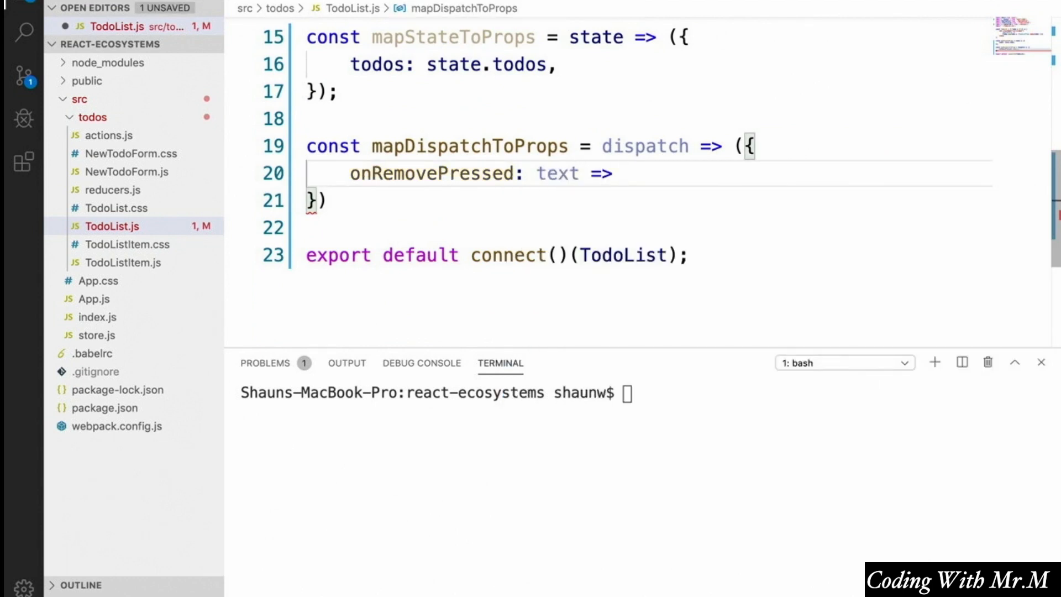
text(dispatch)
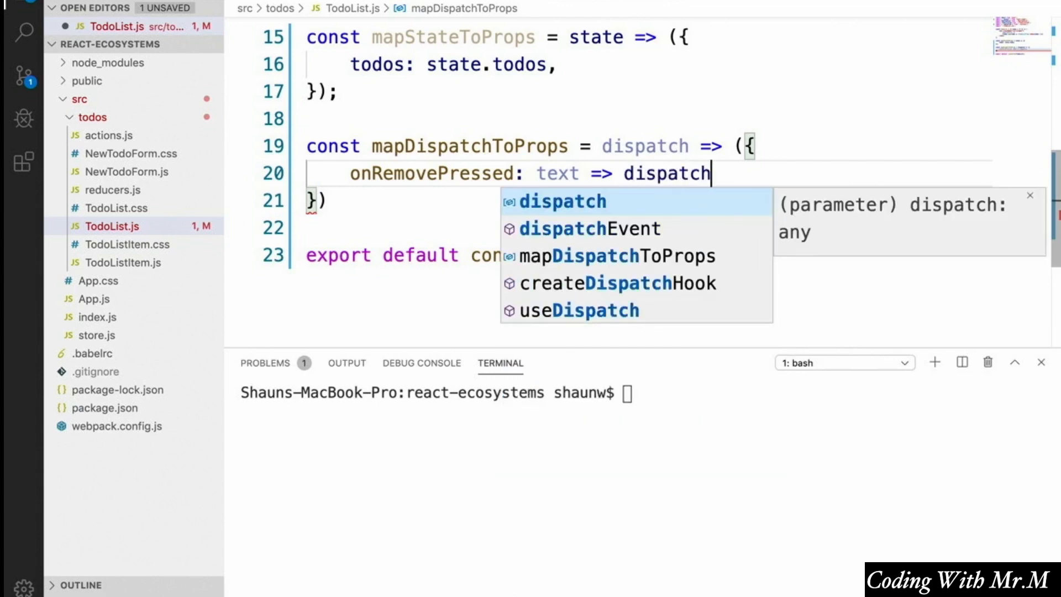
text((removeTodo(text)),)
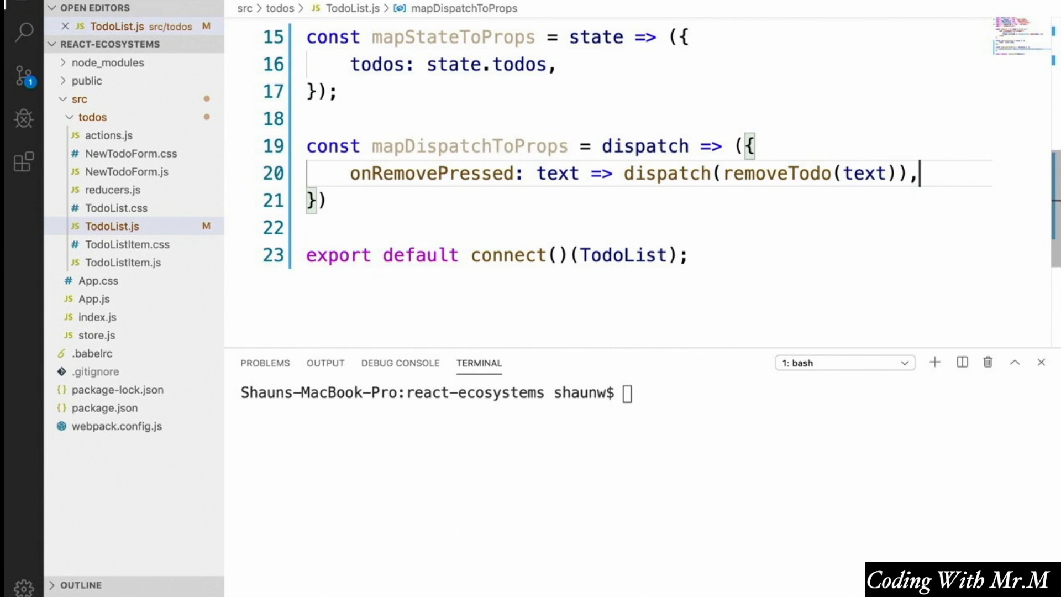
Pass mapStateToProps and mapDispatchToProps as the arguments of the exported connect call.
text(map)
click(322, 200)
text(;)
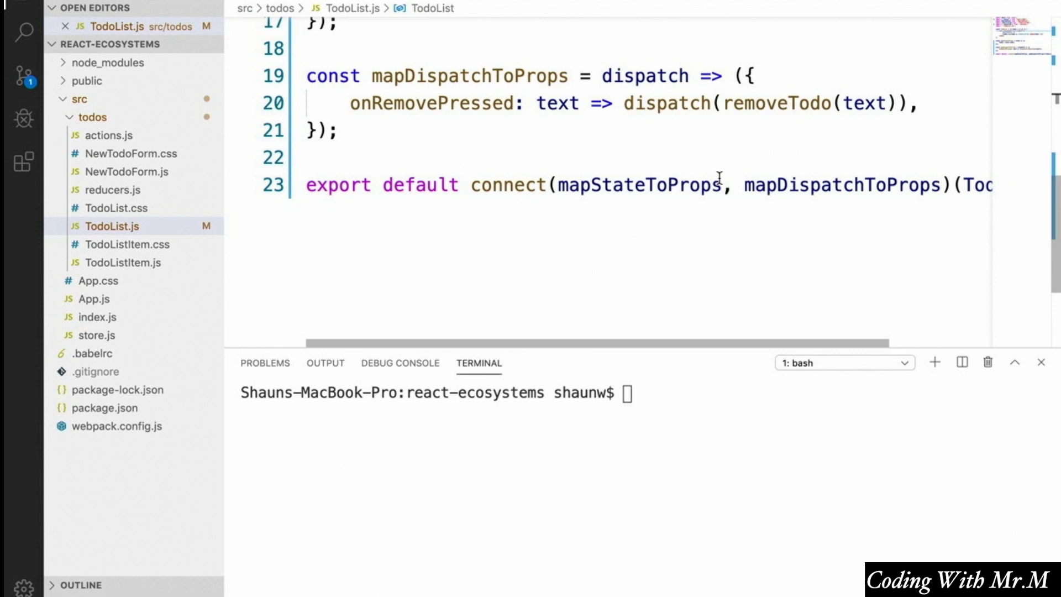
mouse_move(891, 229)
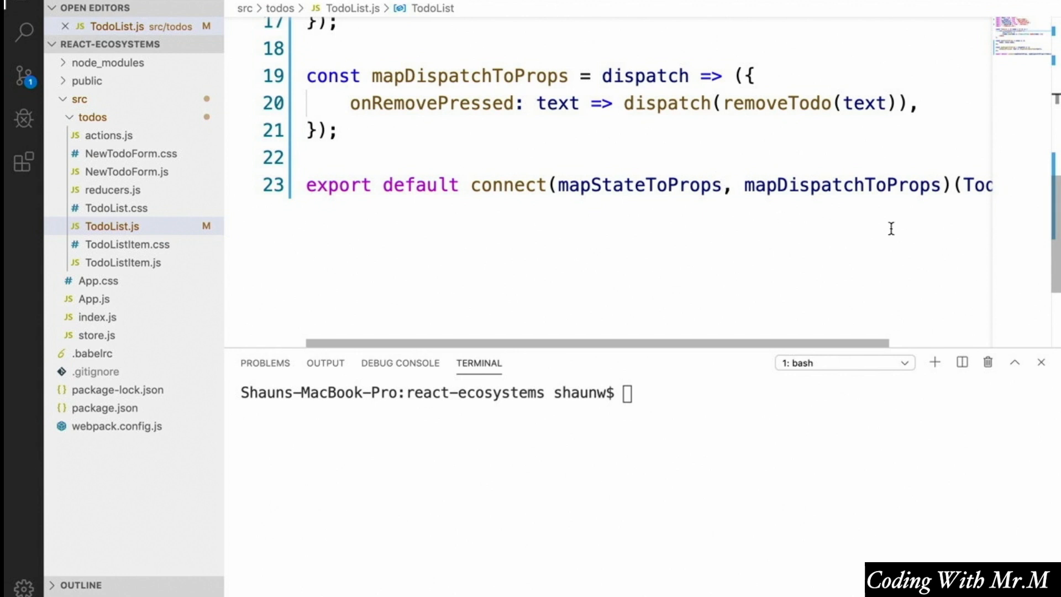
click(941, 184)
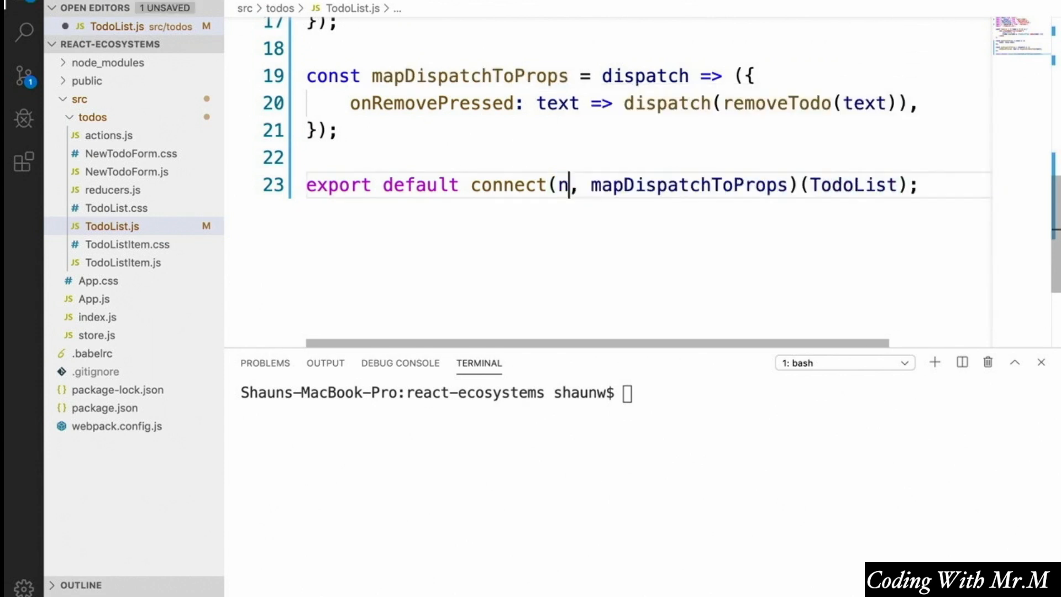
text(mapStateToProps)
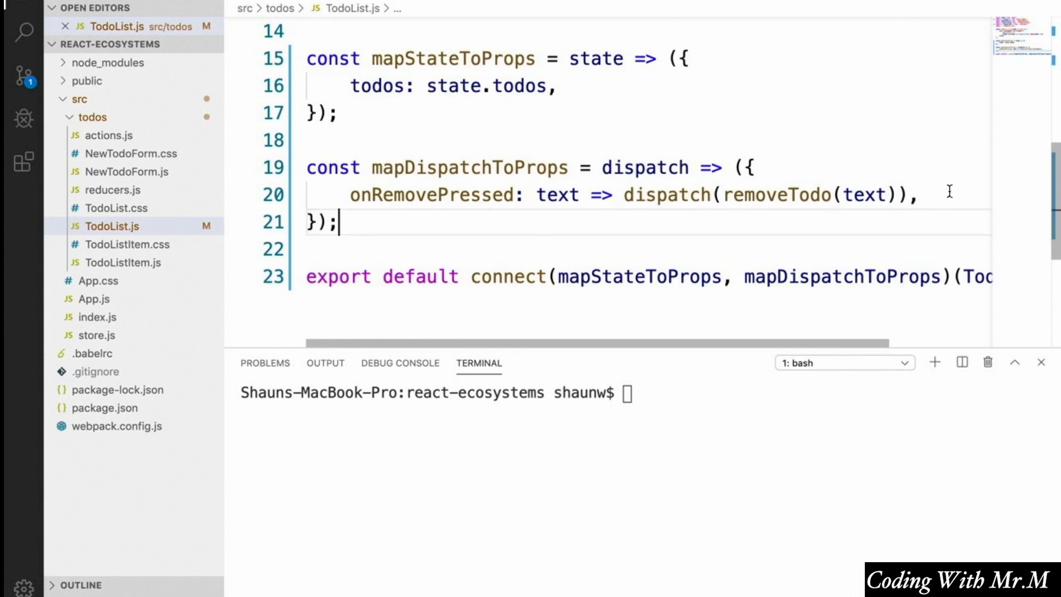
Add onRemovePressed to the destructured props of the TodoList component.
scroll(up, 3)
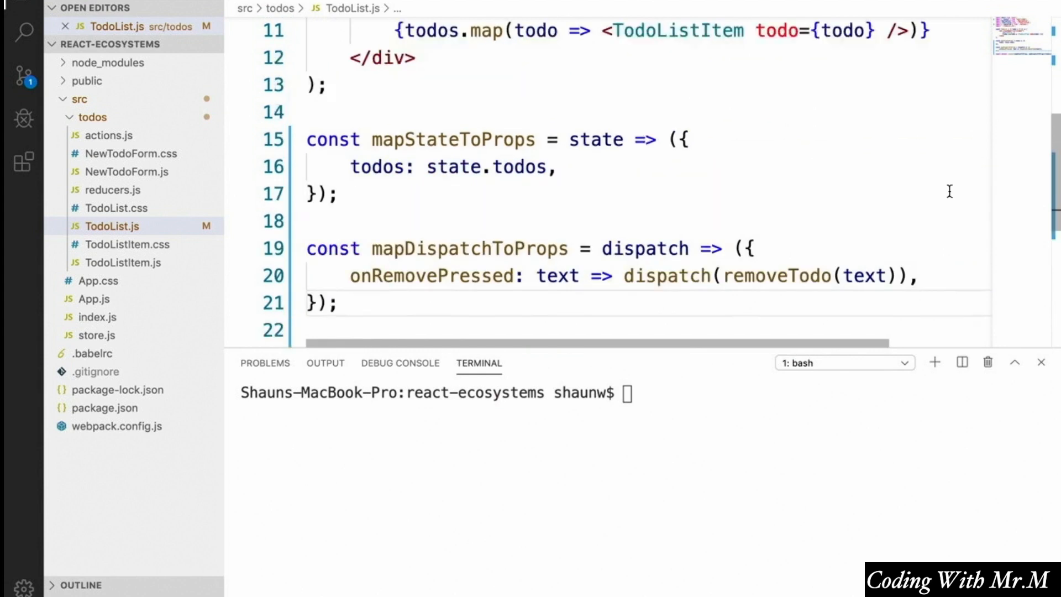
scroll(up, 3)
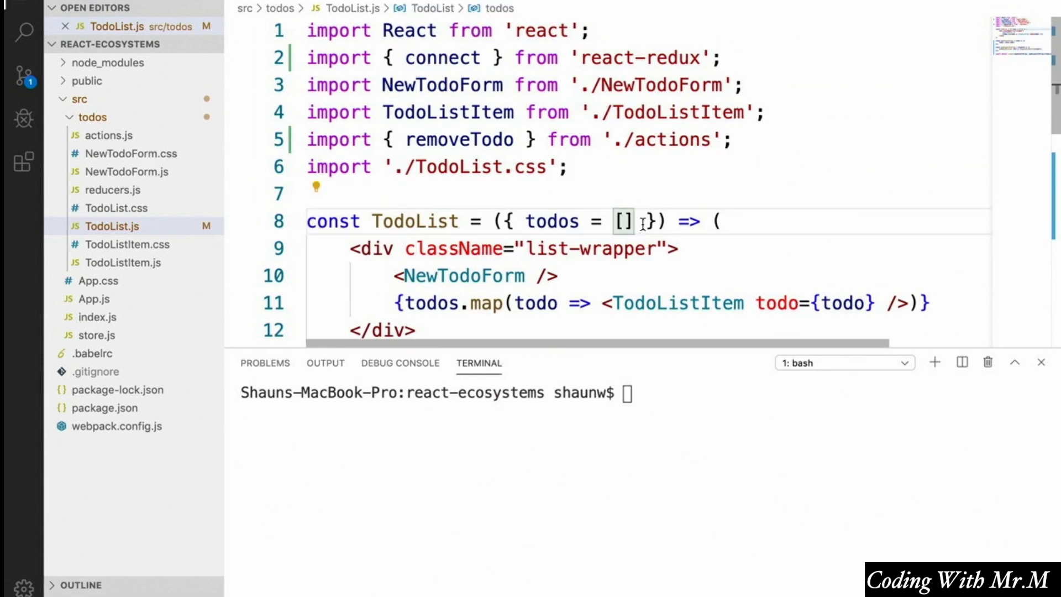
text(, o)
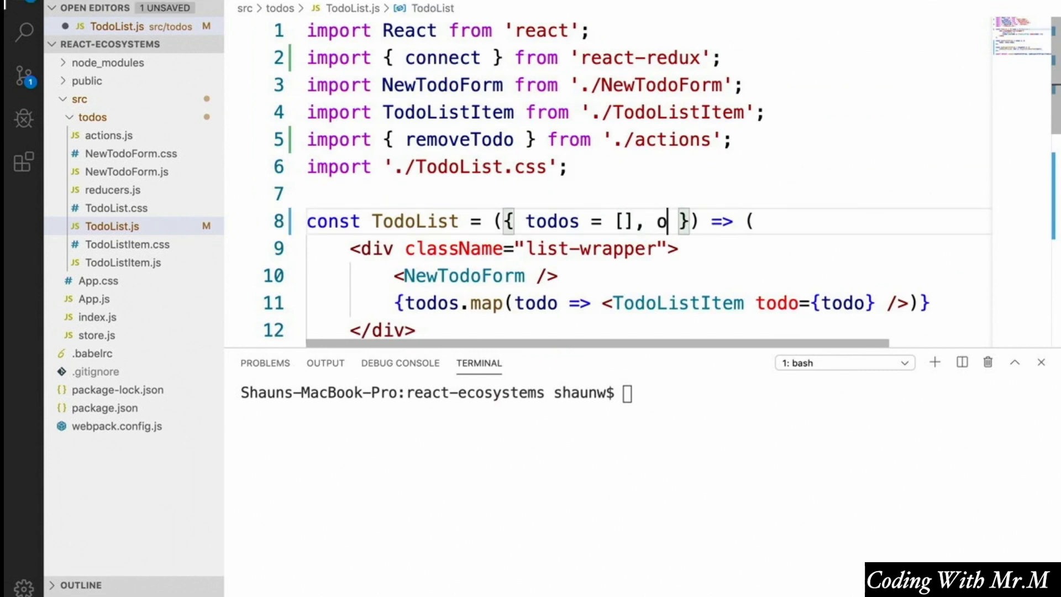
text(nRemovePressed)
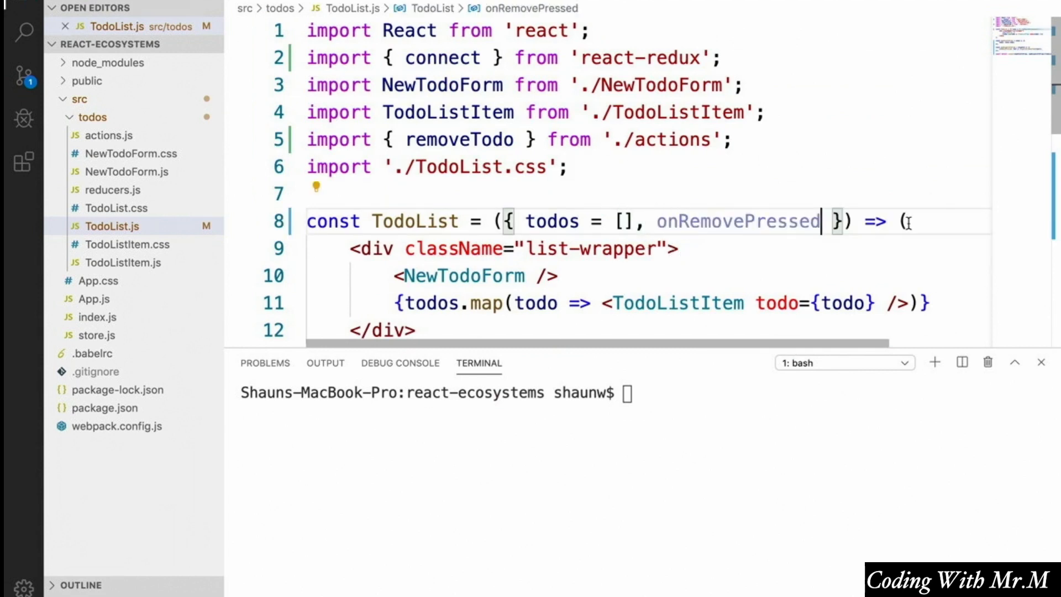
Pass onRemovePressed={onRemovePressed} to each TodoListItem element.
scroll(down, 3)
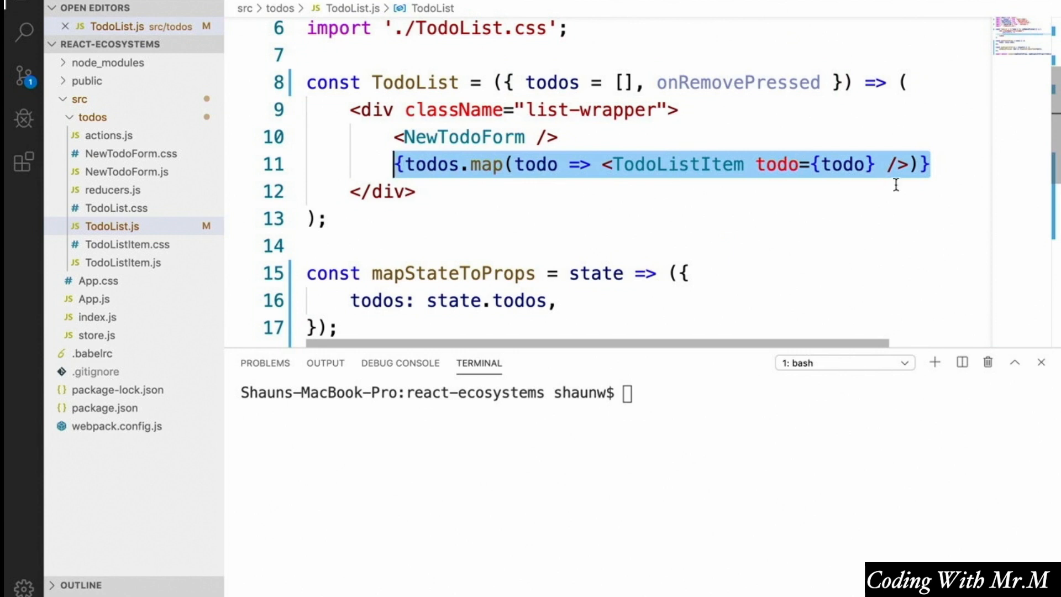
text(onRemovePressed)
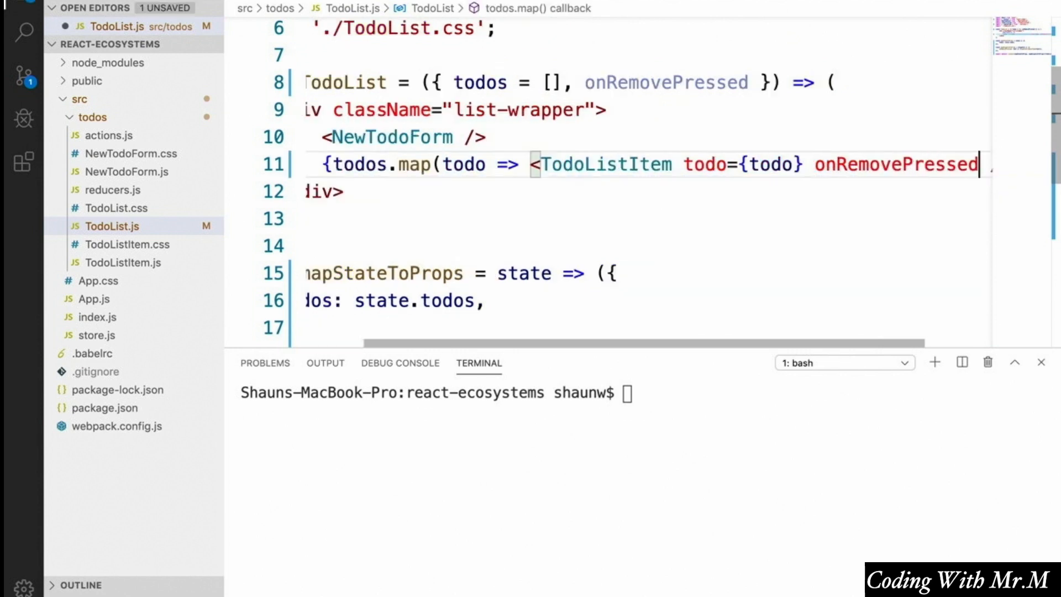
text(={onRe)
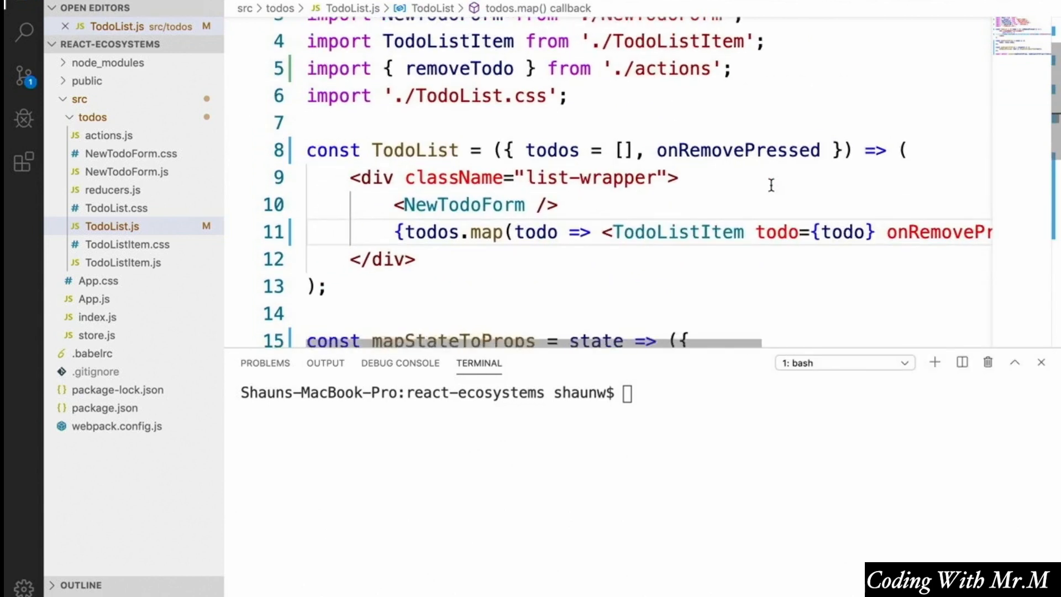
In TodoListItem.js, accept onRemovePressed and give the Remove button onClick={() => onRemovePressed(todo.text)}.
click(127, 244)
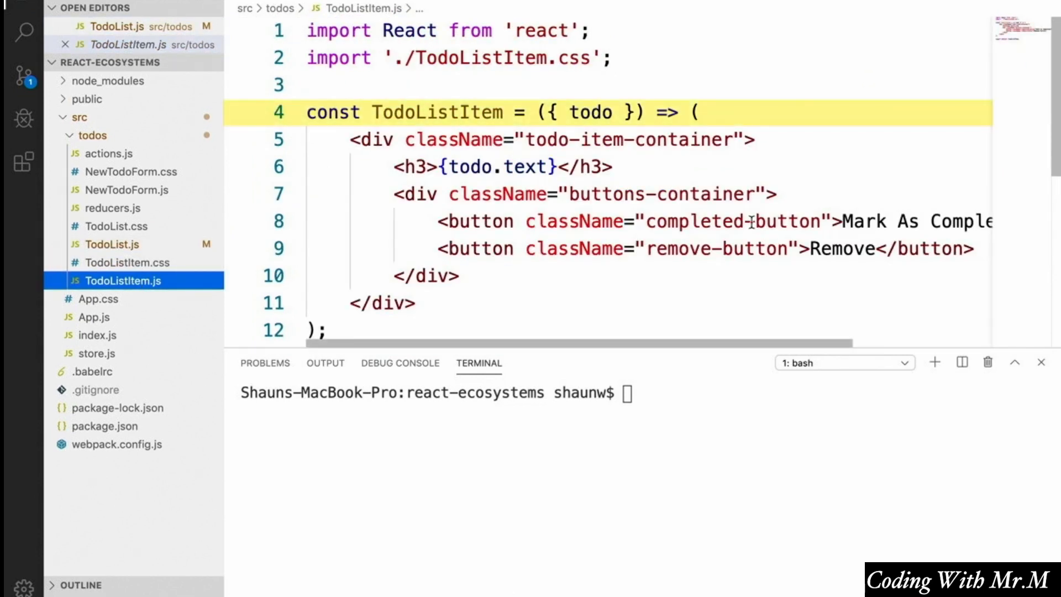
mouse_move(616, 111)
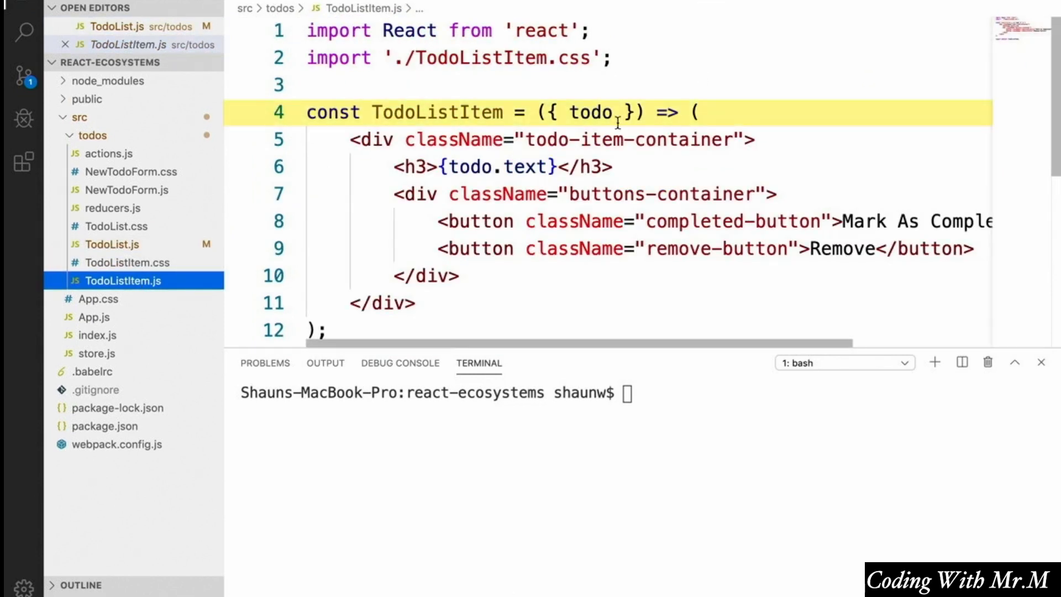
text(, onRemovePr)
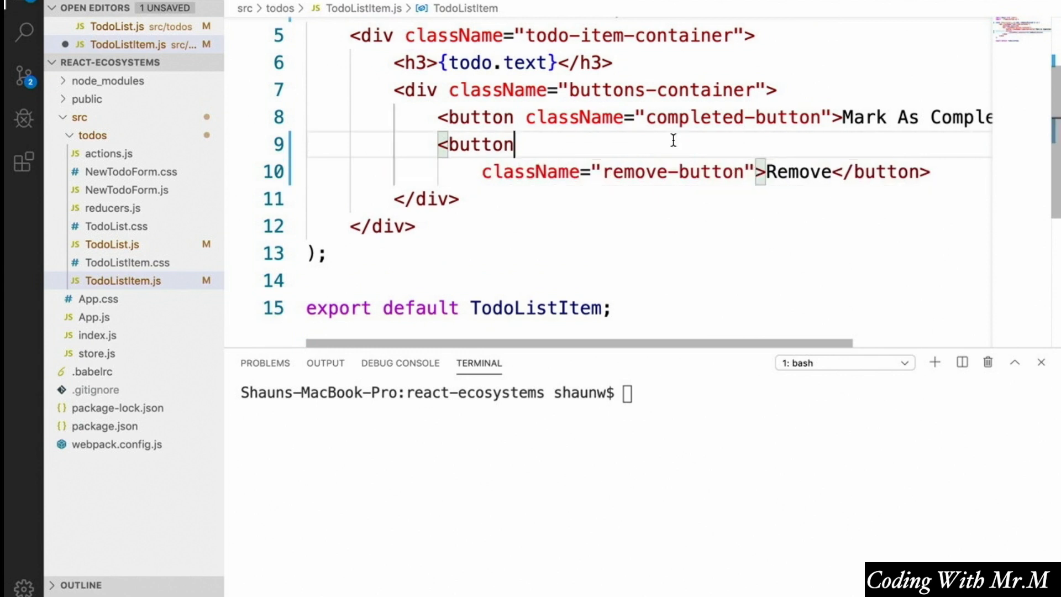
text(onClick={)
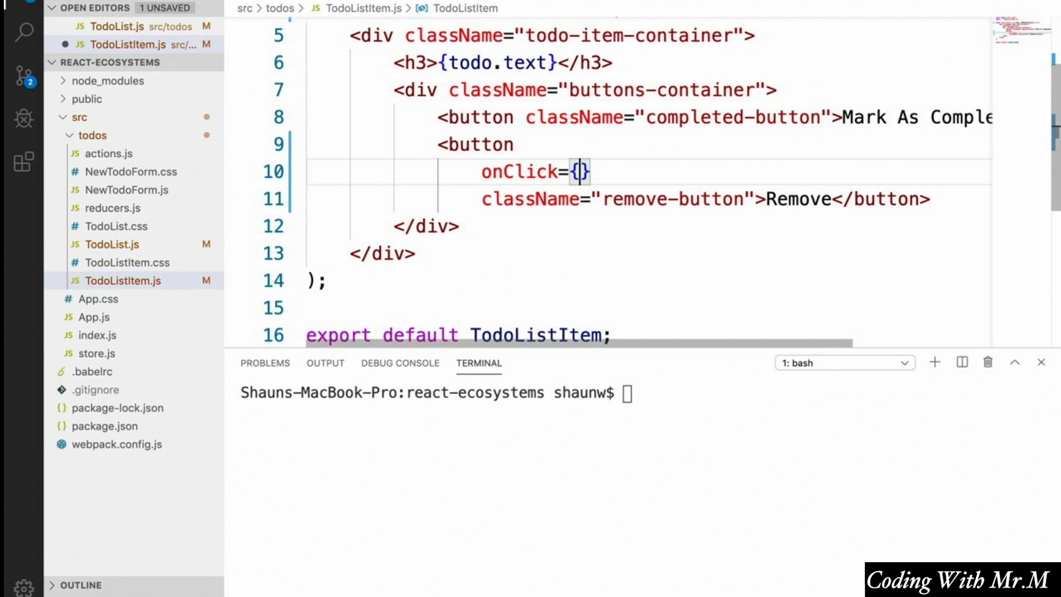
text(() =>)
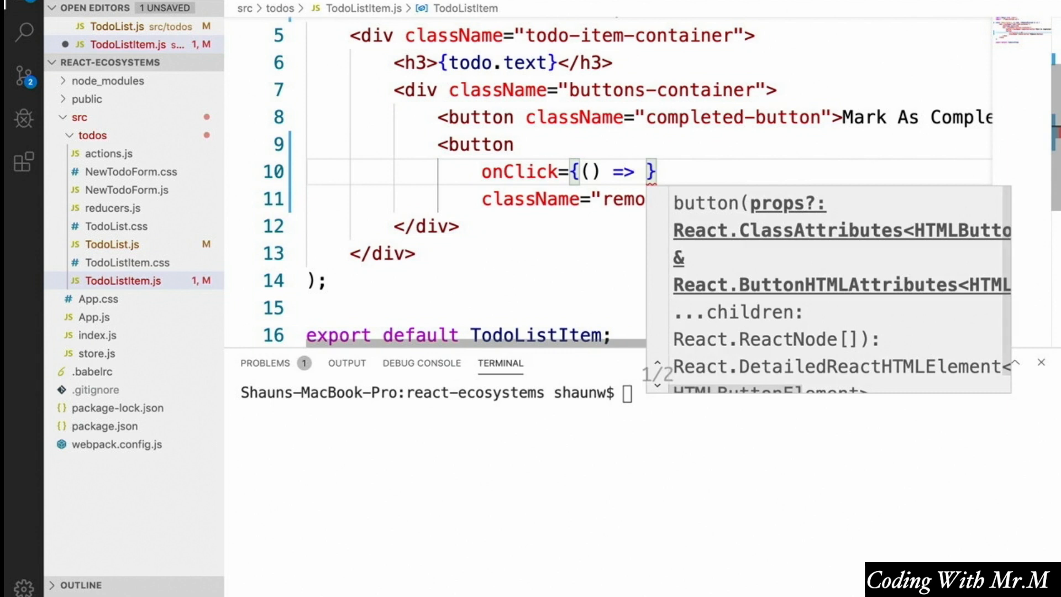
text(onRemovePressed(todo.text)
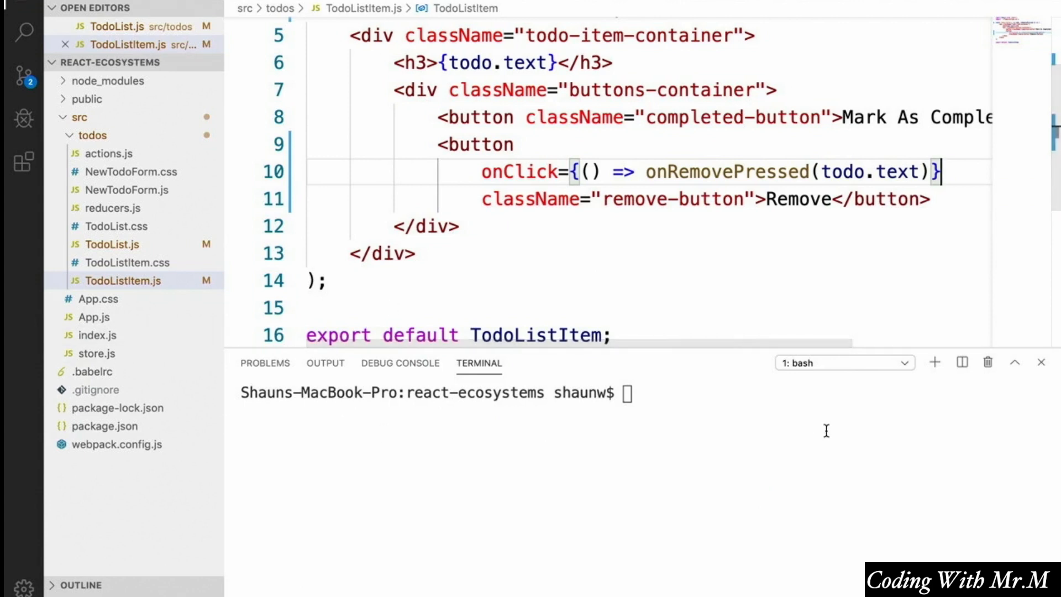
text(np)
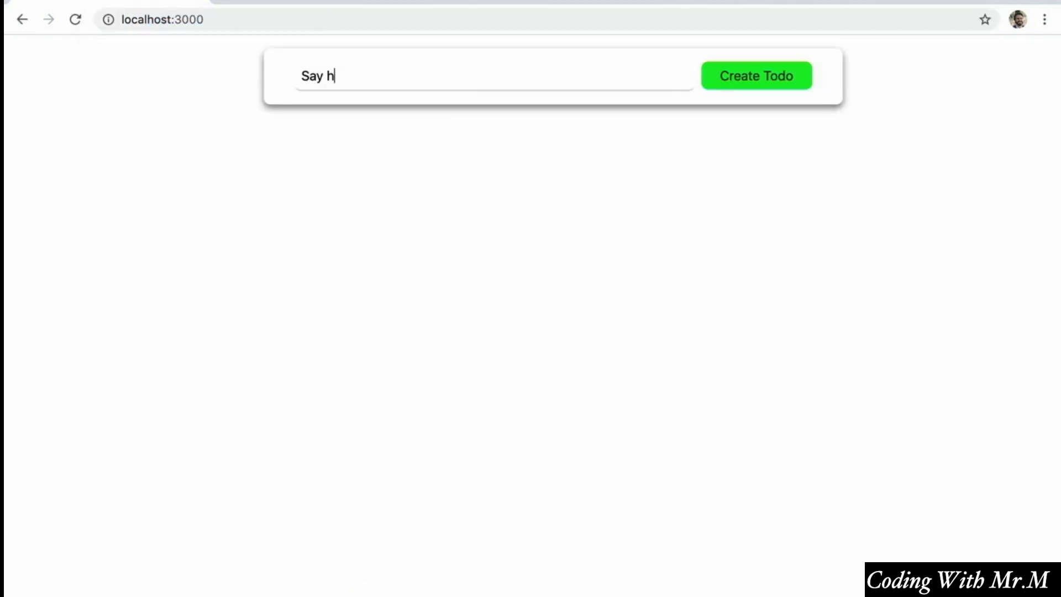
Create 'Say hello' and 'Say goodbye' todos, remove and recreate one, then reload the page at localhost:3000.
click(756, 75)
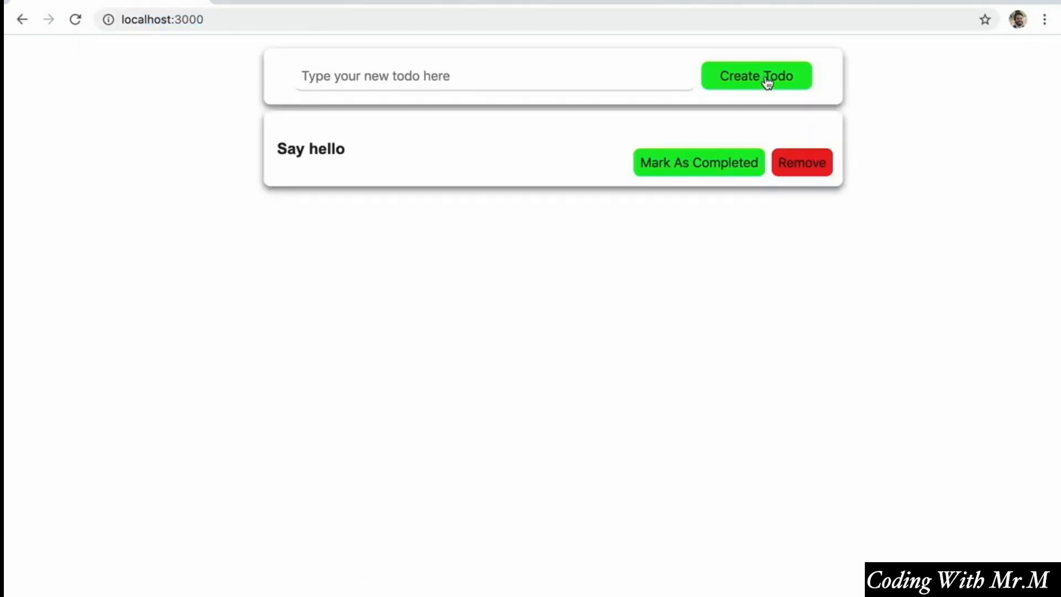
text(Say g)
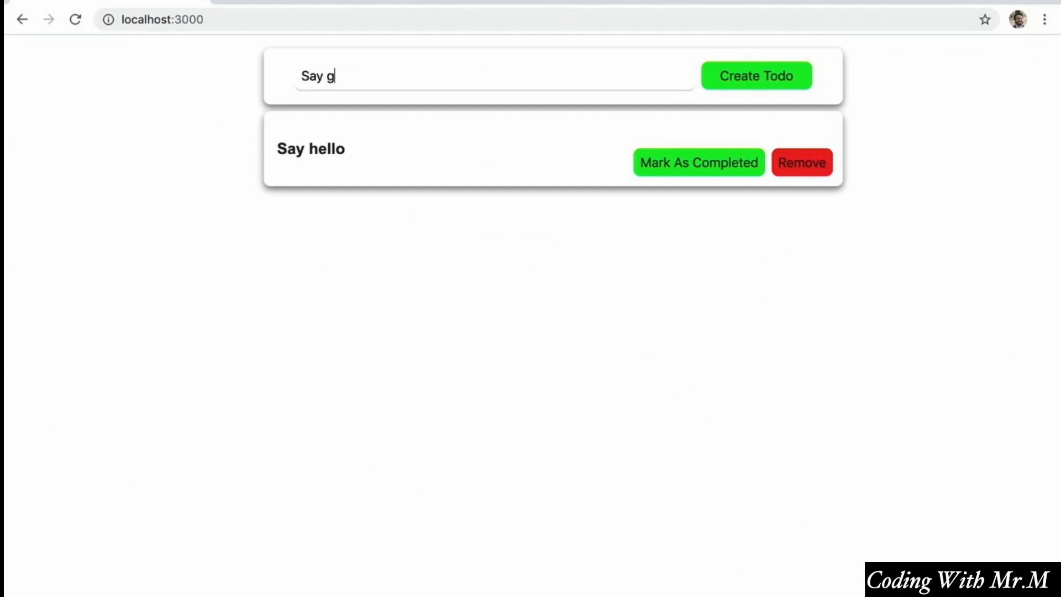
click(757, 75)
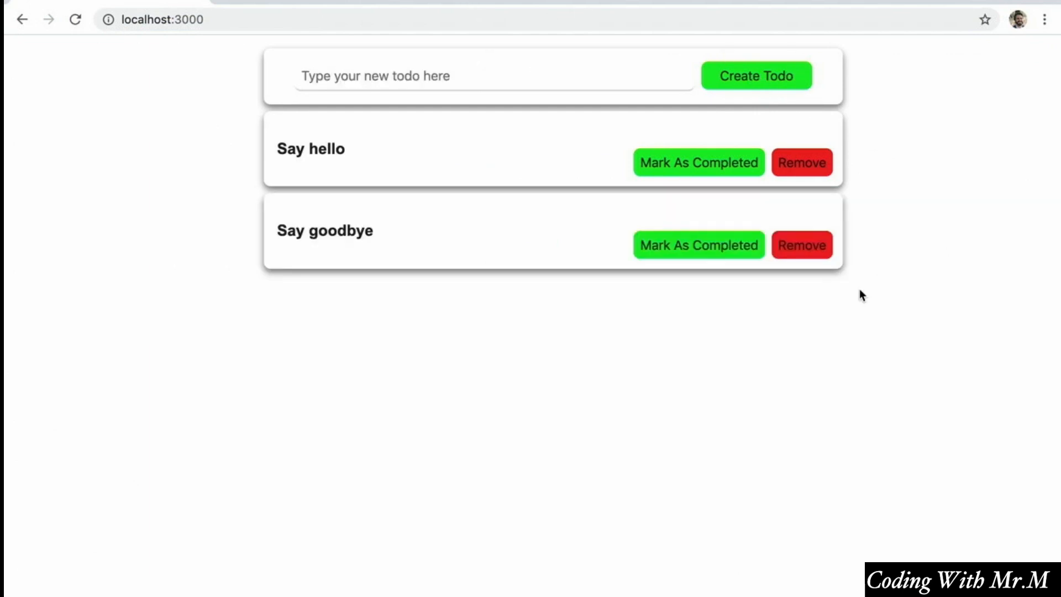
click(801, 245)
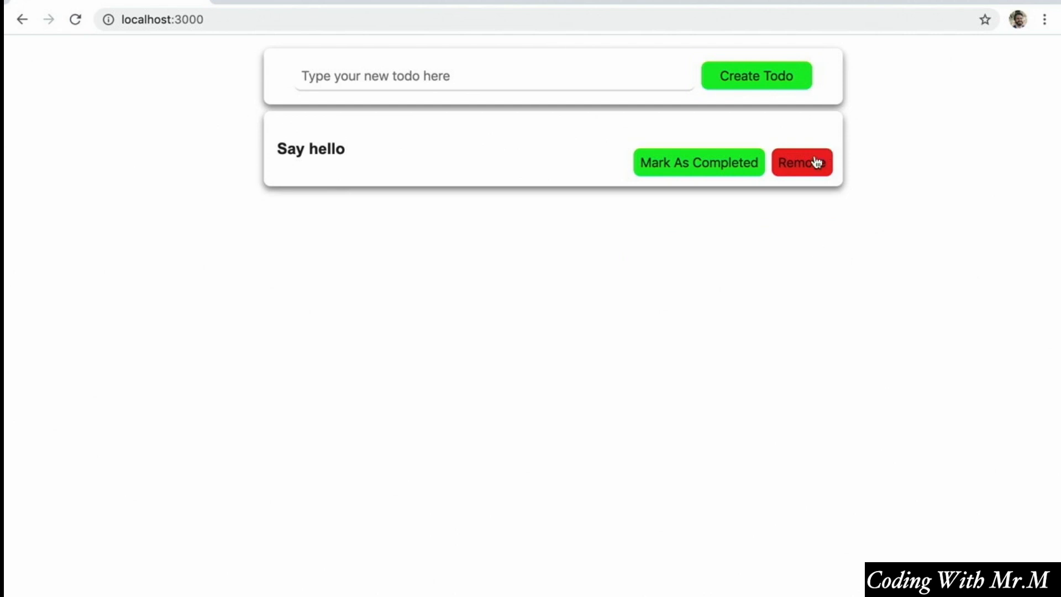
click(803, 162)
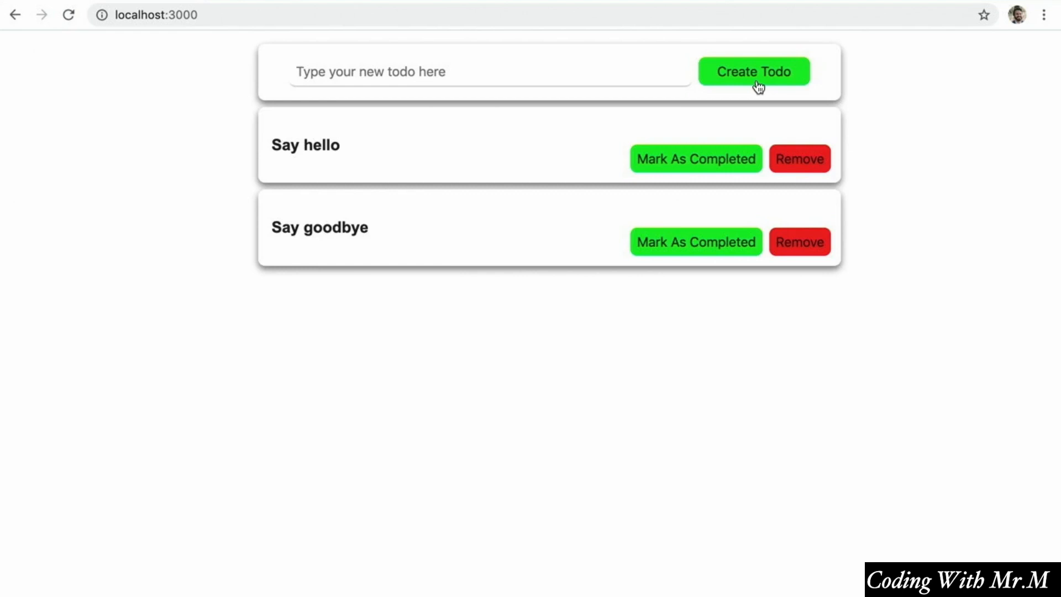
mouse_move(237, 53)
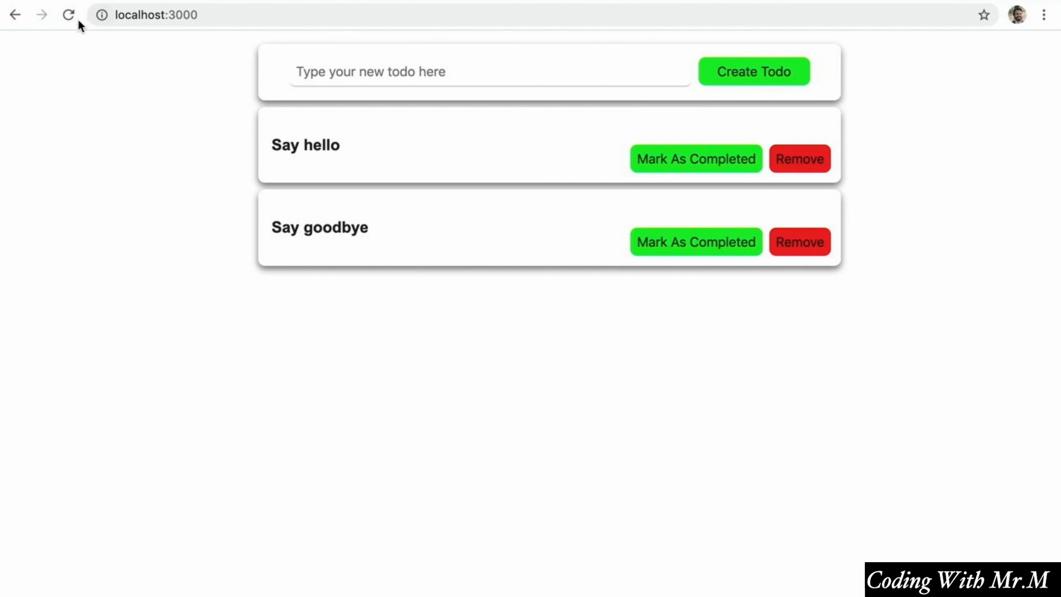
click(69, 15)
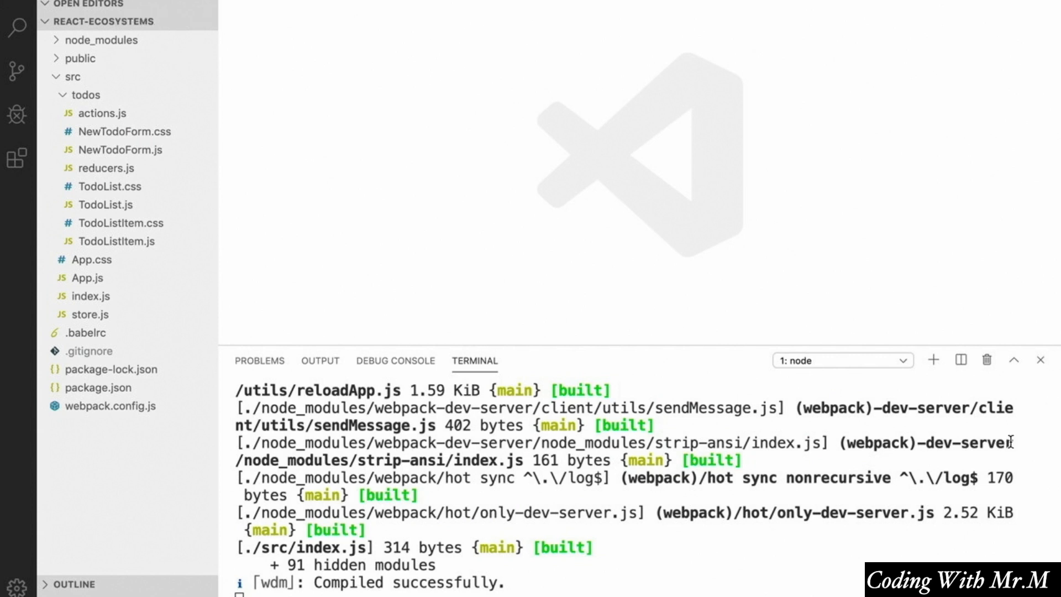
Run npm install redux-persist in the integrated terminal.
click(933, 359)
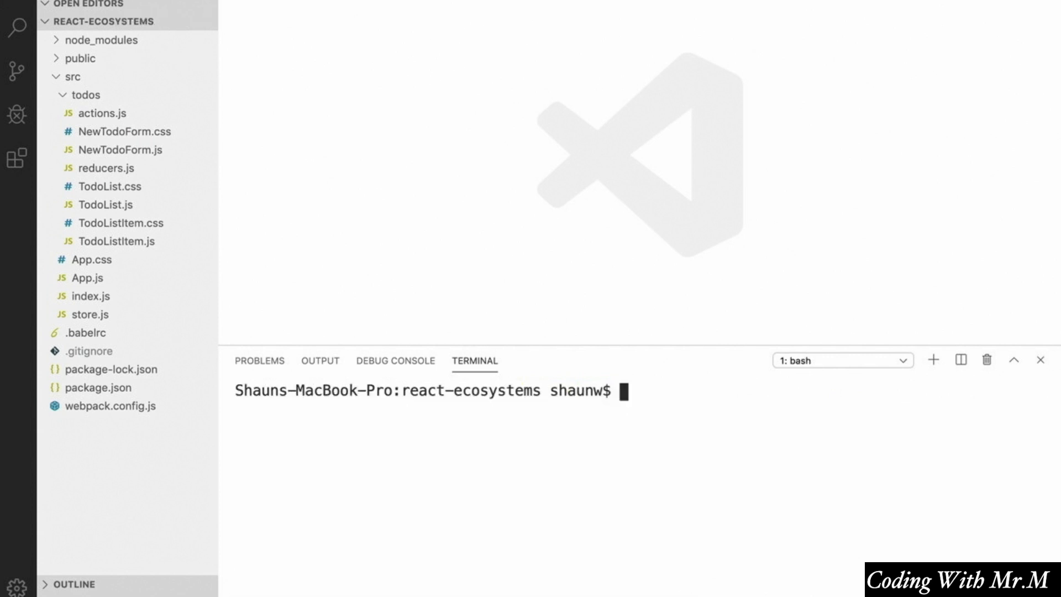
text(npm install)
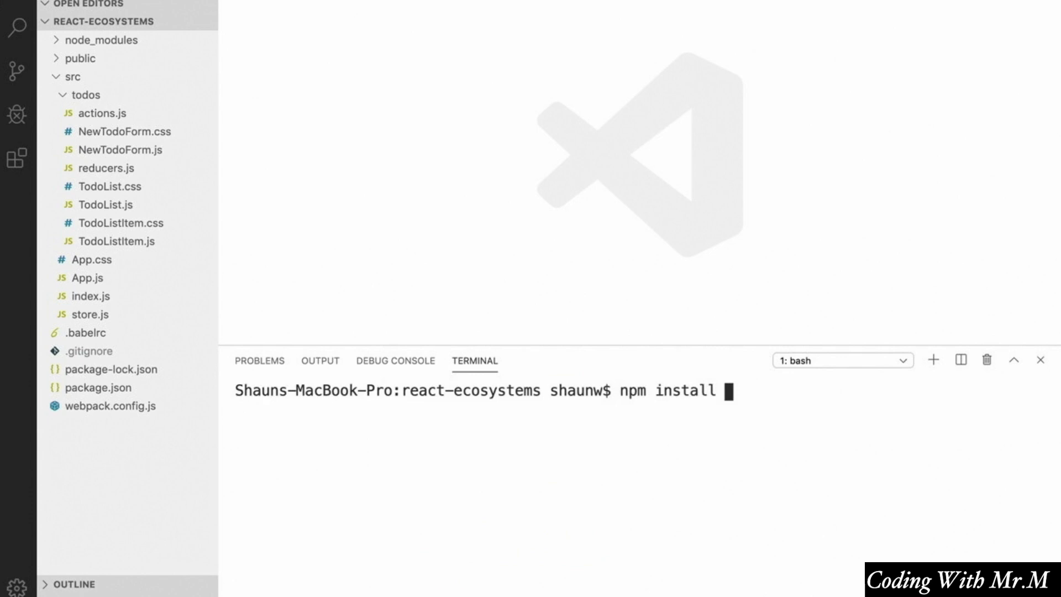
text(redux-pers)
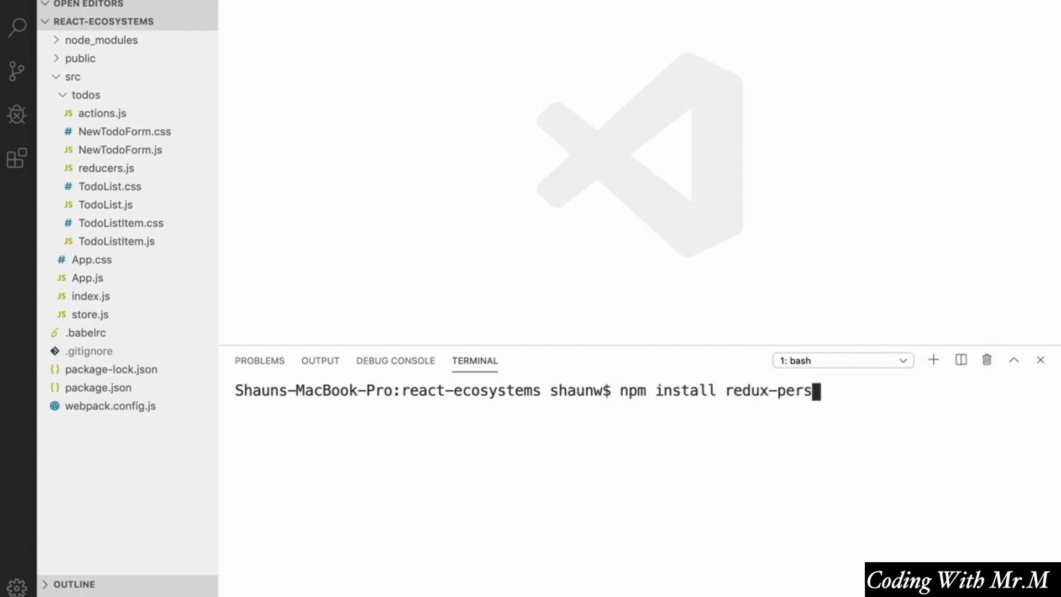
key(Return)
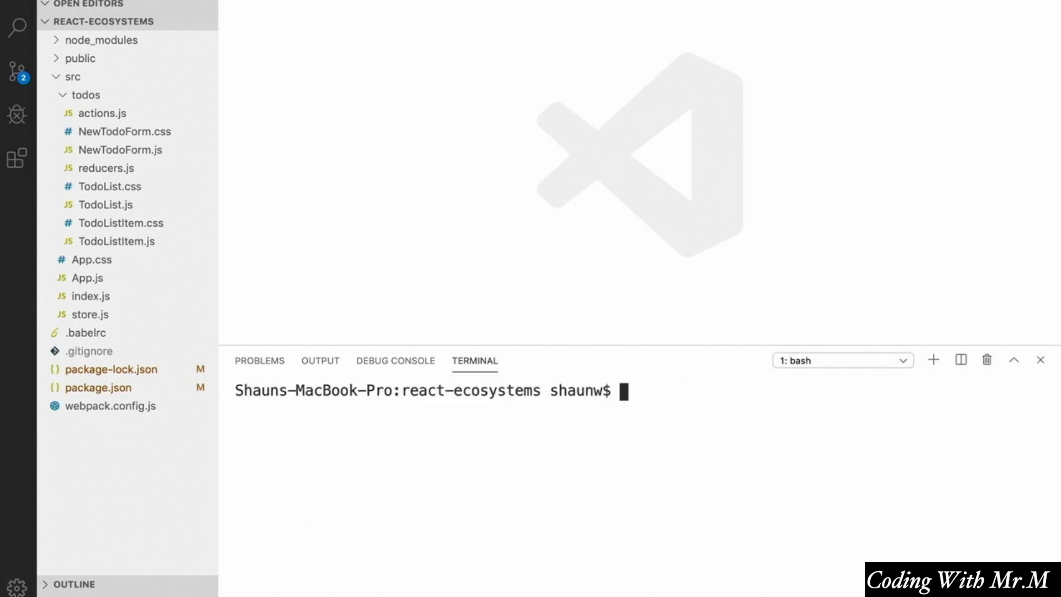
mouse_move(879, 516)
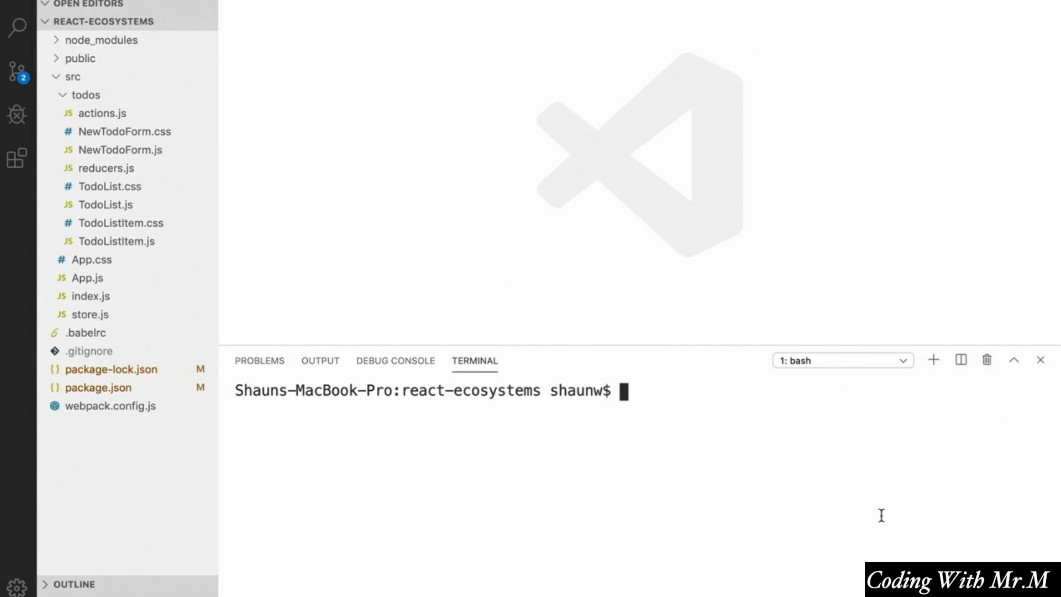
In store.js, import persistReducer from 'redux-persist' and storage from 'redux-persist/lib/storage'.
click(88, 314)
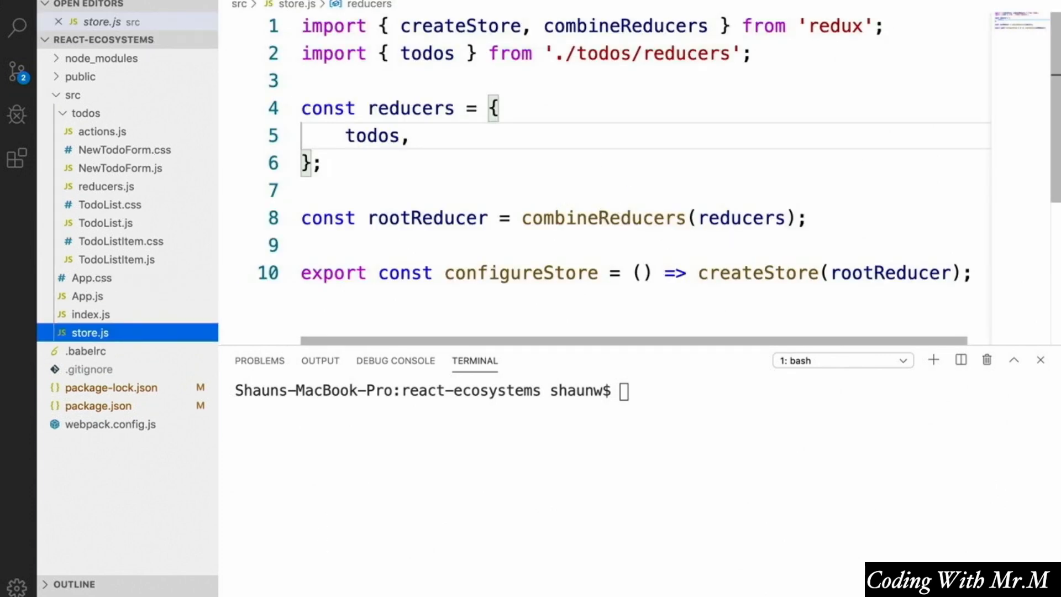
mouse_move(574, 201)
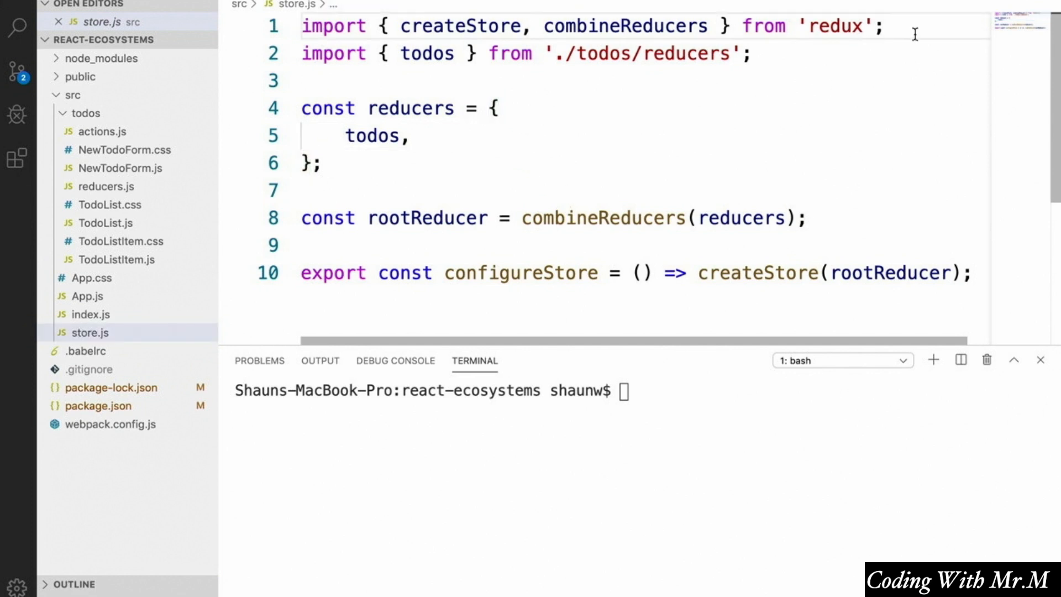
text(import { persistReduce)
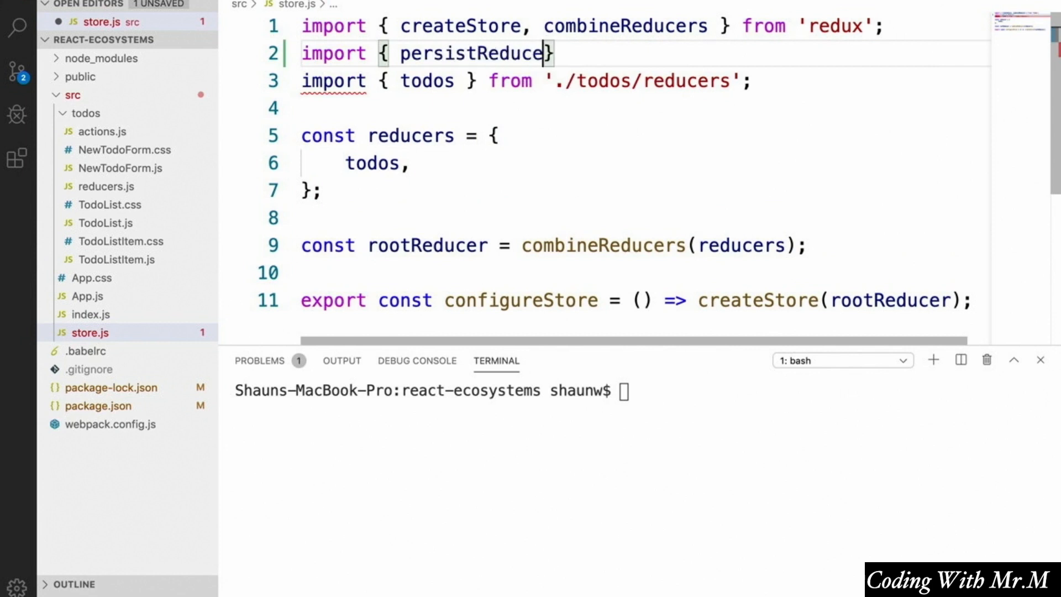
text(} from 'redux-persist';)
text(impor)
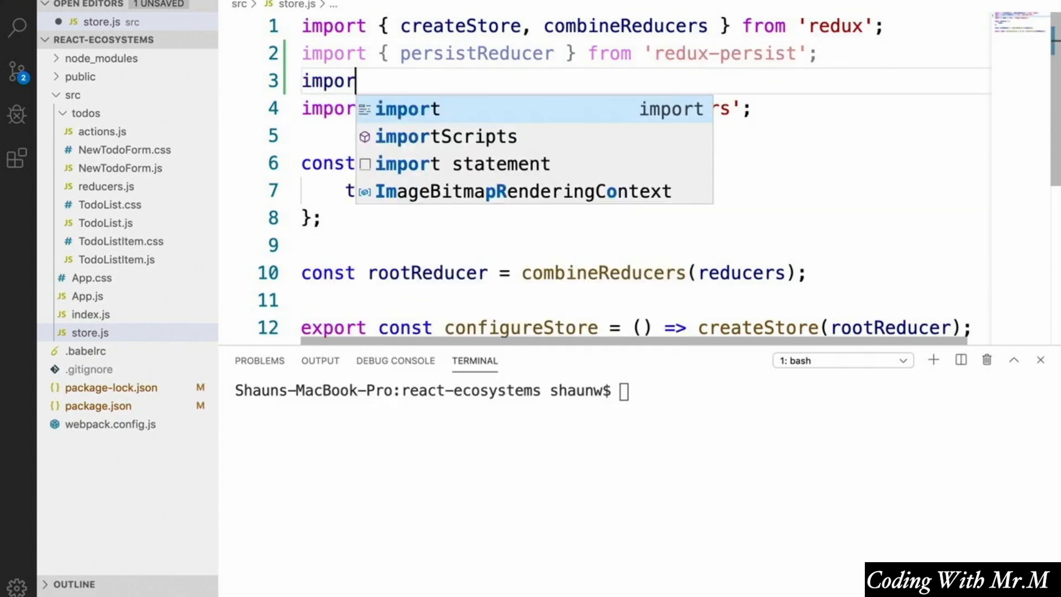
text(storage f)
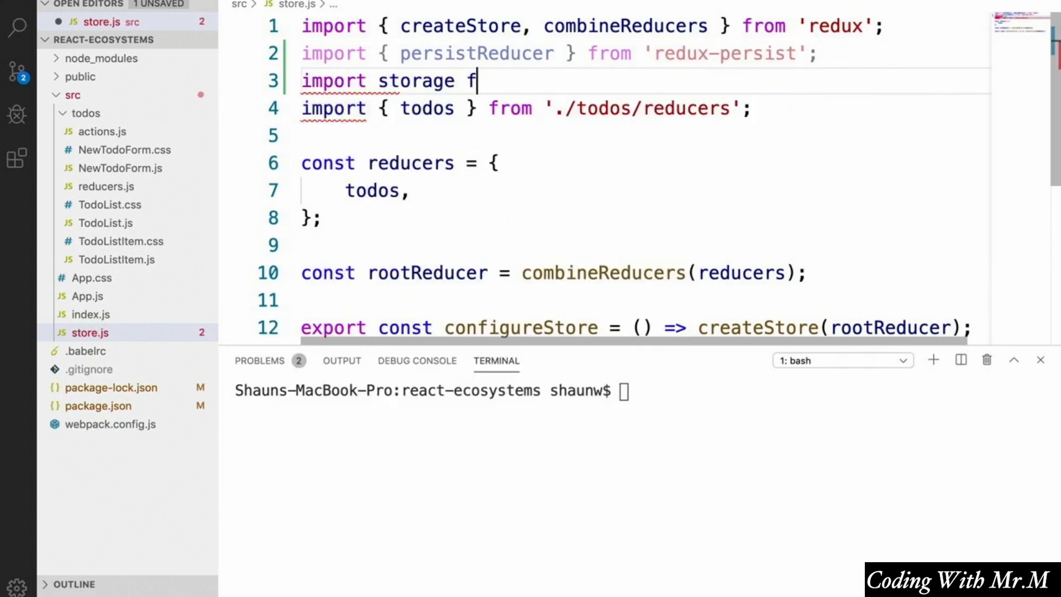
text(rom 'redux-persist')
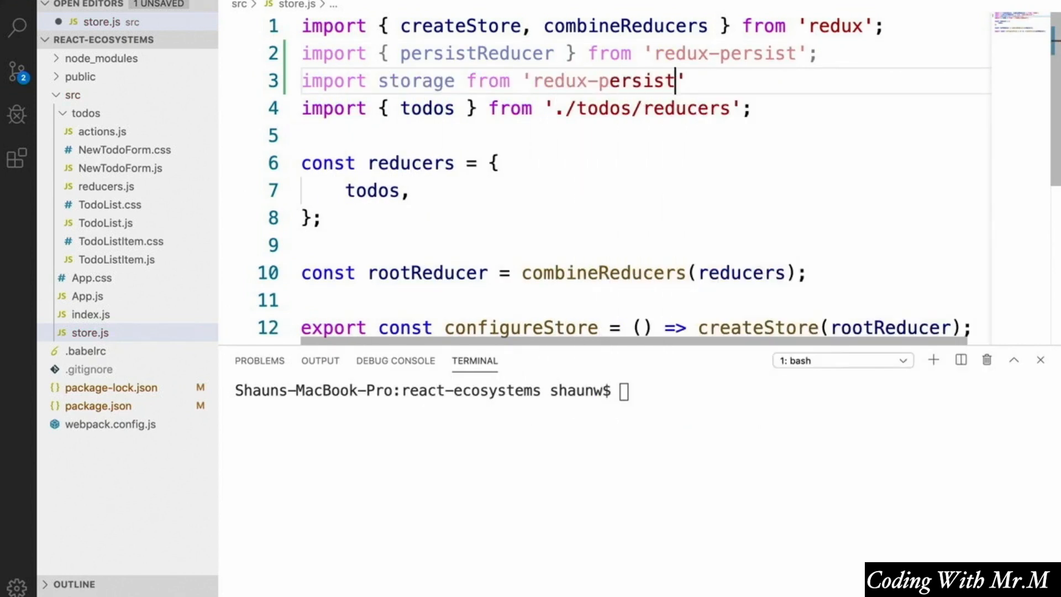
text(/lib/storage)
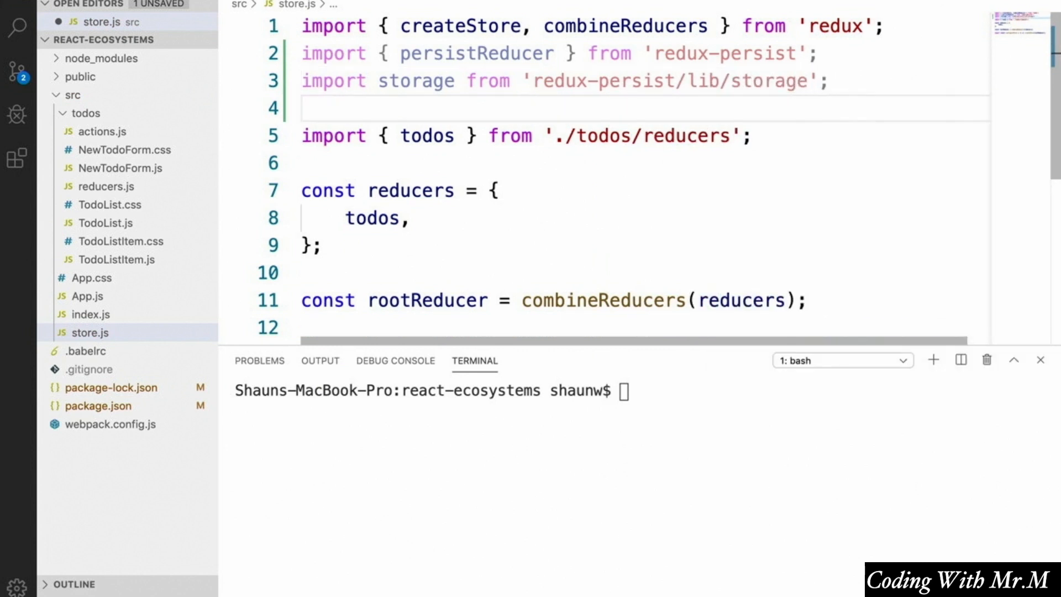
Import autoMergeLevel2 from 'redux-persist/lib/stateReconciler/autoMergeLevel2'.
text(import auto)
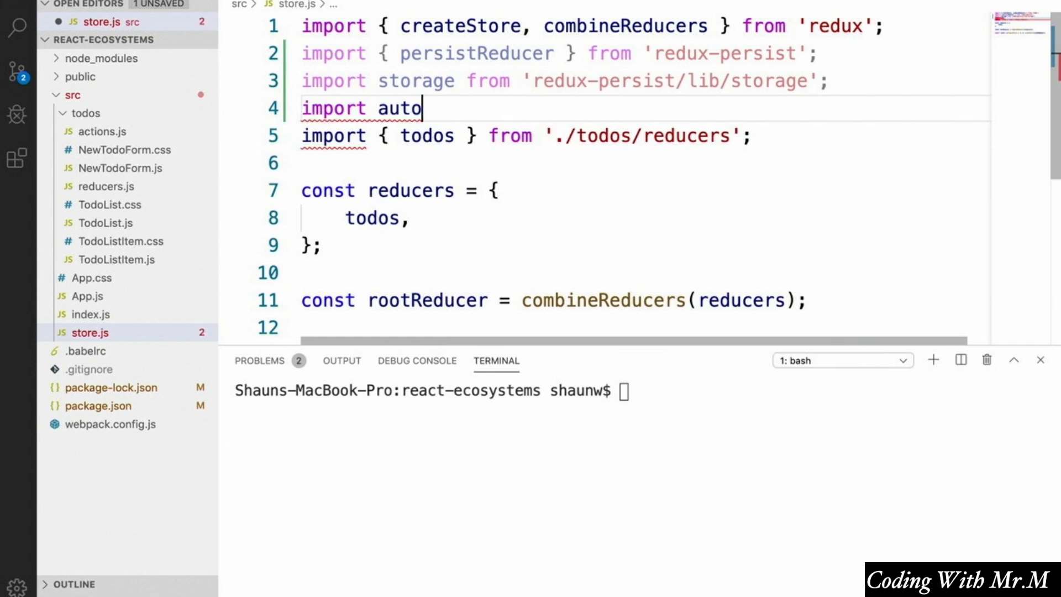
text(MergeLevel2)
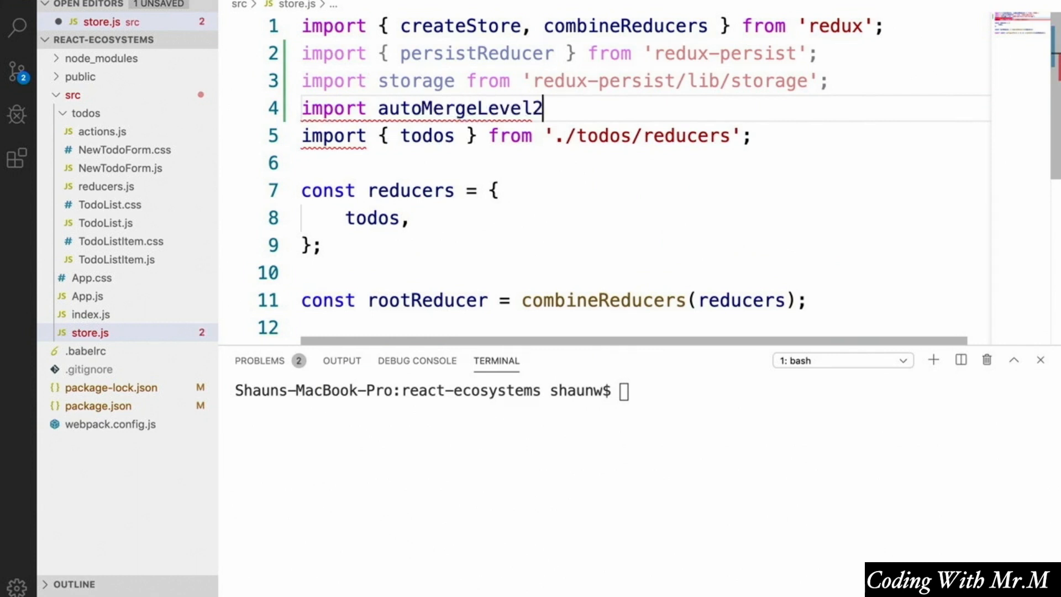
text(from 'redux')
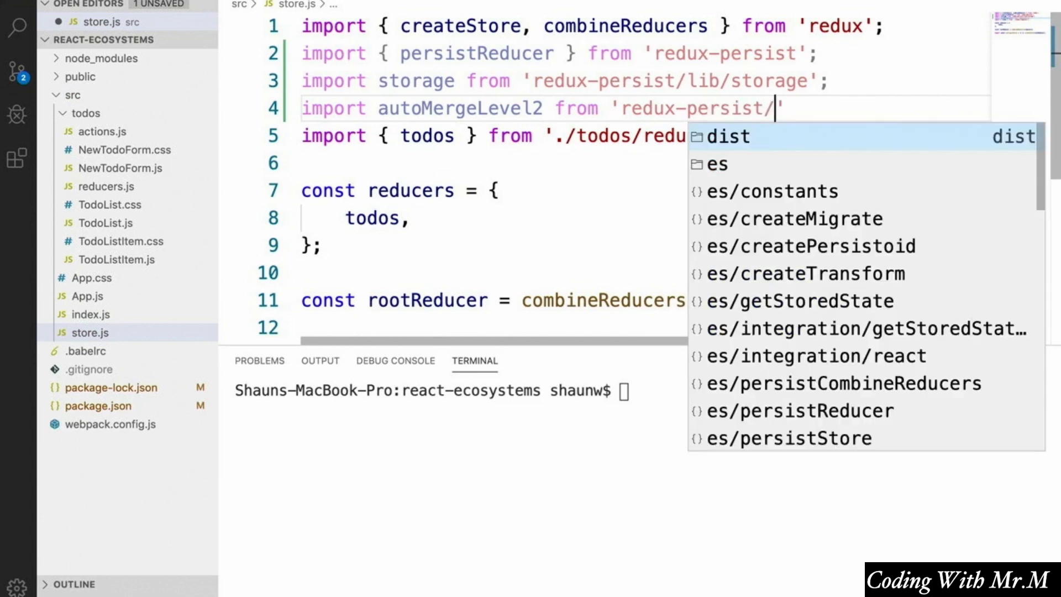
text(lib/stateReconciler)
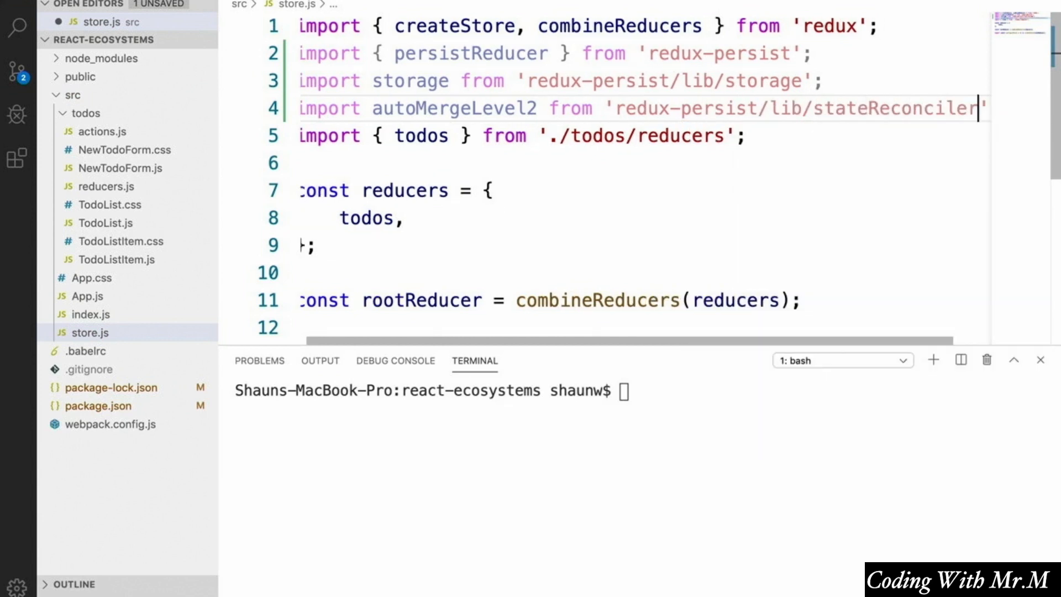
text(/autoMergeLevel2)
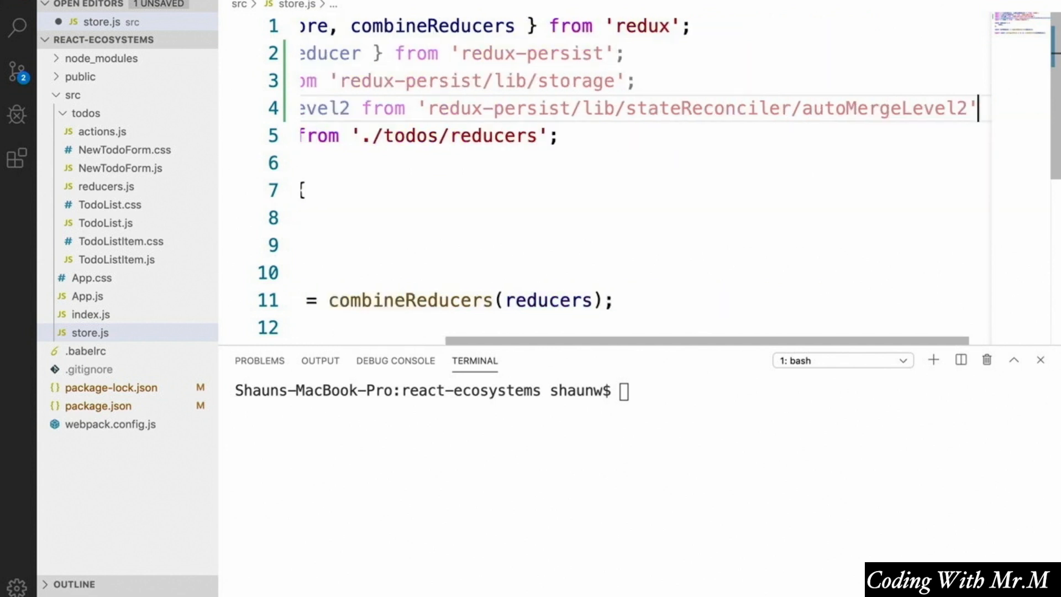
scroll(left, 3)
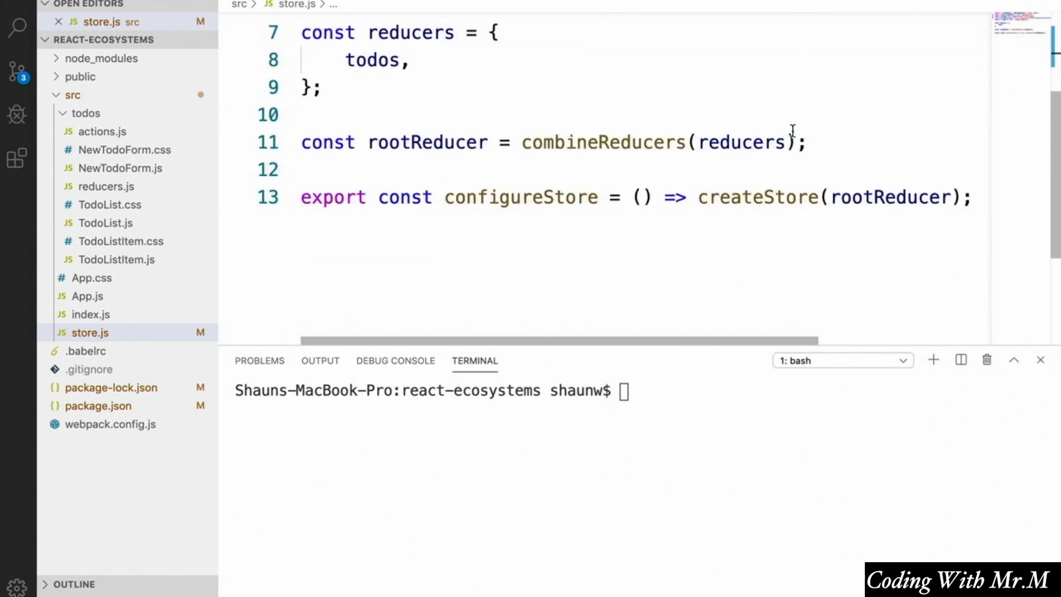
Define persistedReducer as persistReducer(persistConfig, rootReducer) below rootReducer.
key(enter)
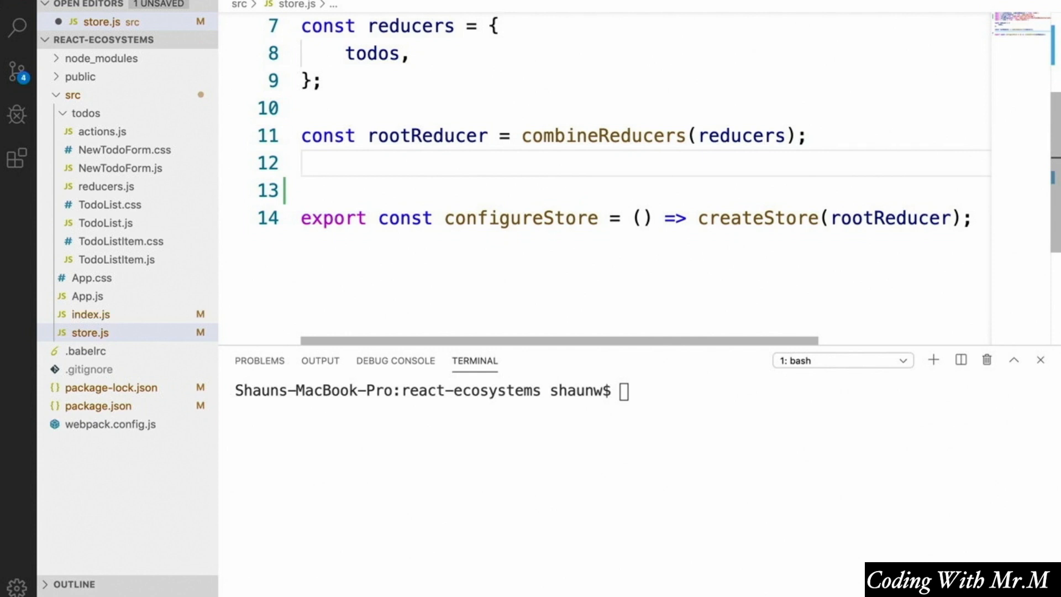
text(const pe)
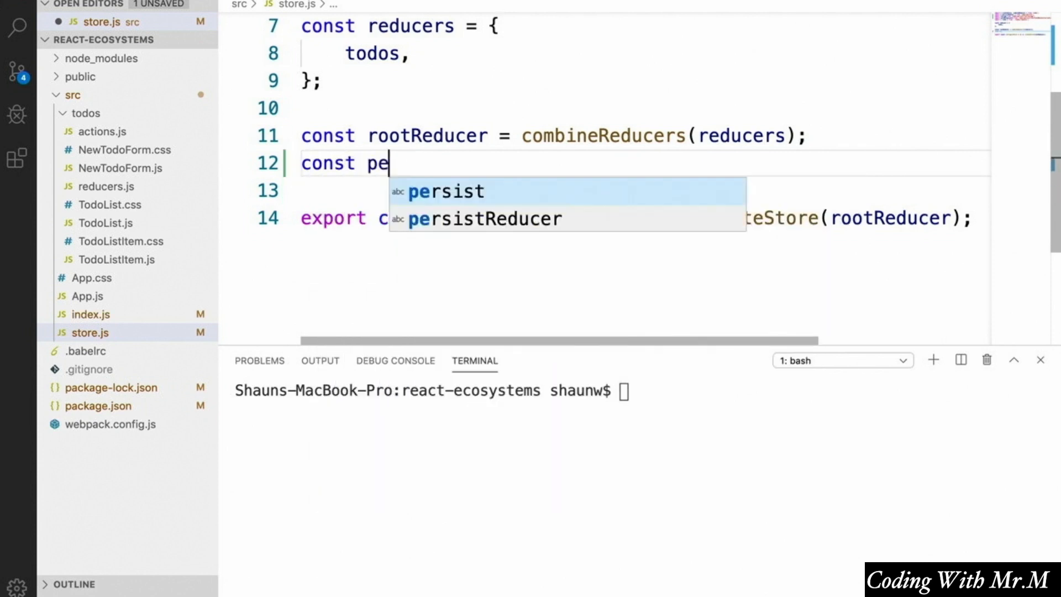
text(istedReducer =)
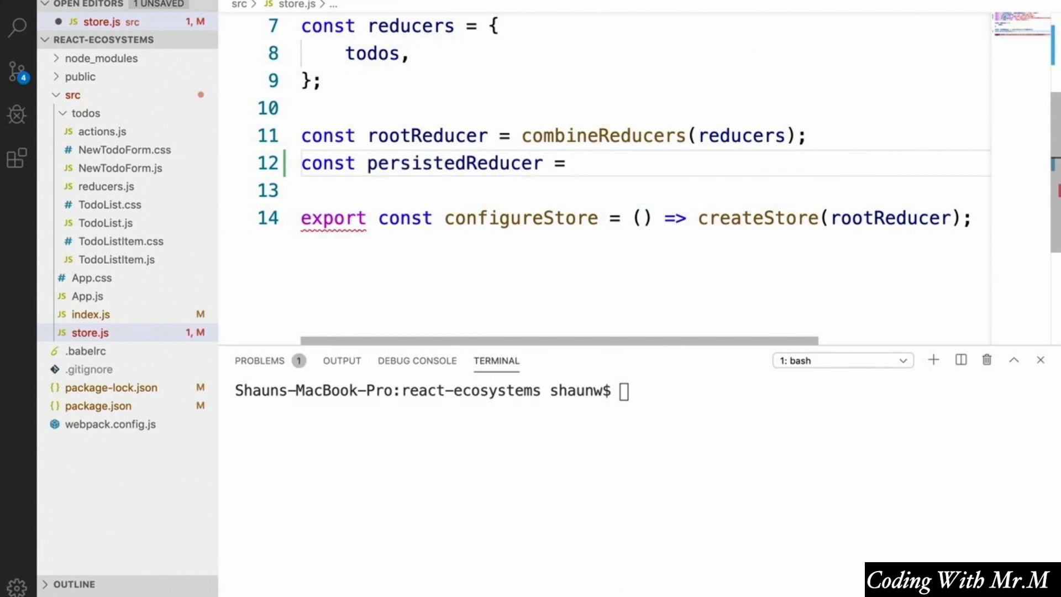
text(persistReducer()
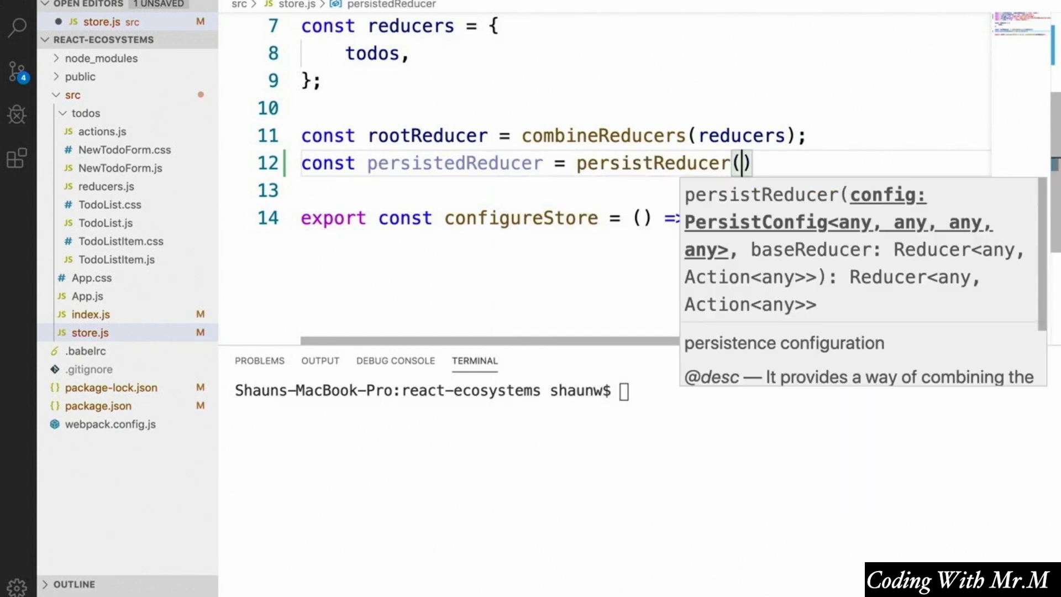
text(pers)
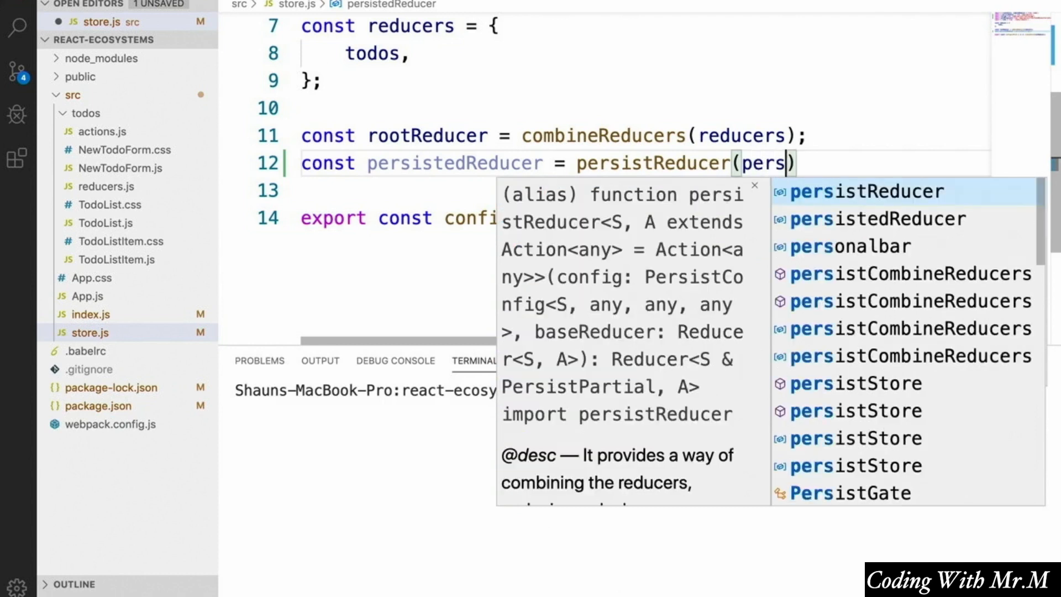
text(ist)
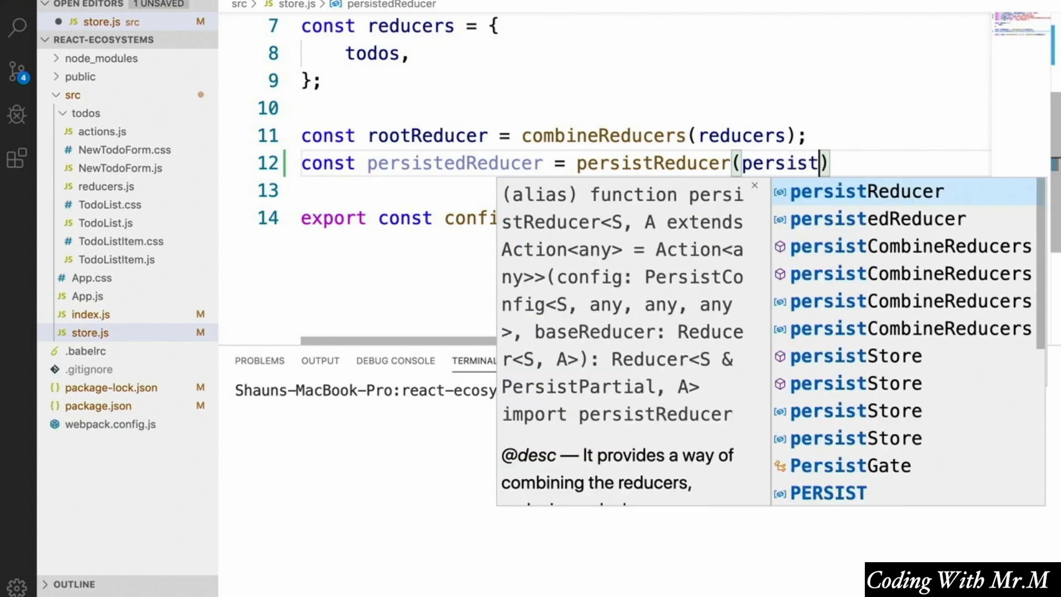
text(Config, rootRedu)
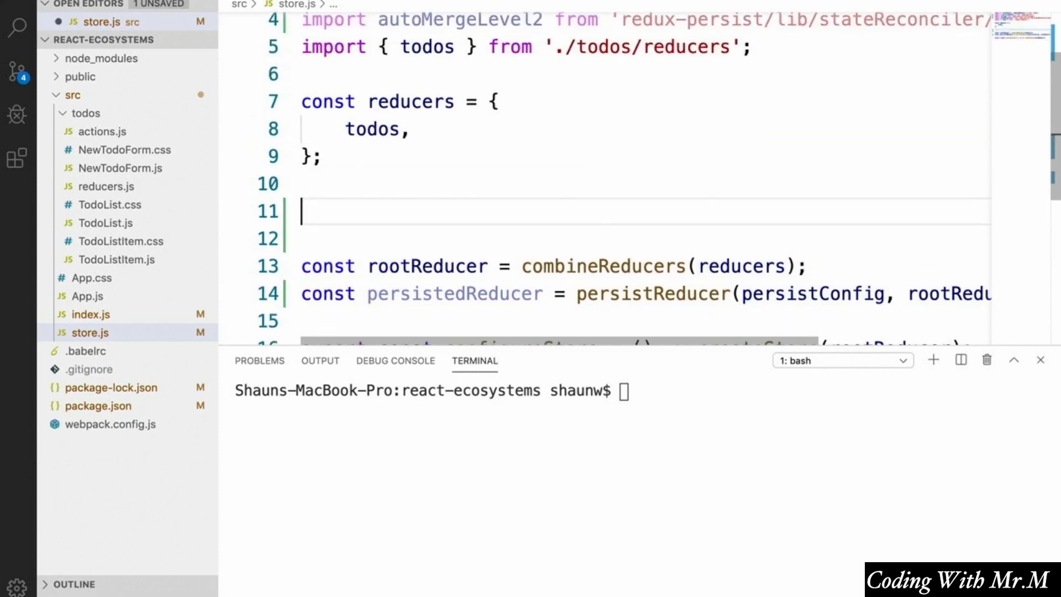
Define persistConfig with key 'root', storage, and stateReconciler autoMergeLevel2.
text(const persistConfig = {)
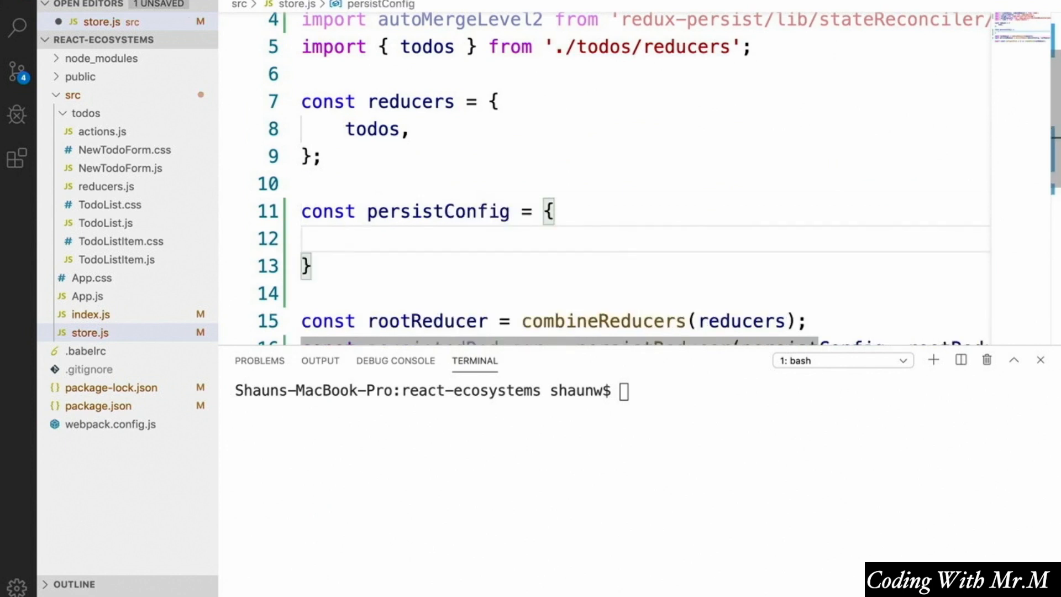
text(key)
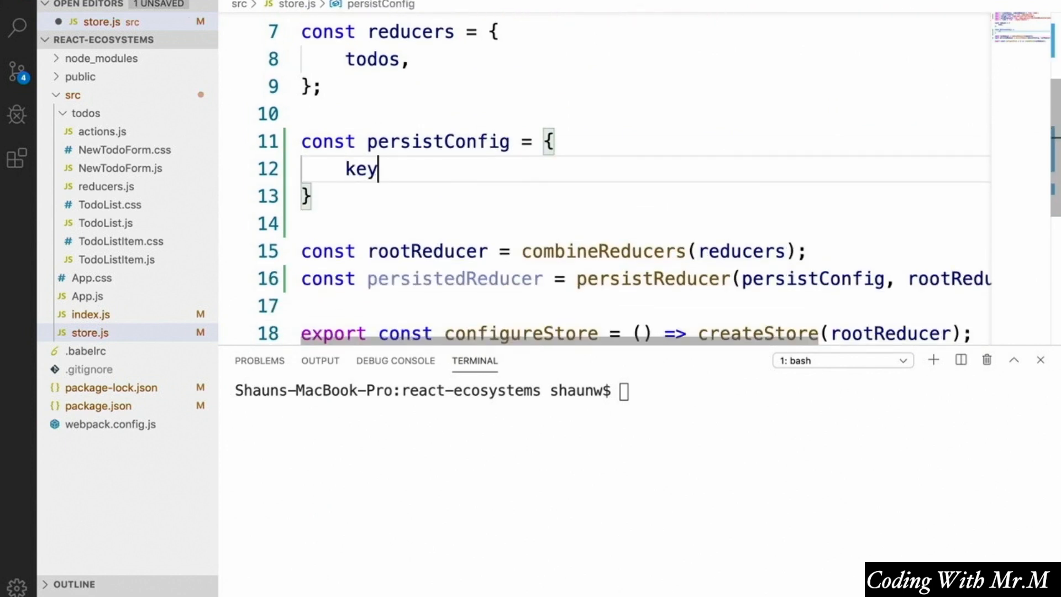
text(: 'root')
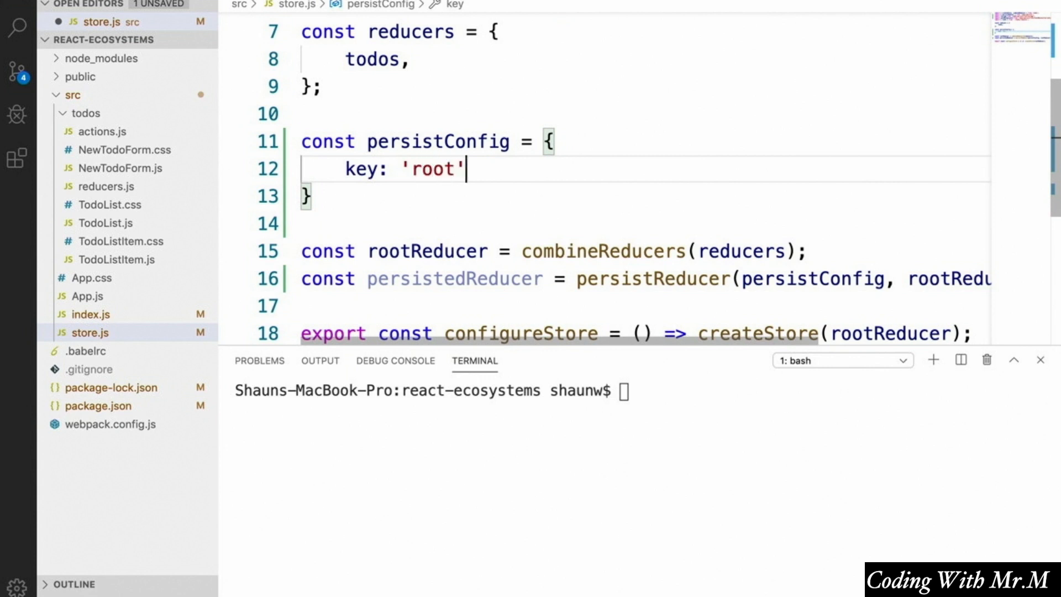
text(,)
text(storage,)
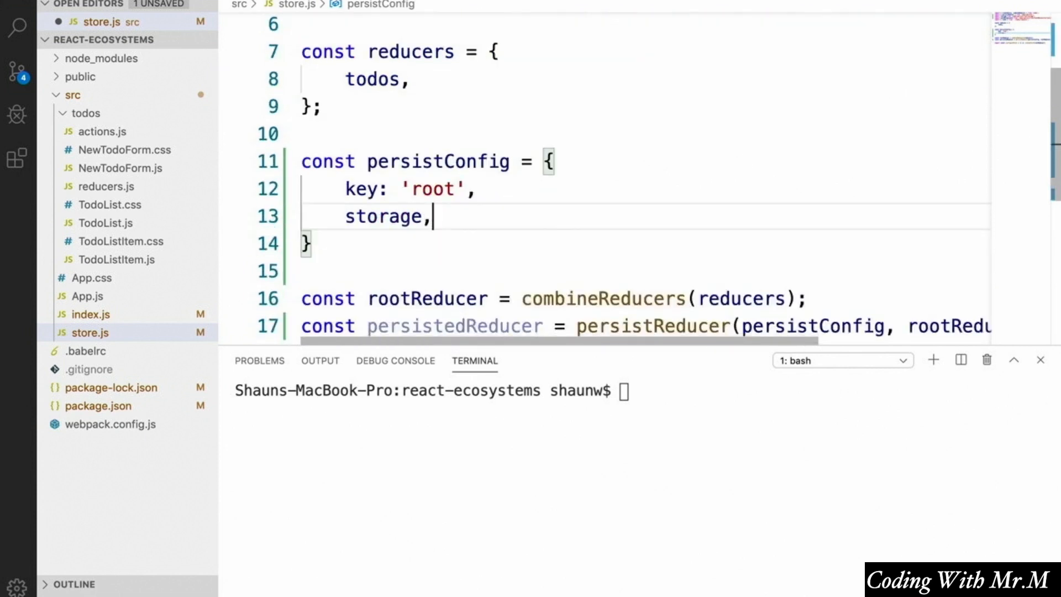
text(stateReconciler:)
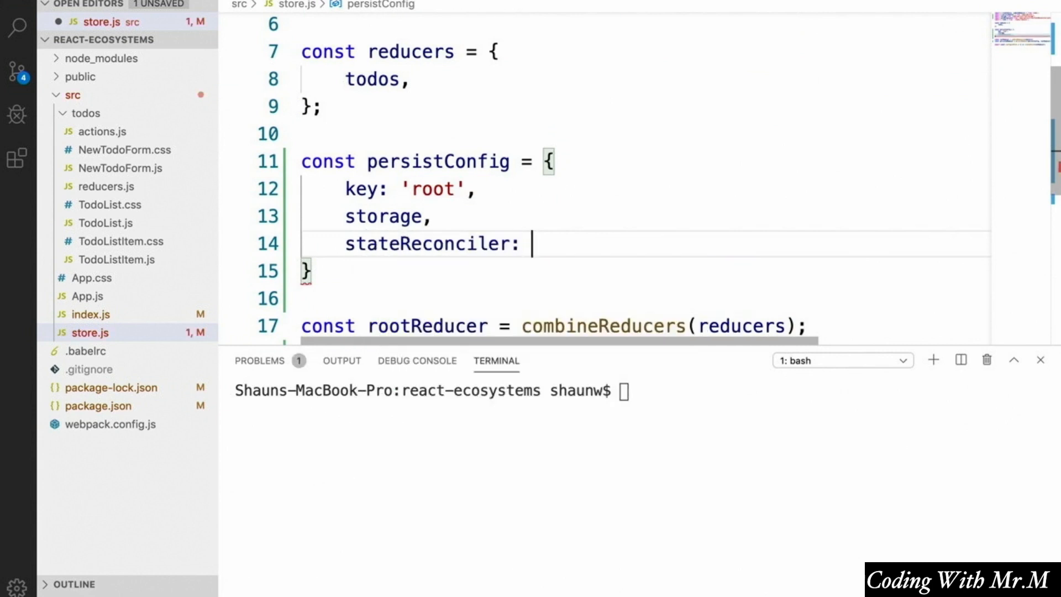
text(autoMergeLevel2)
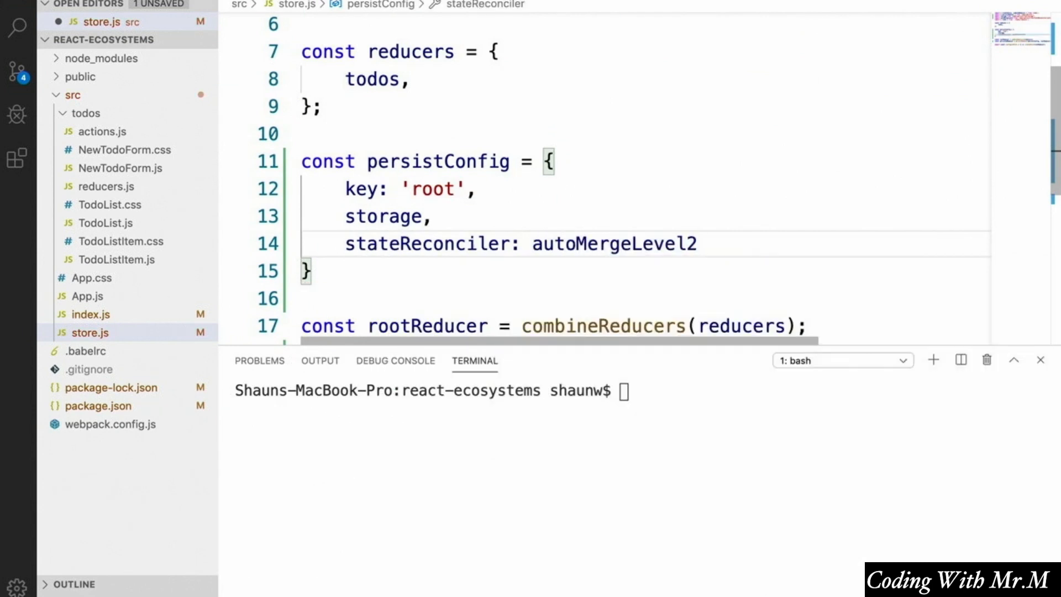
text(,)
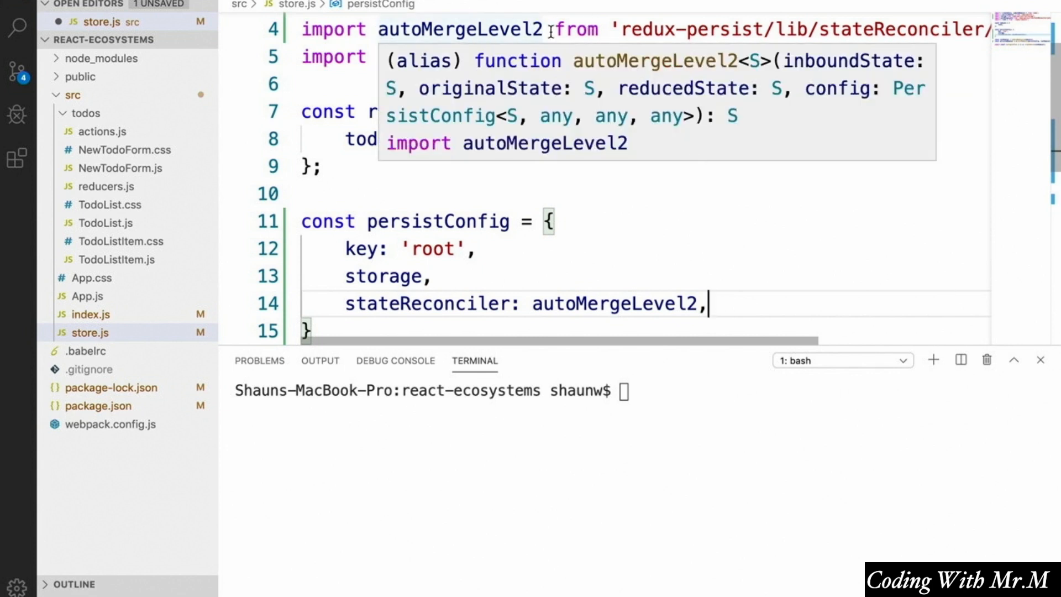
Make createStore use persistedReducer instead of rootReducer.
scroll(down, 3)
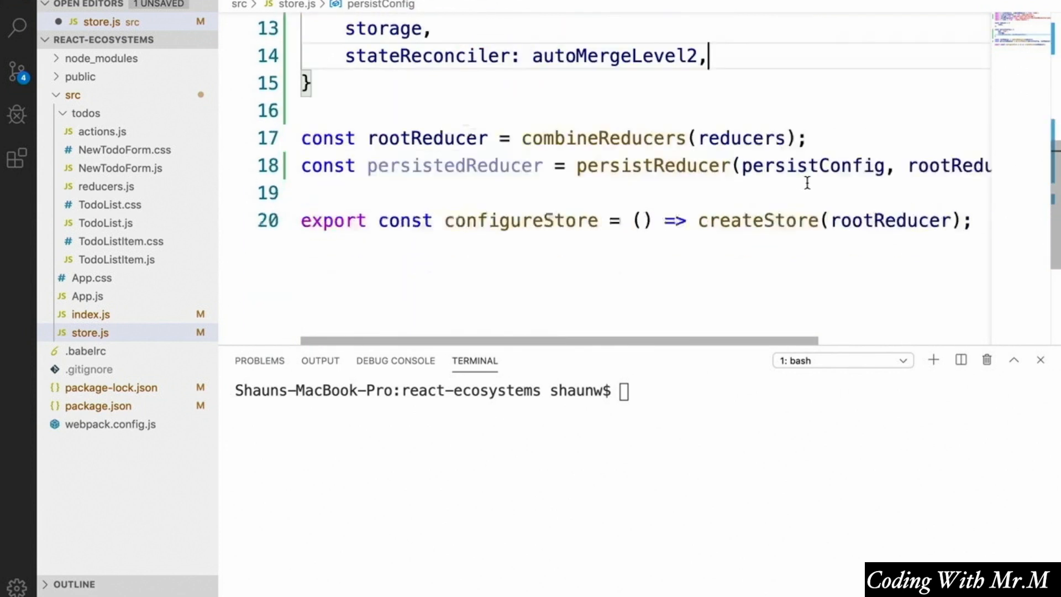
scroll(up, 3)
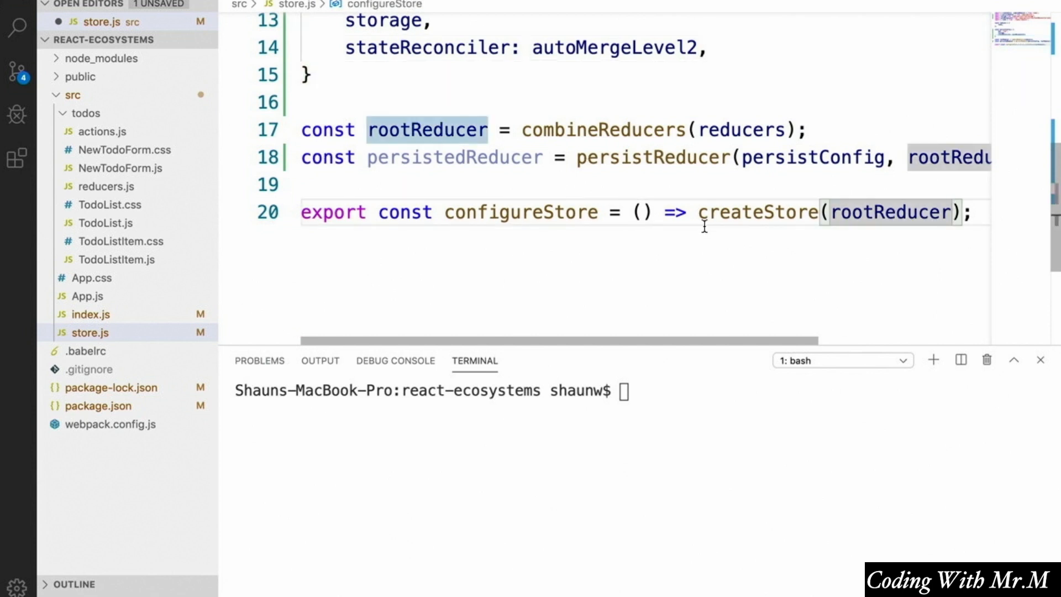
double_click(890, 212)
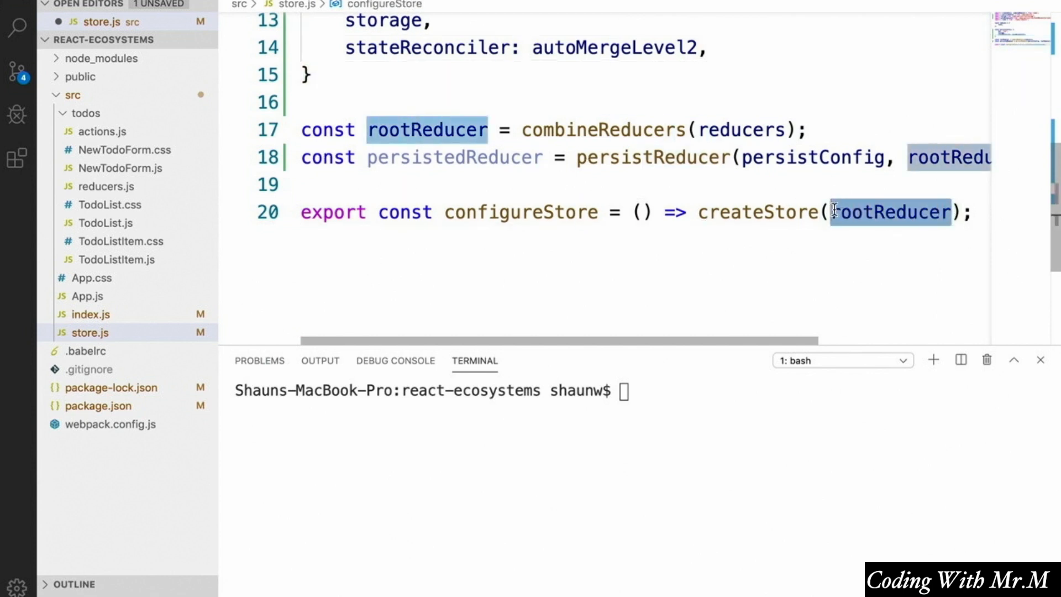
text(persisted)
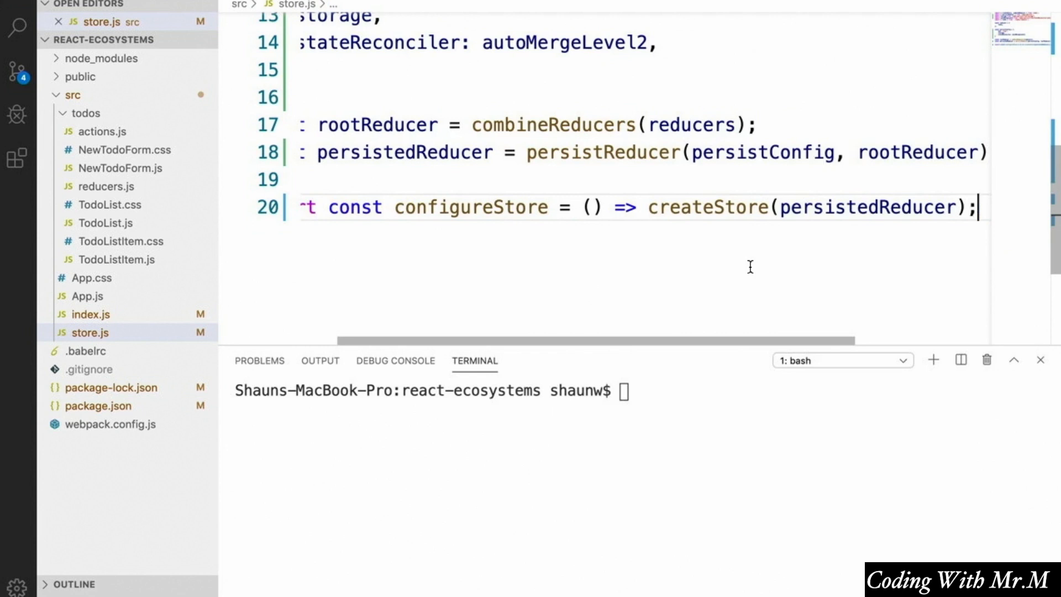
mouse_move(99, 143)
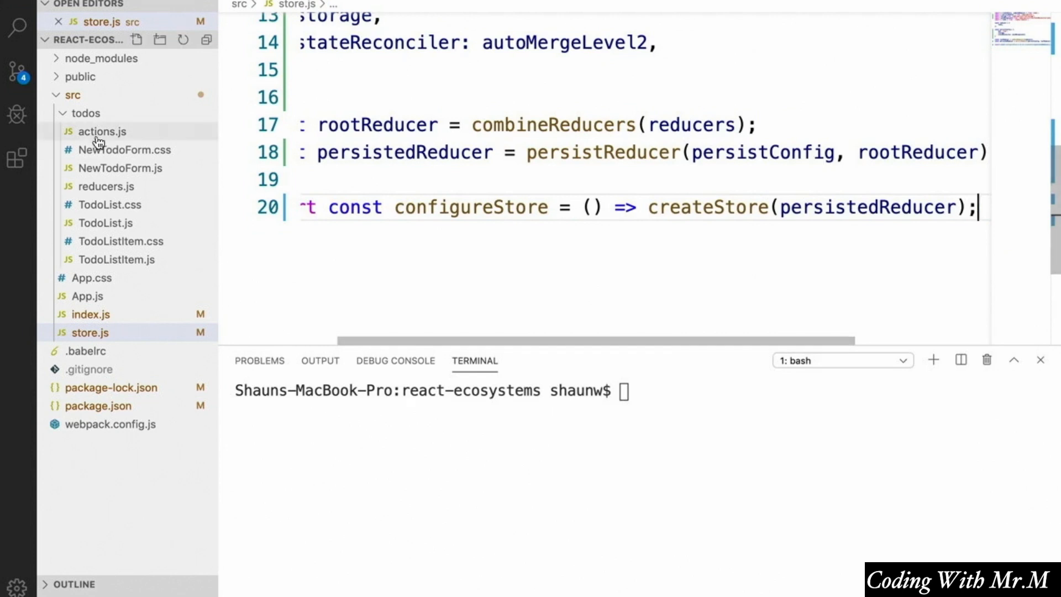
In index.js, import { persistStore } from 'redux-persist'.
click(90, 314)
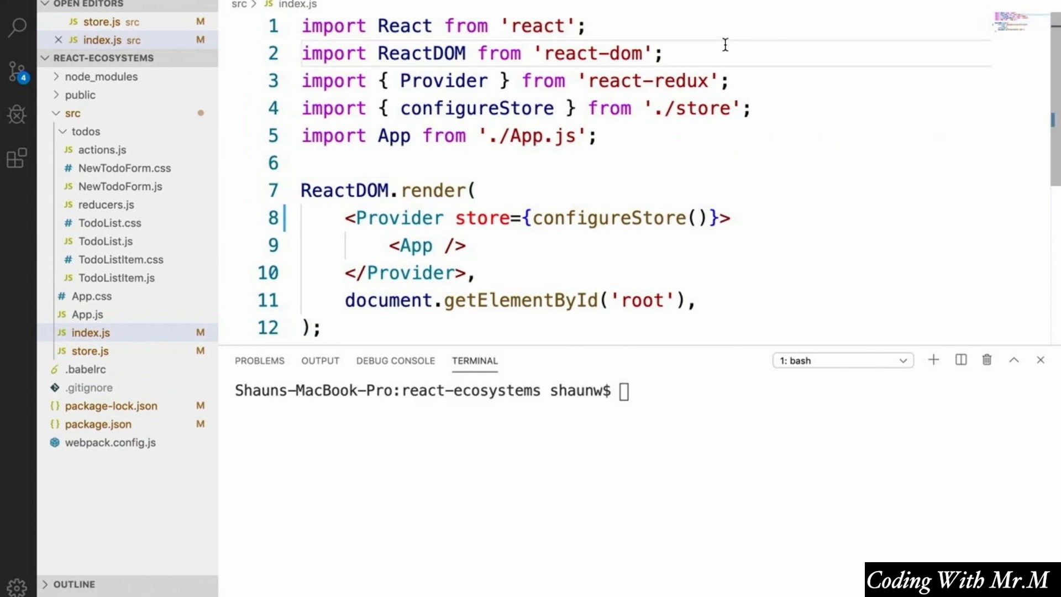
text(im)
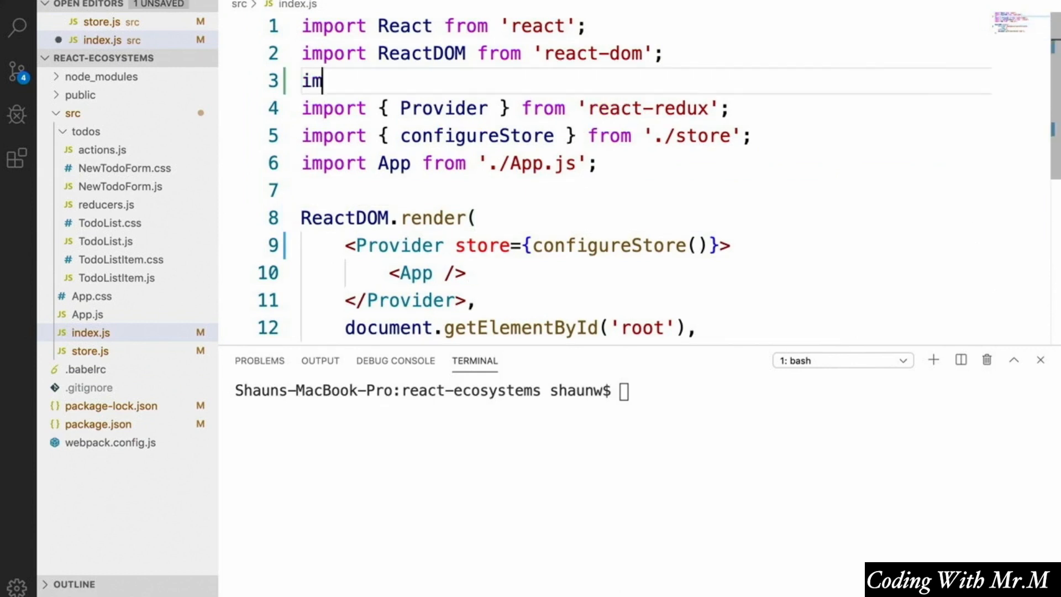
text(port { persistStore } f)
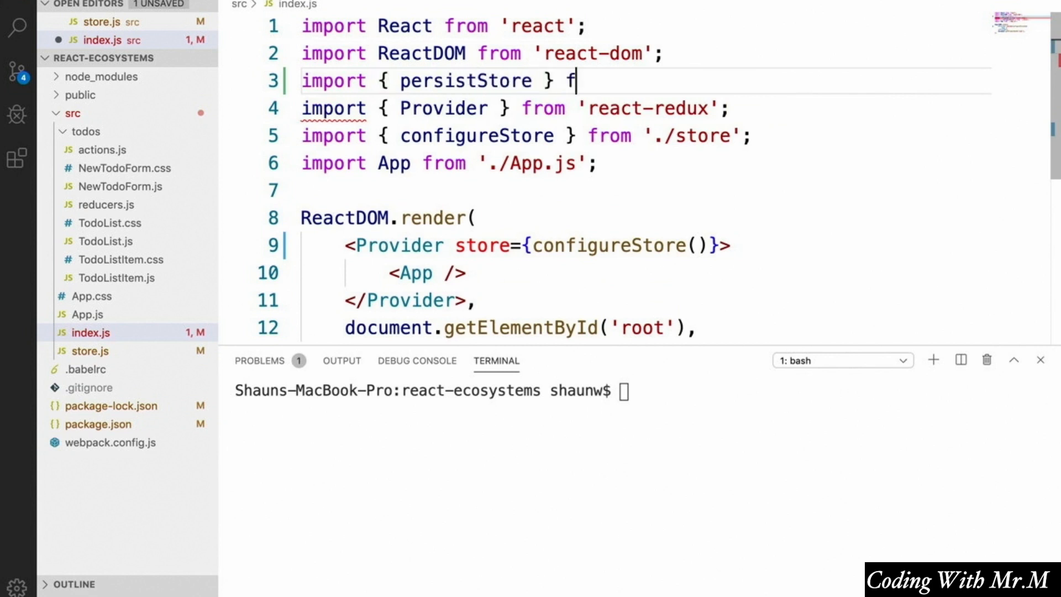
text(rom 'redux-persist';)
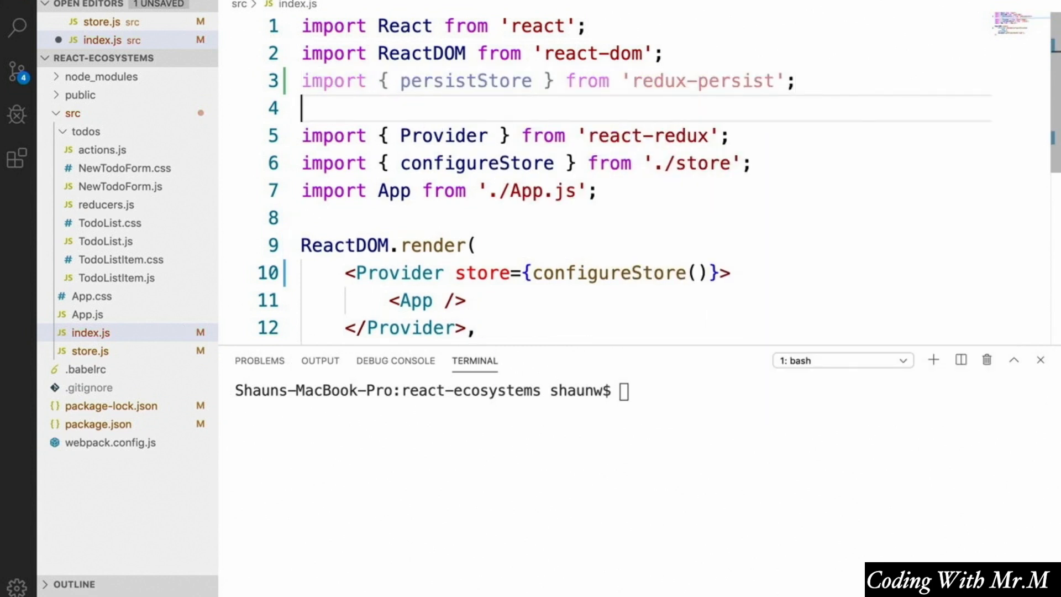
Import { PersistGate } from 'redux-persist/lib/integration/react'.
text(import { })
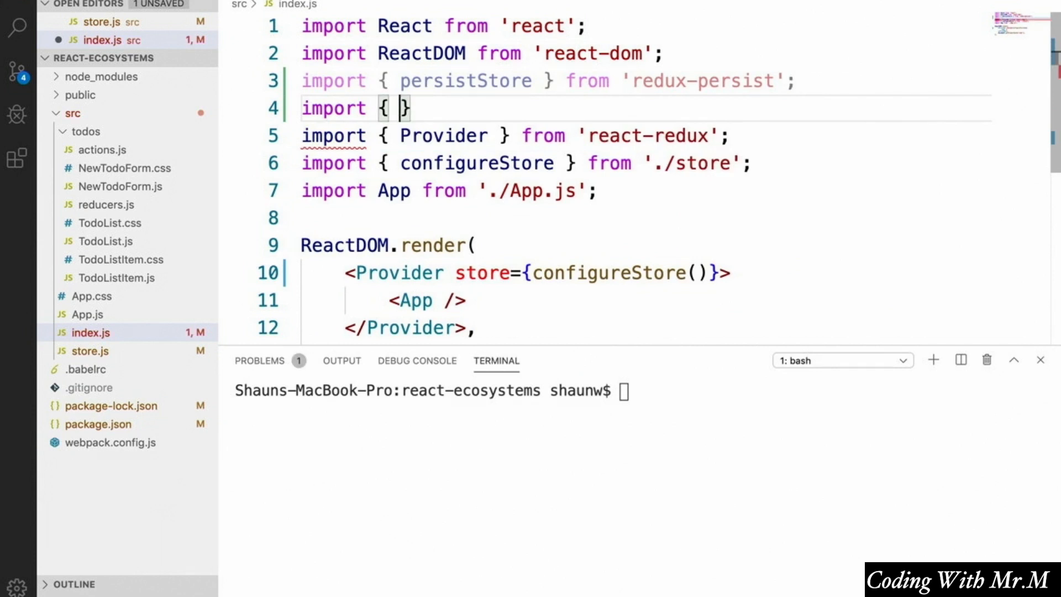
text(PersistGate)
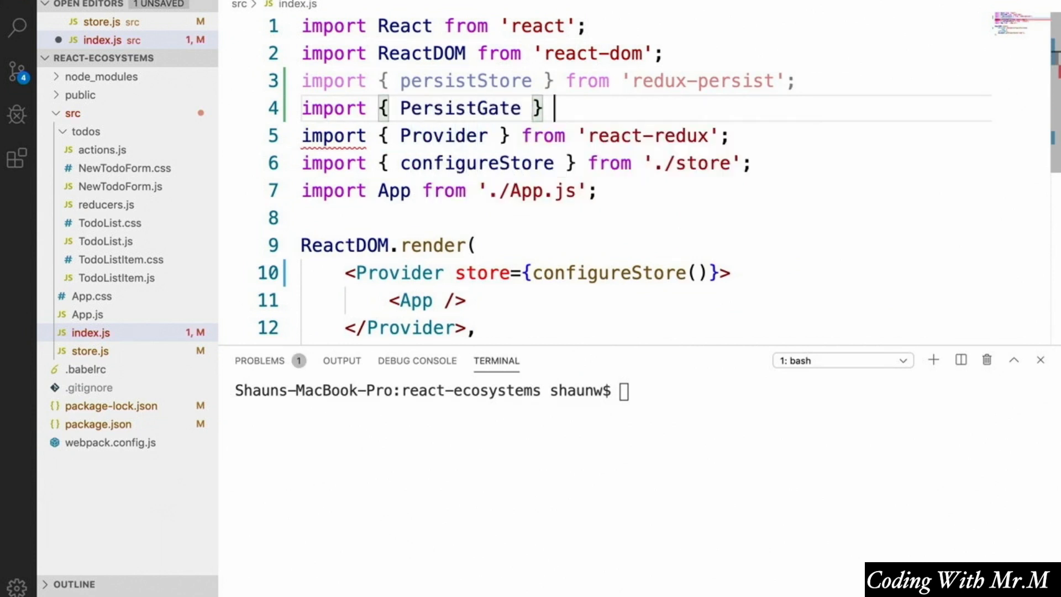
text(from 'redux-persist/lib/)
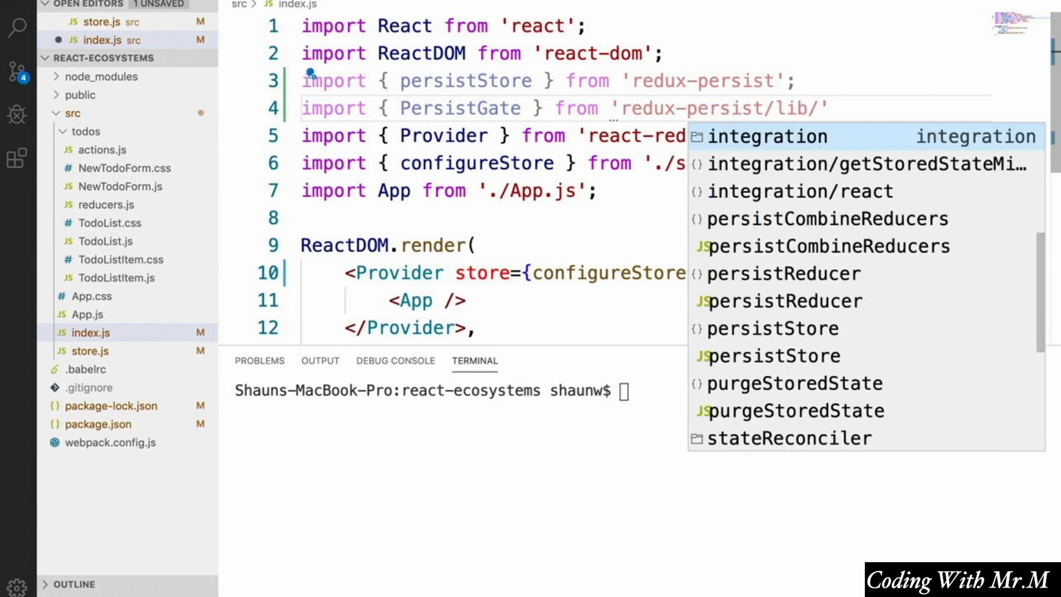
click(798, 191)
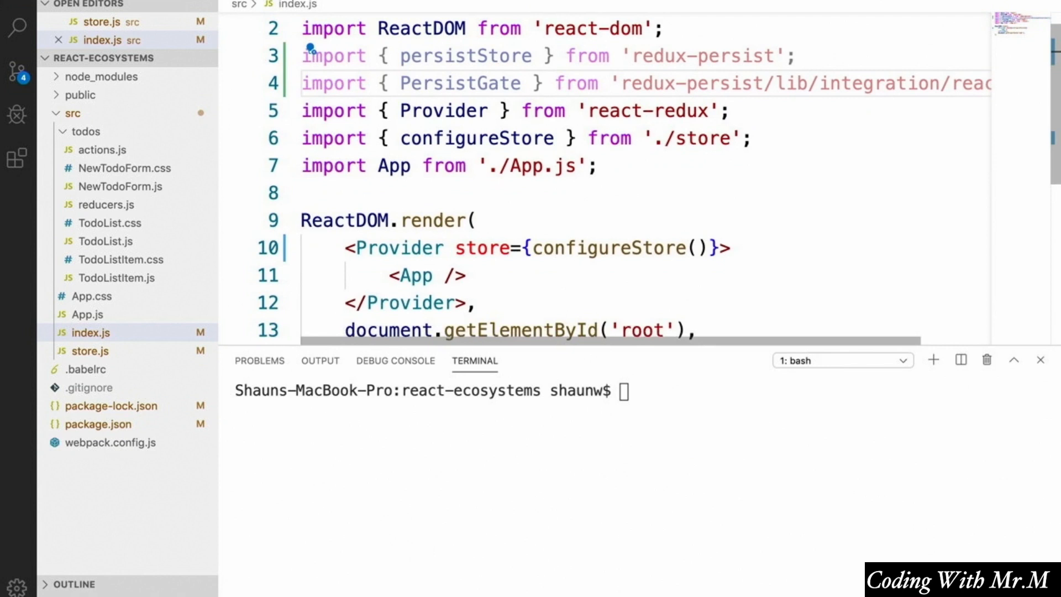
mouse_move(720, 254)
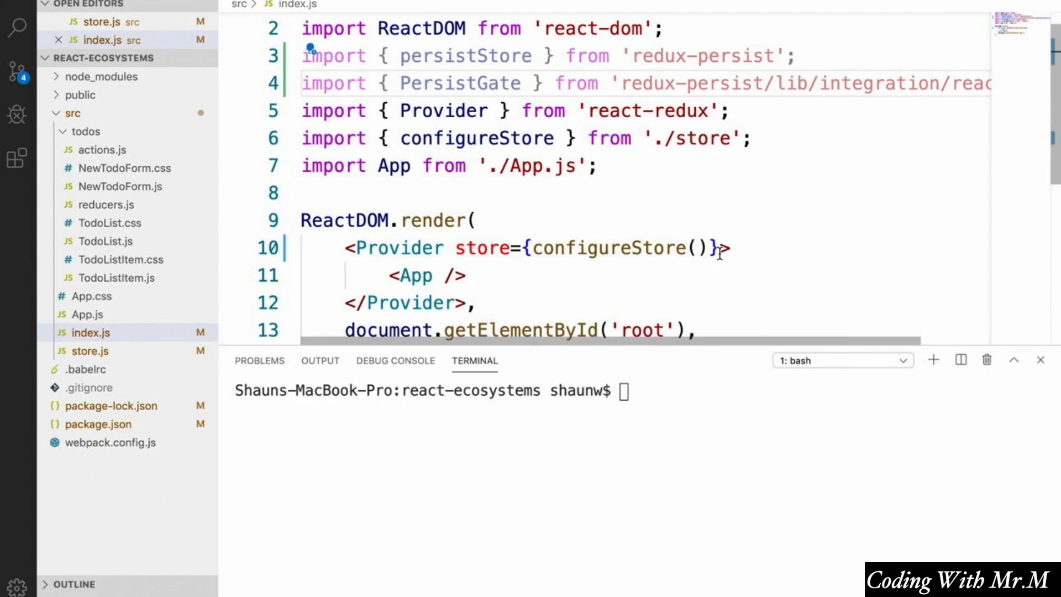
Define const store = configureStore() and pass that store to Provider.
key(Enter)
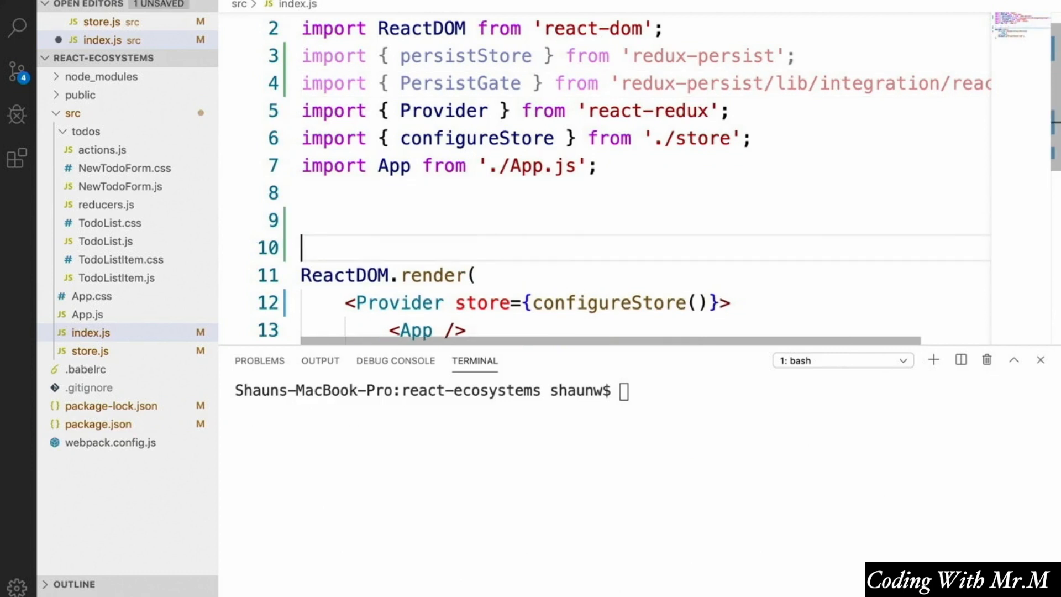
text(const store =)
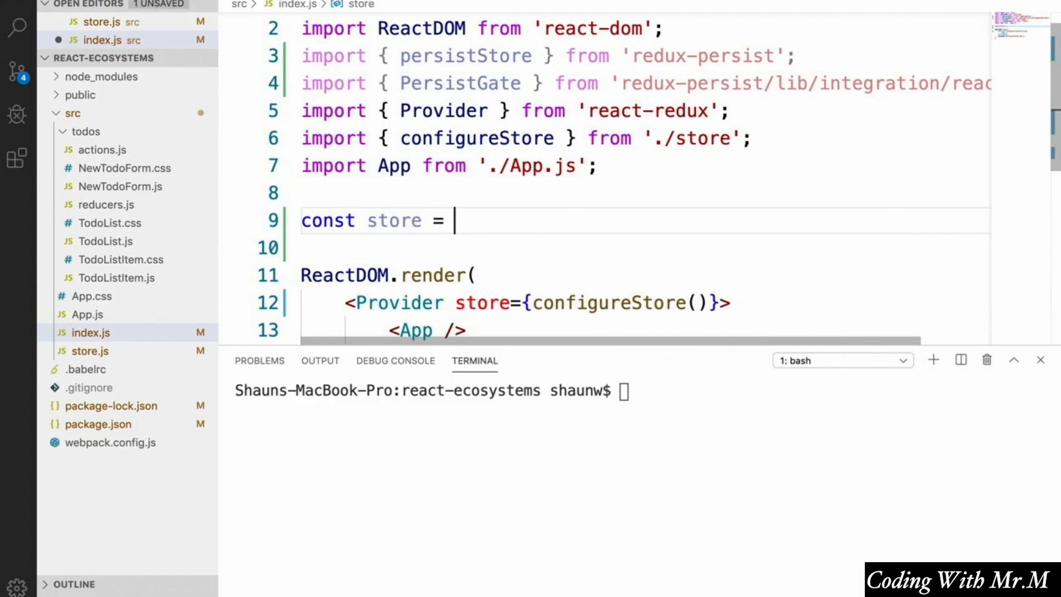
text(configureStore();)
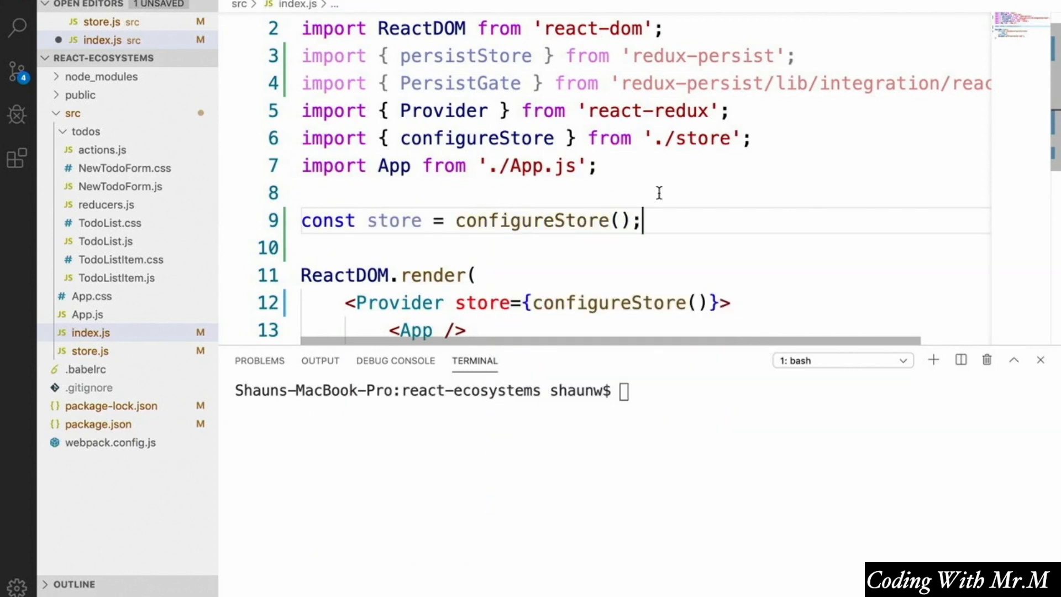
double_click(612, 303)
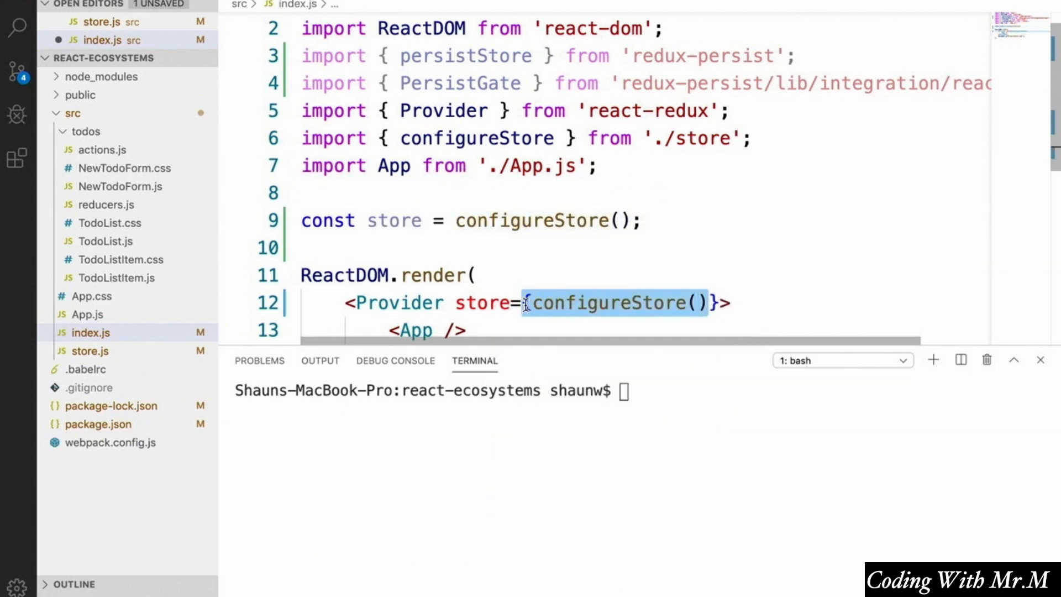
text(st)
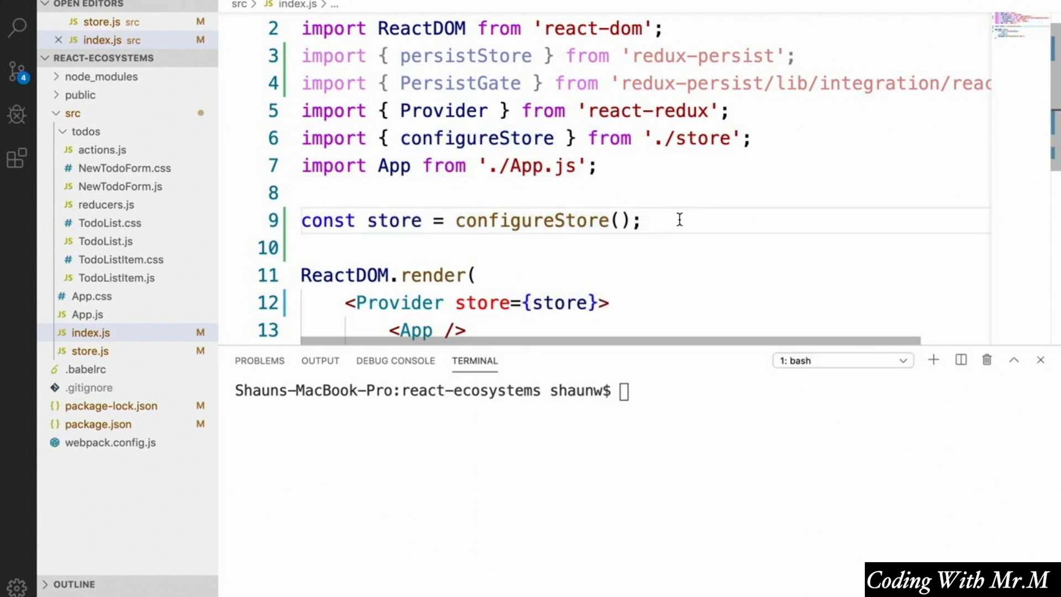
Define const persistor = persistStore(store) below the store constant.
key(Enter)
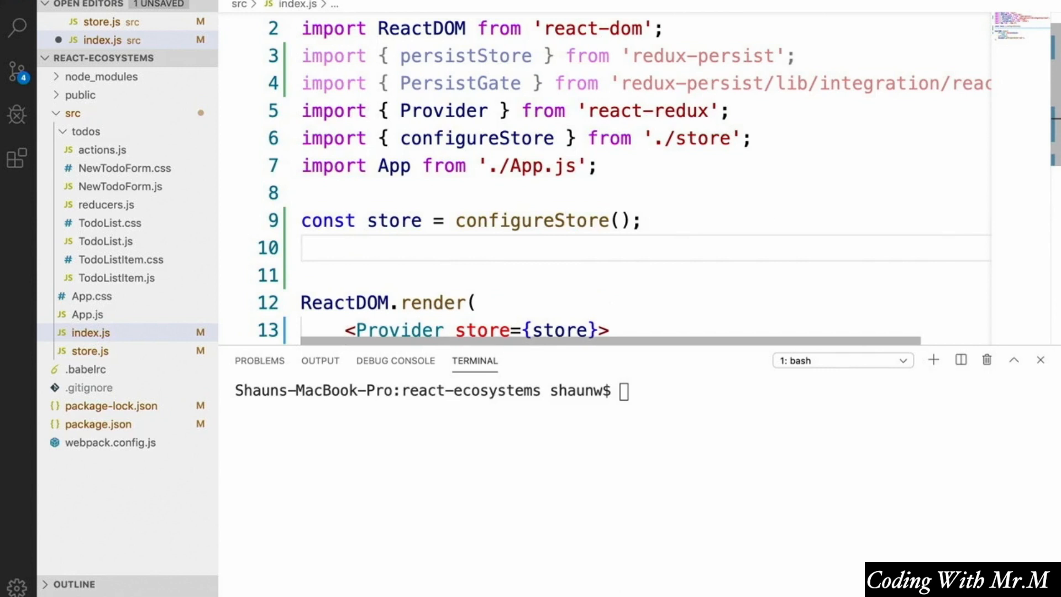
text(const)
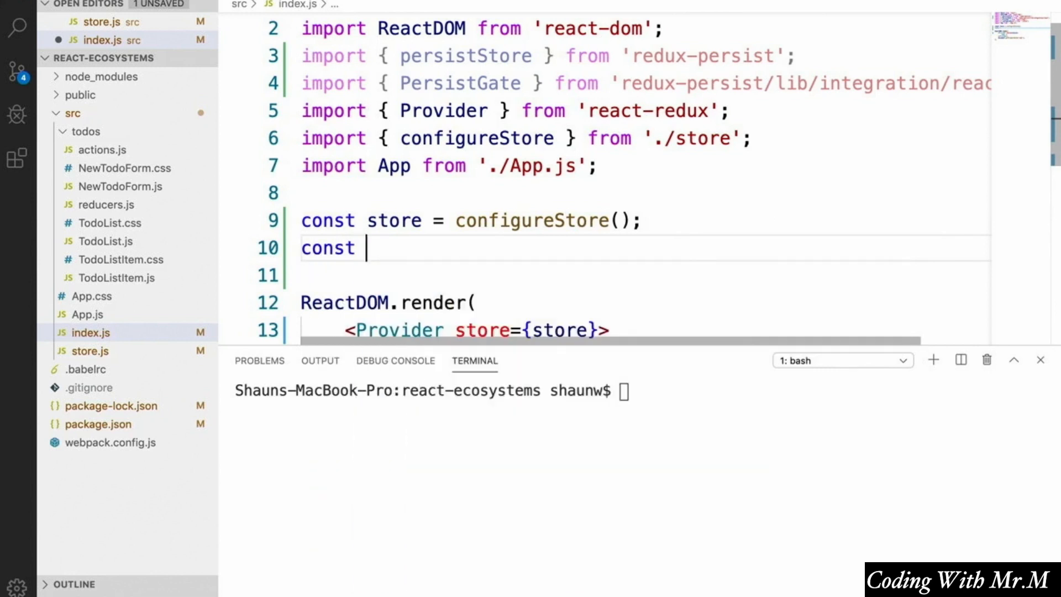
text(persistor =)
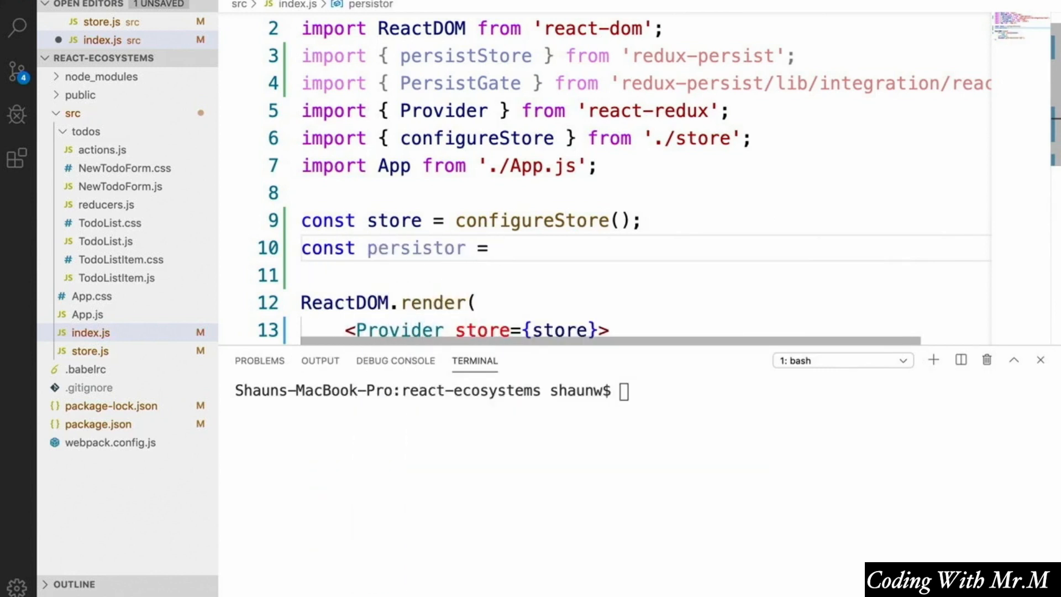
text(persistS)
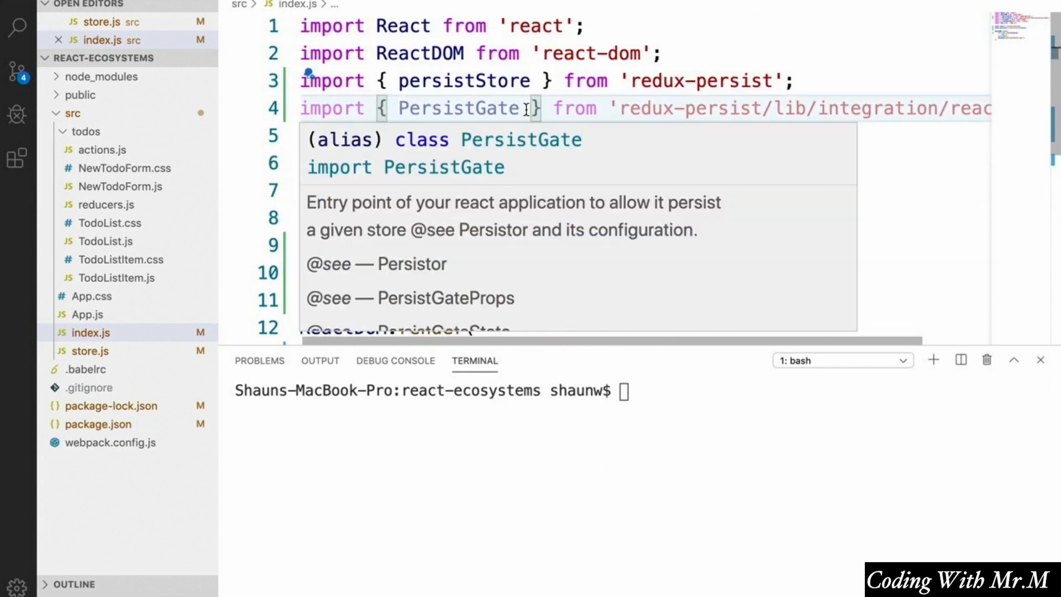
scroll(down, 3)
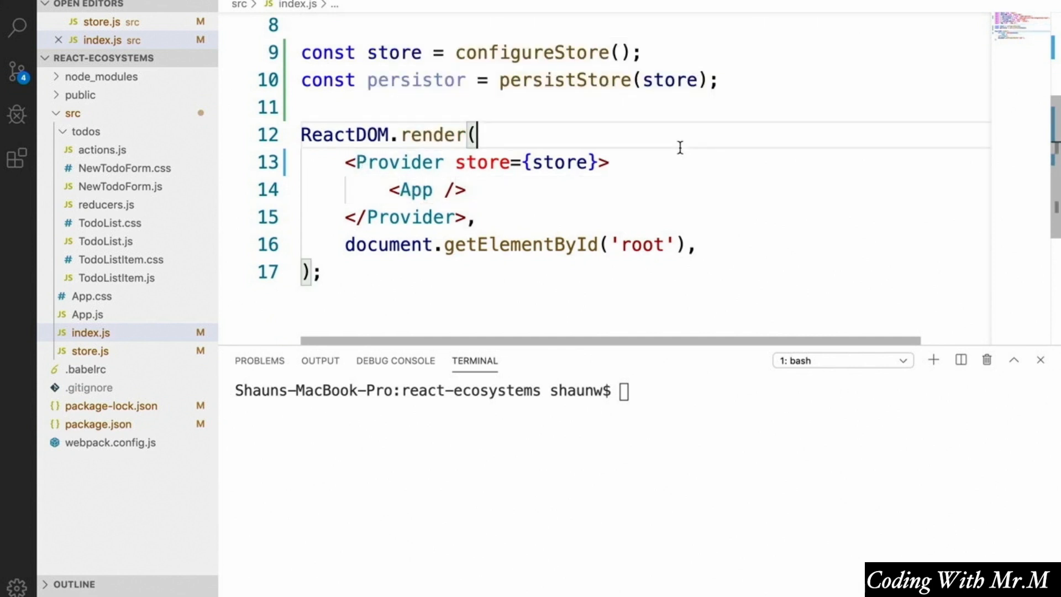
Wrap <App /> in PersistGate with loading={<div>Loading...</div>} and the persistor.
text(<)
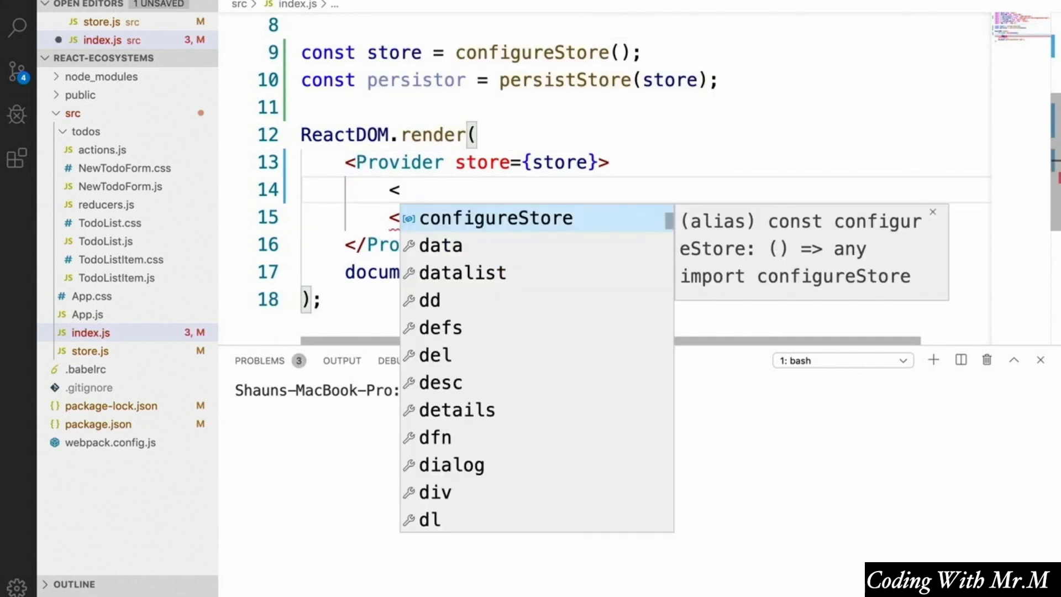
text(PersistGate persistor={persistor}>)
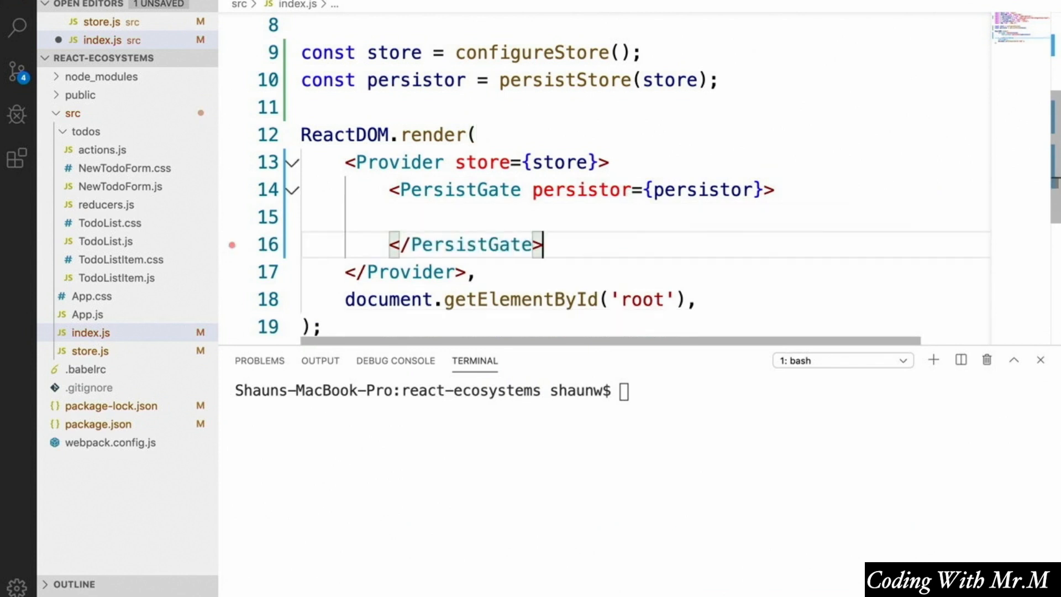
text(<App />)
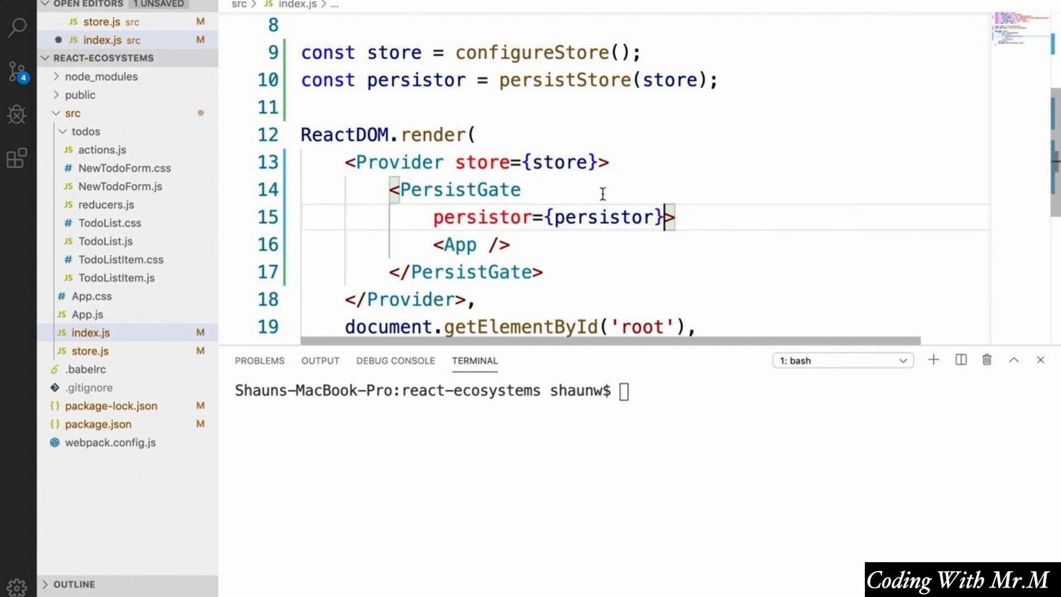
text(loading={})
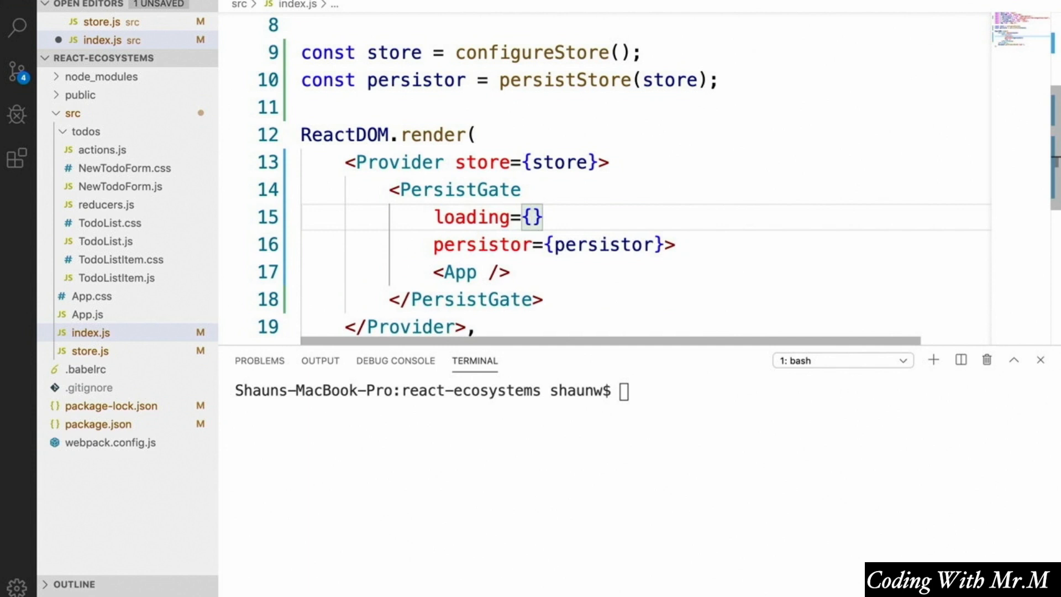
text(<div></div>)
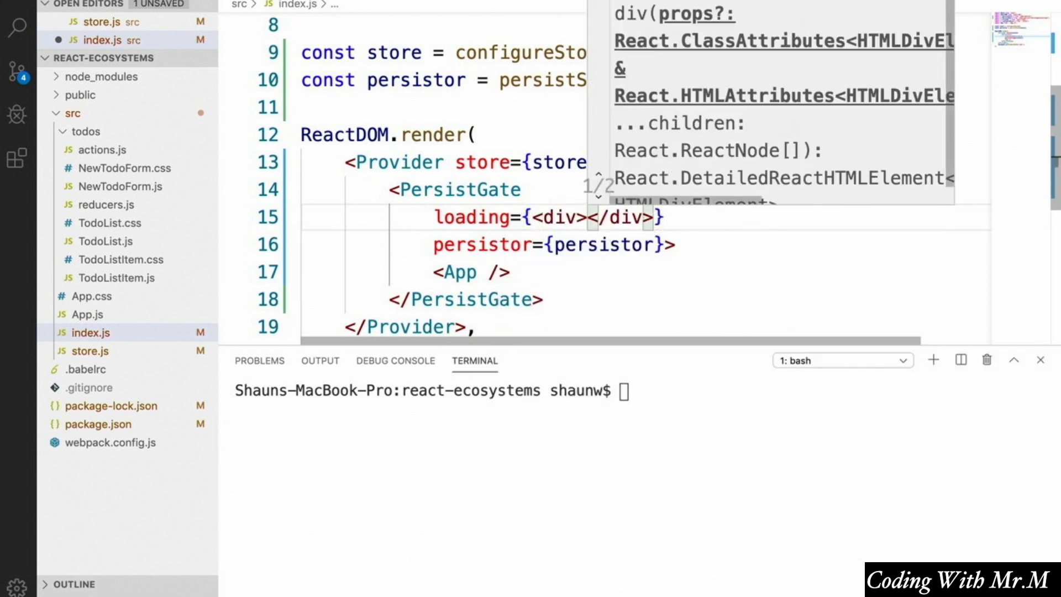
text(Loading...)
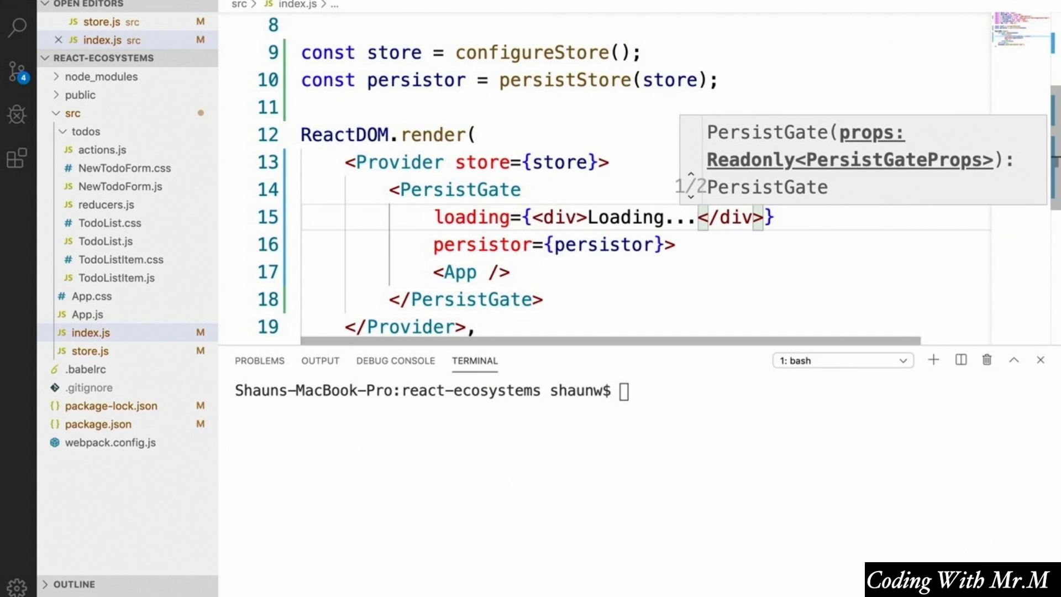
text(n)
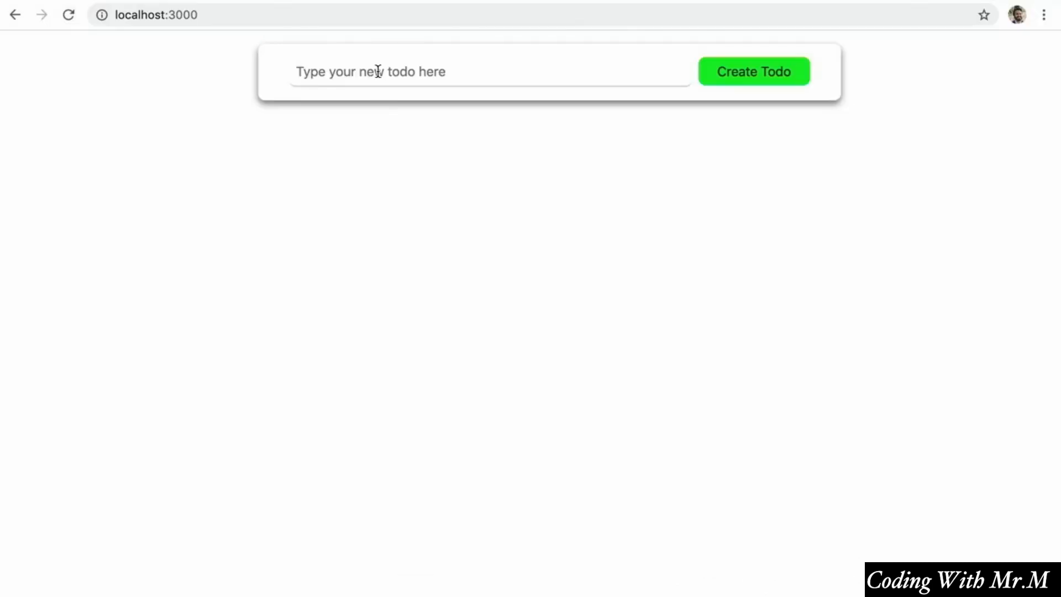
Add the Hello todo in the app at localhost:3000 and confirm the list still renders.
click(753, 71)
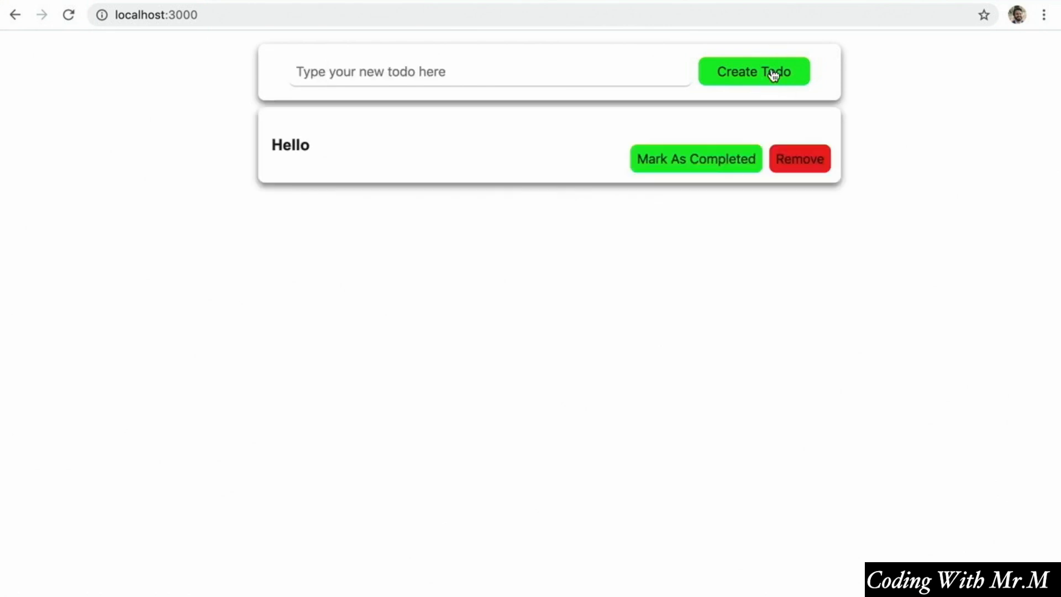
click(753, 72)
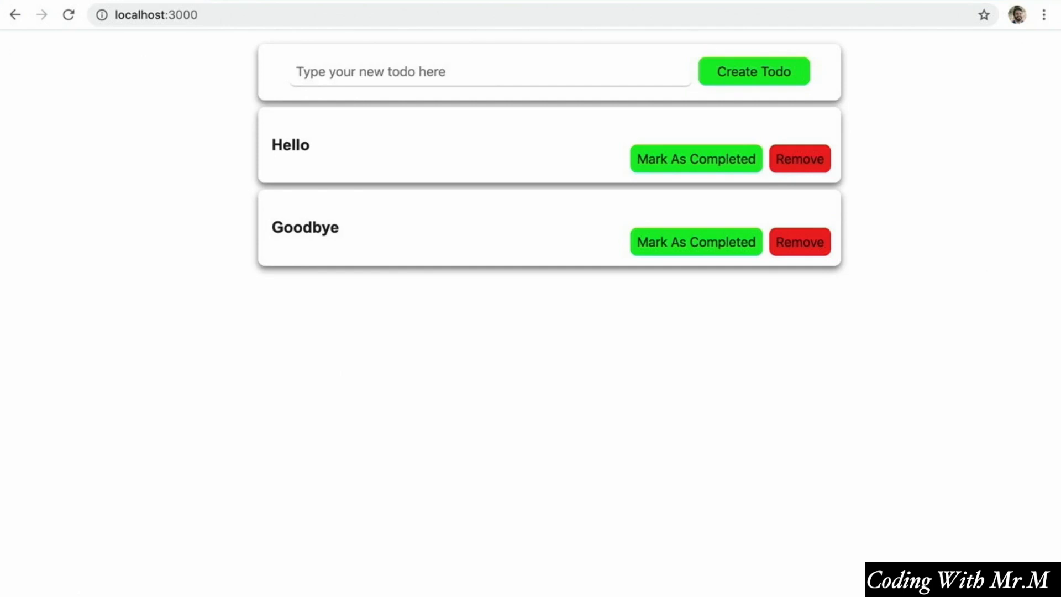
mouse_move(637, 352)
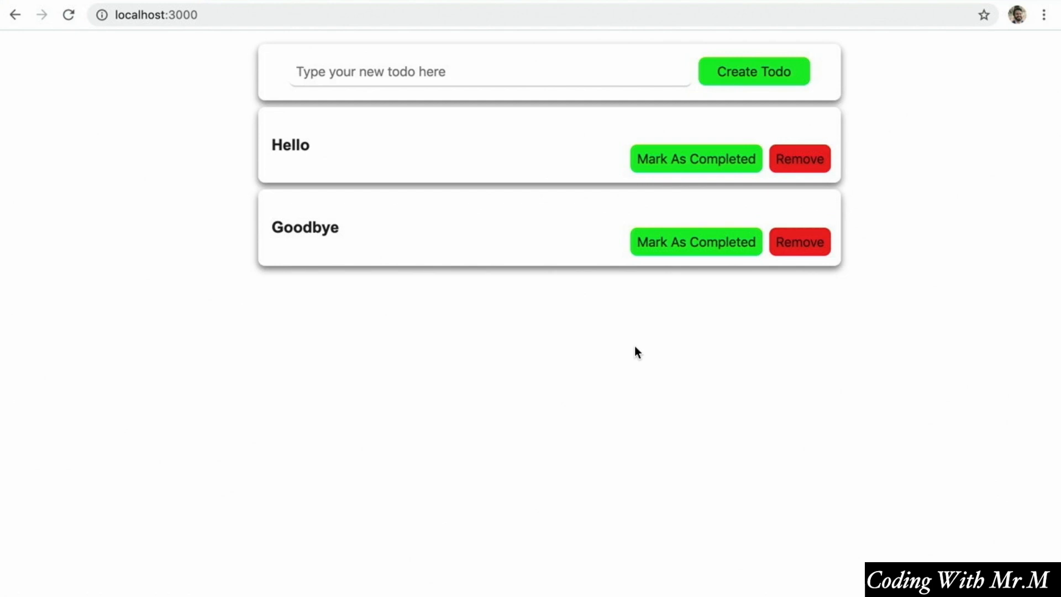
mouse_move(602, 325)
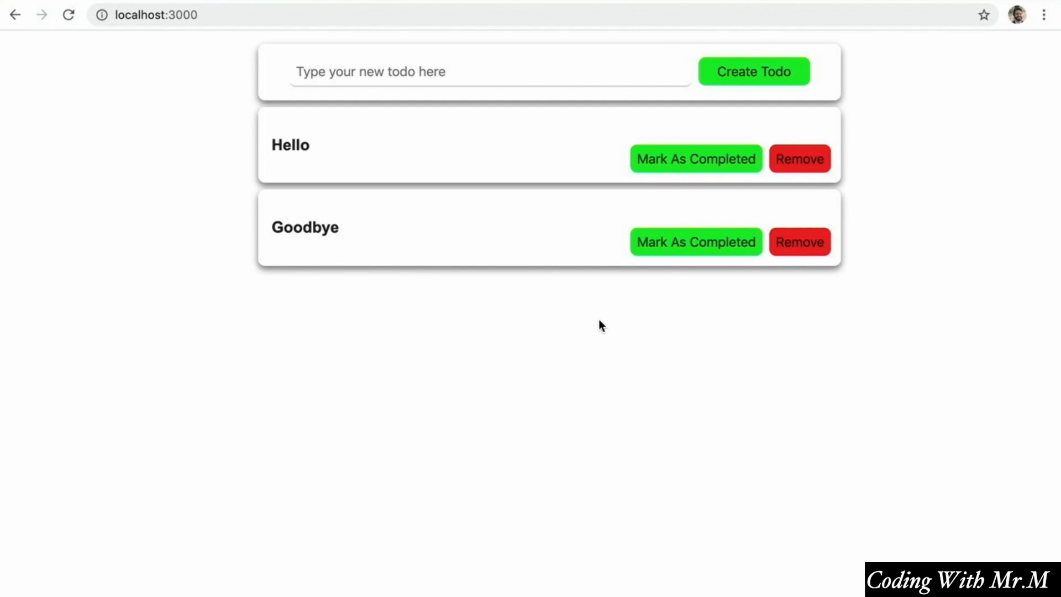
Inspect the page and view Application > Local Storage for localhost:3000.
right_click(603, 324)
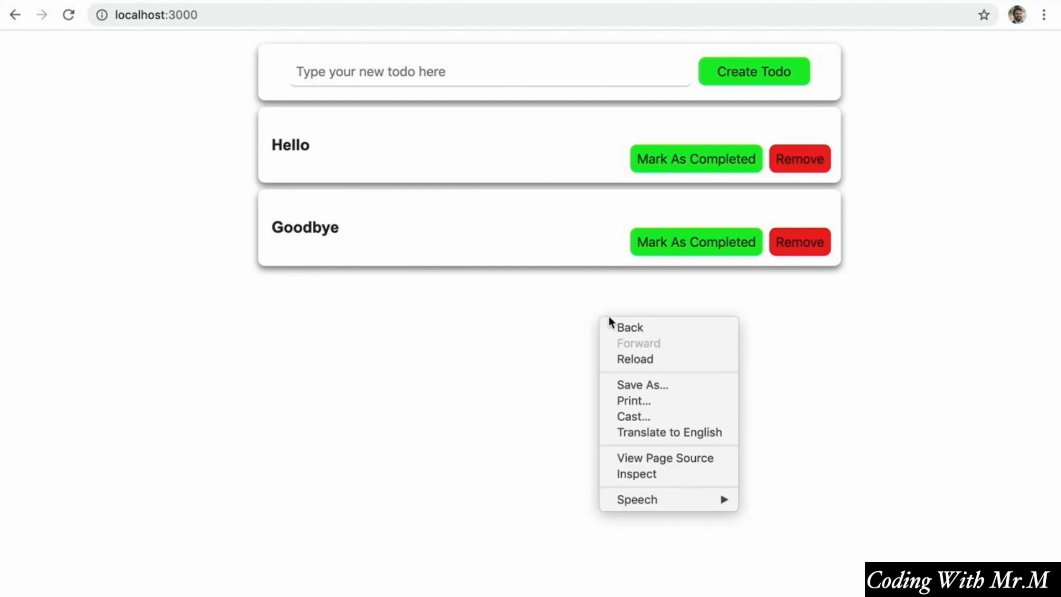
click(637, 473)
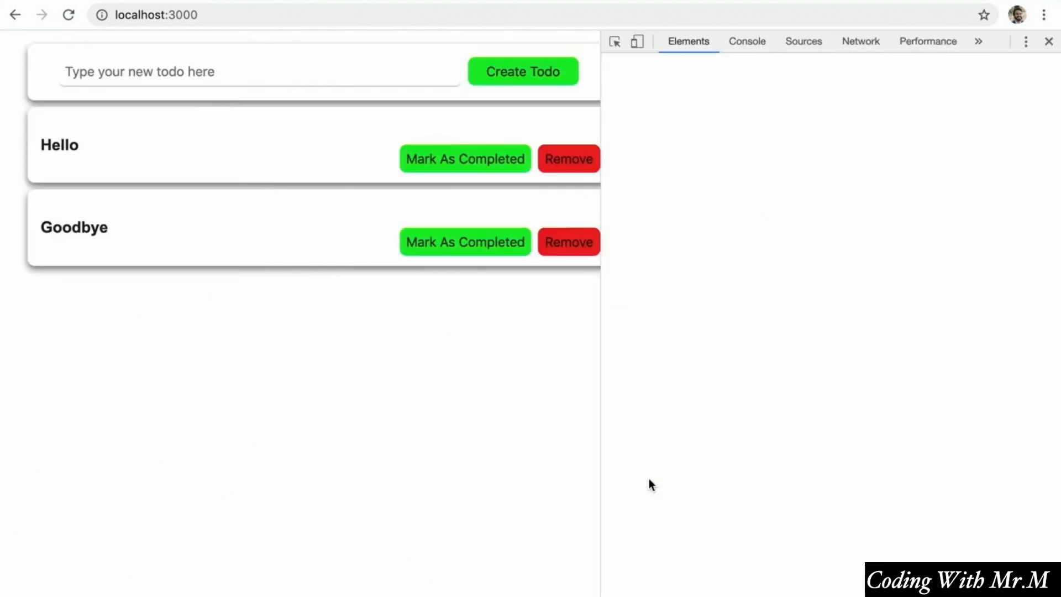
click(901, 41)
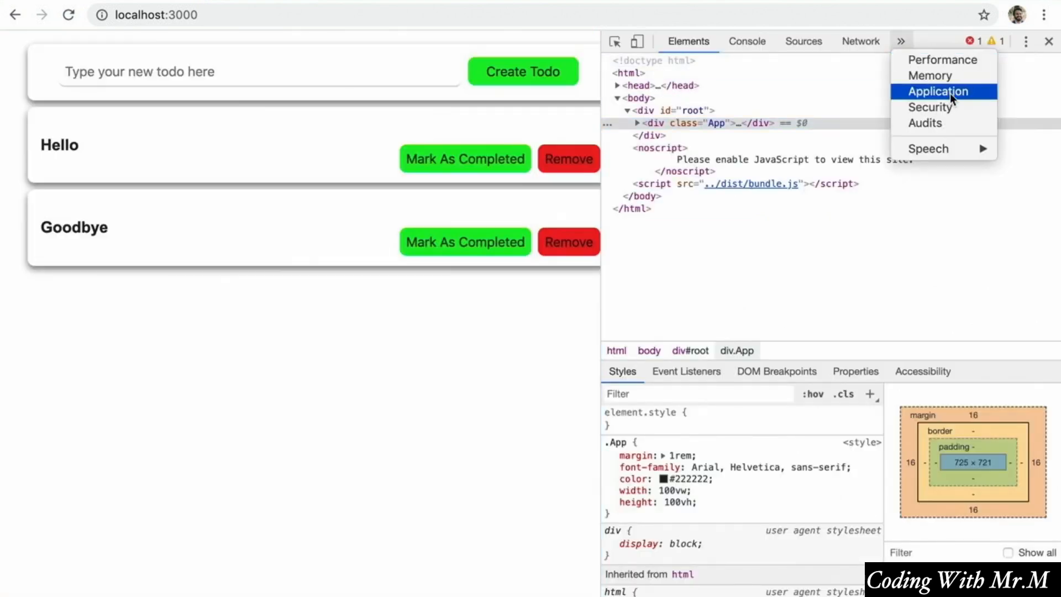
click(938, 92)
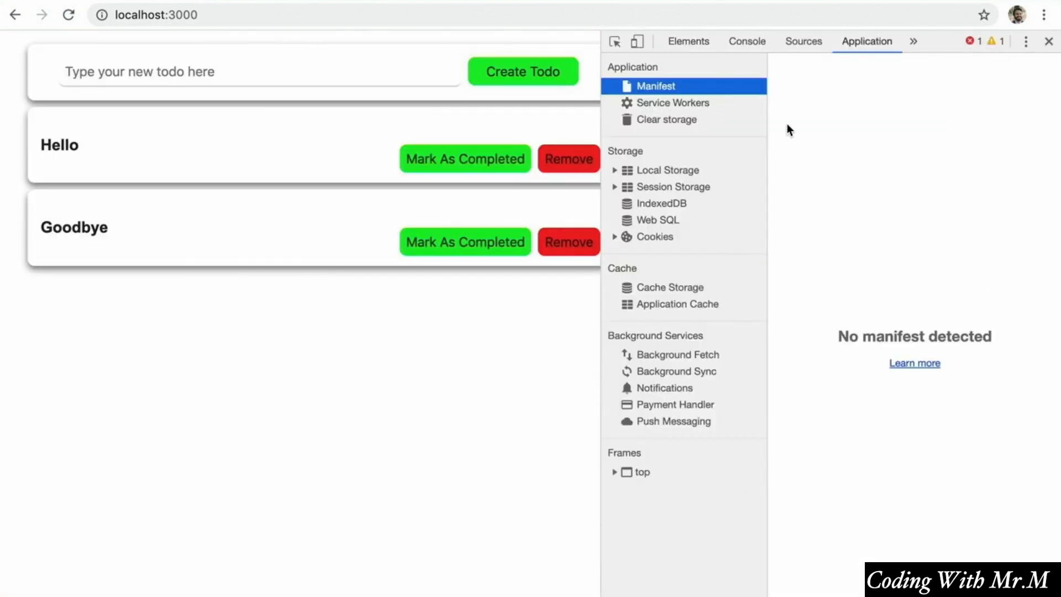
click(668, 171)
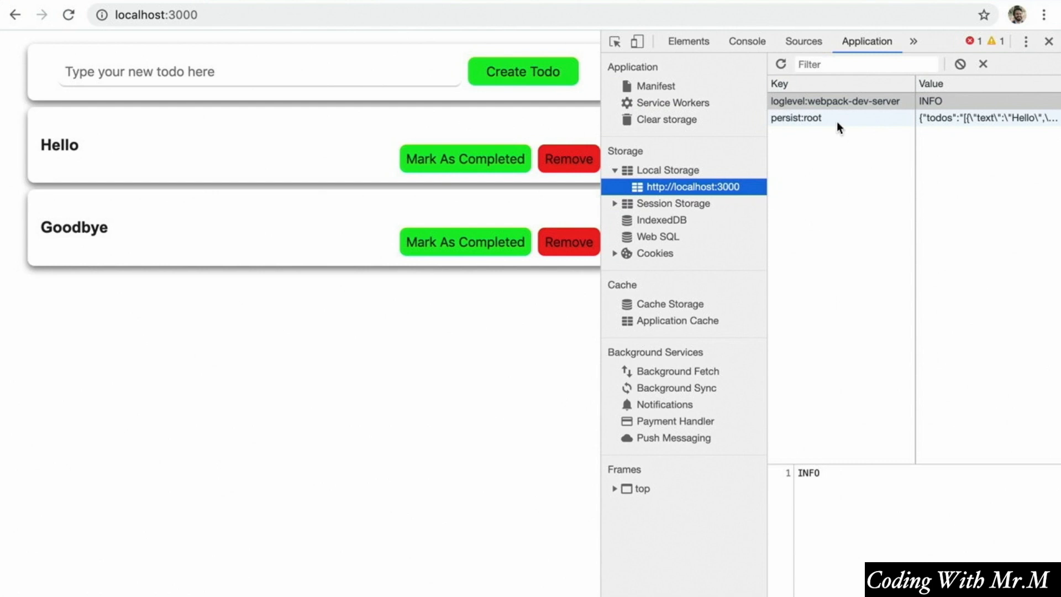
Clear the persist:root entry, reload the now-empty todo app and close DevTools.
click(794, 118)
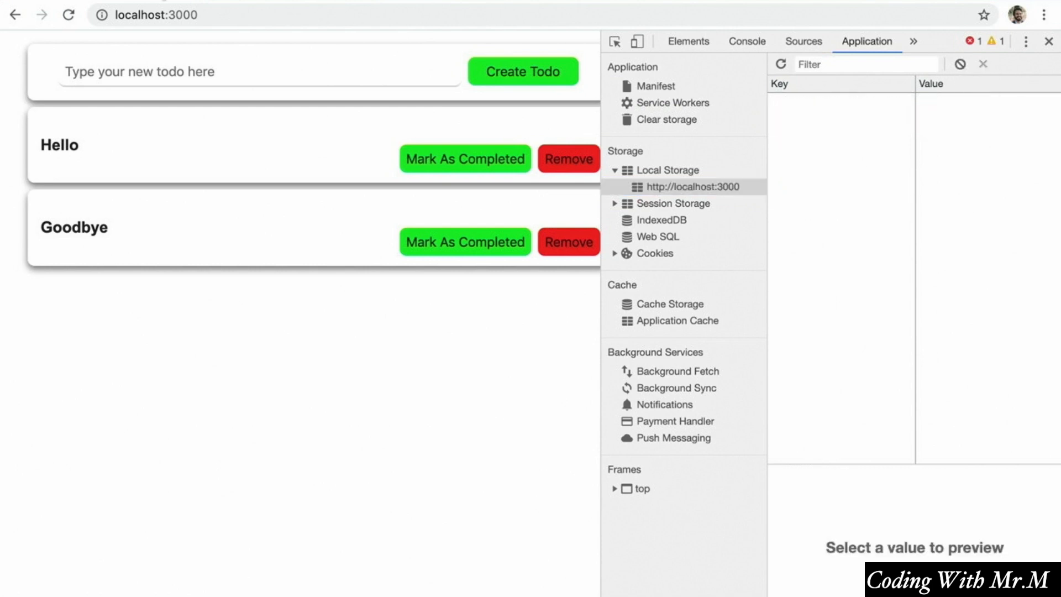
click(69, 14)
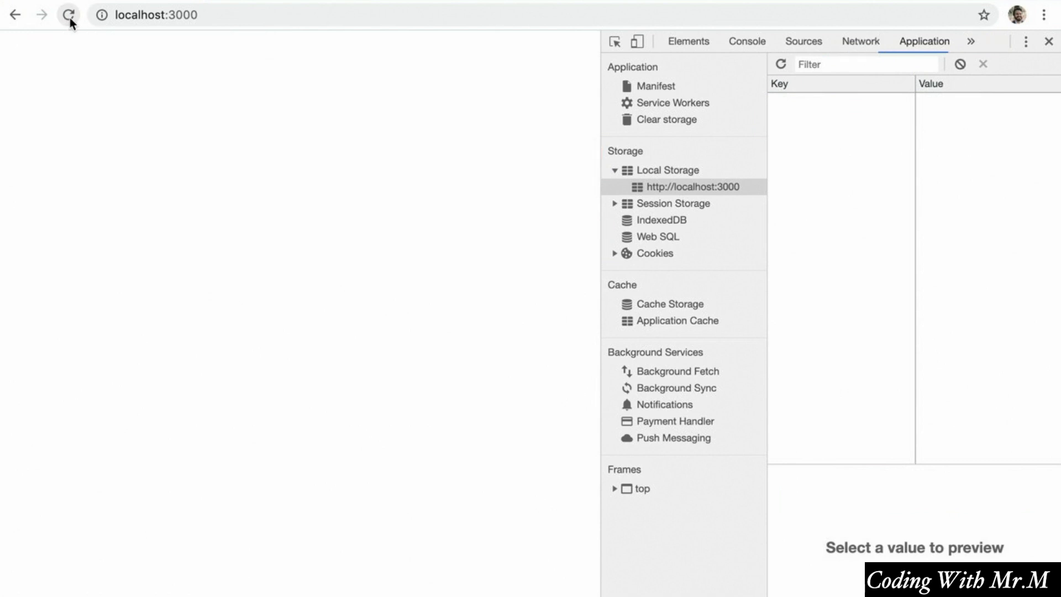
click(68, 14)
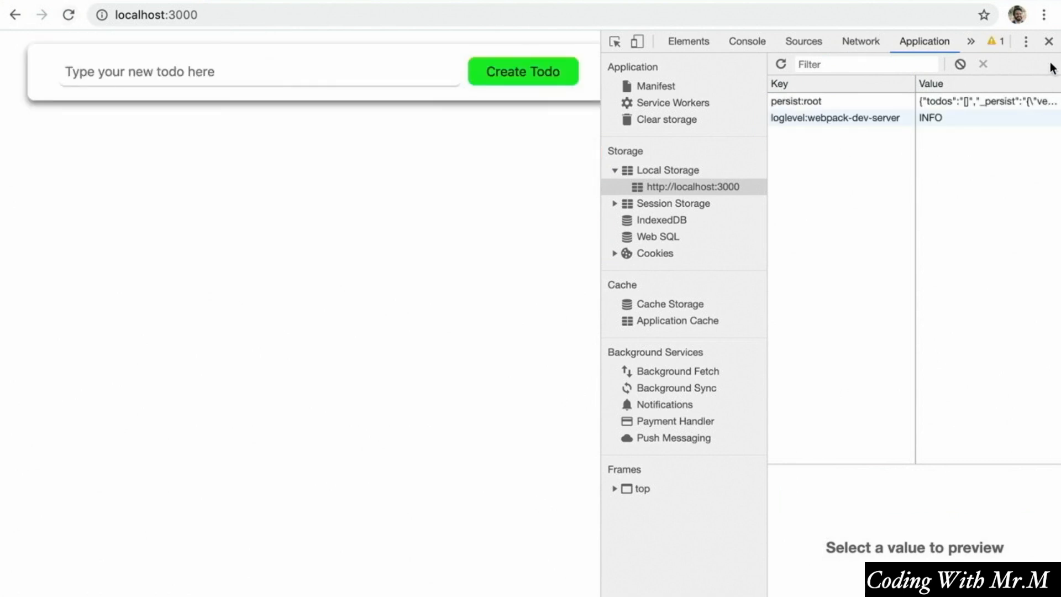
click(1048, 41)
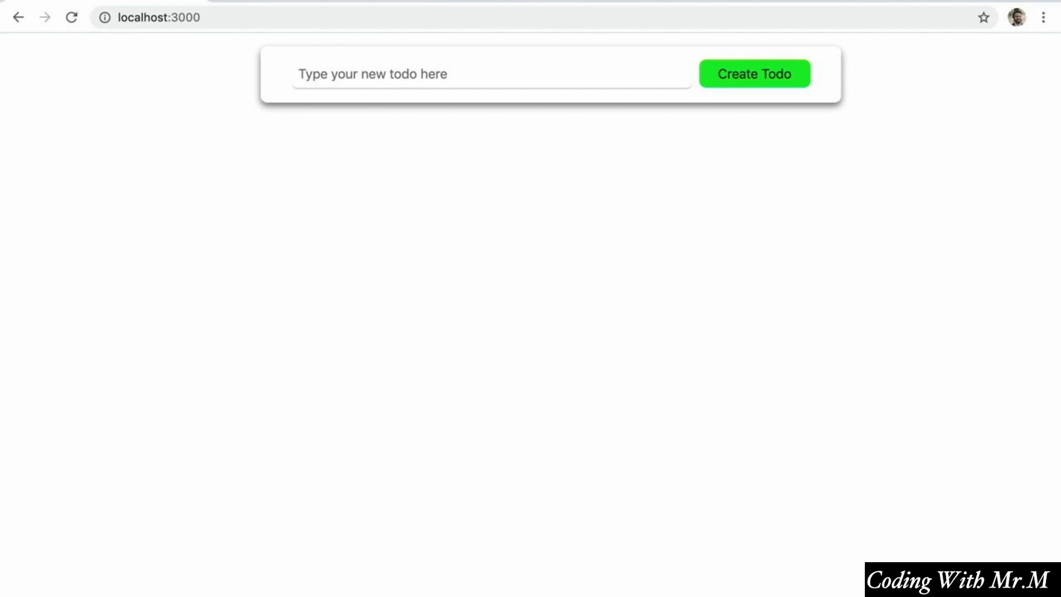
mouse_move(943, 279)
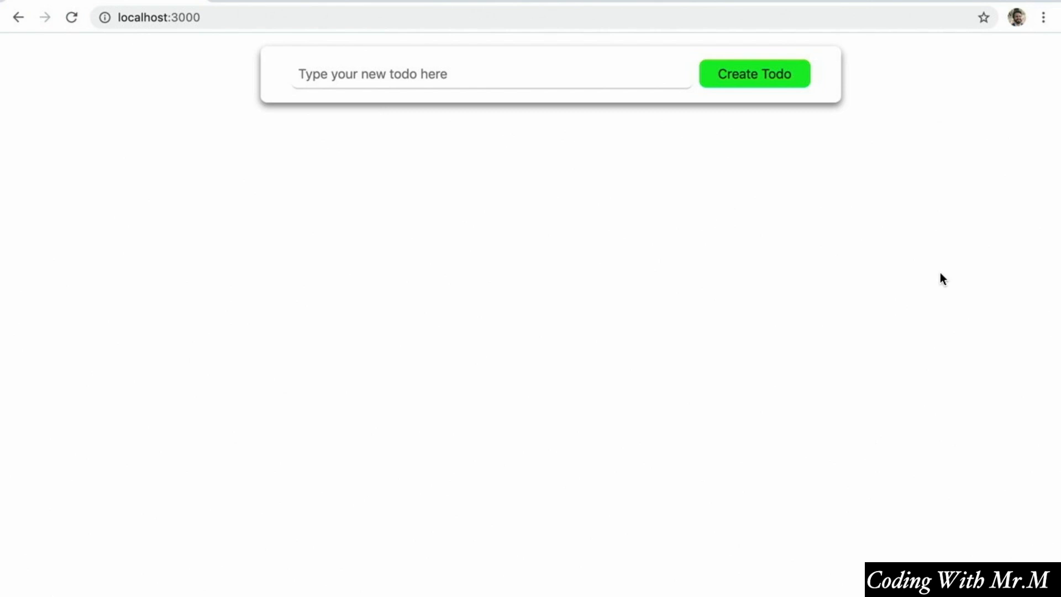
mouse_move(228, 4)
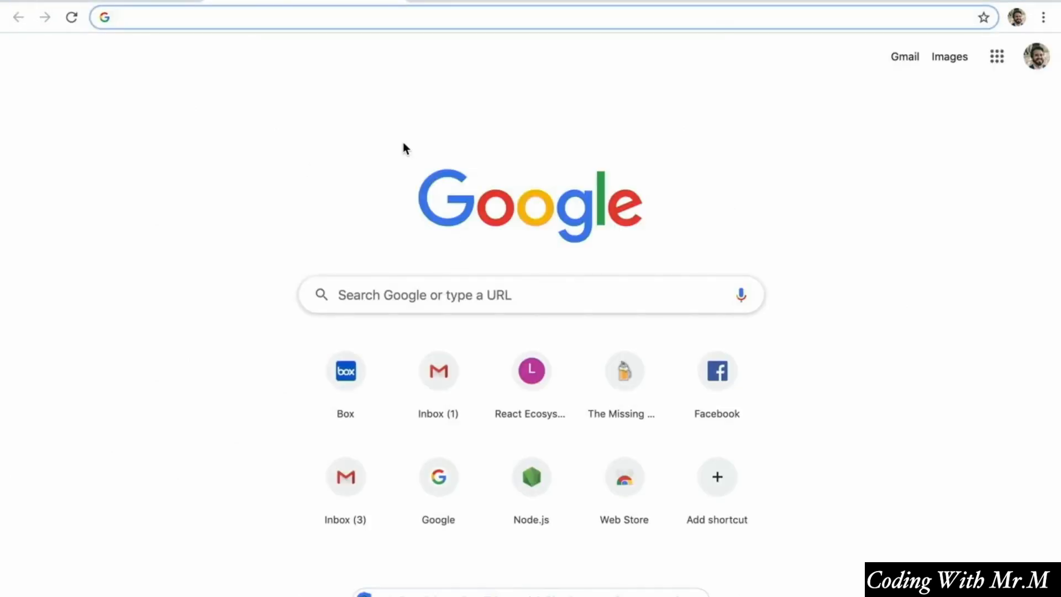
Search 'redux extension chrome' and install Redux DevTools from the Chrome Web Store.
key(Return)
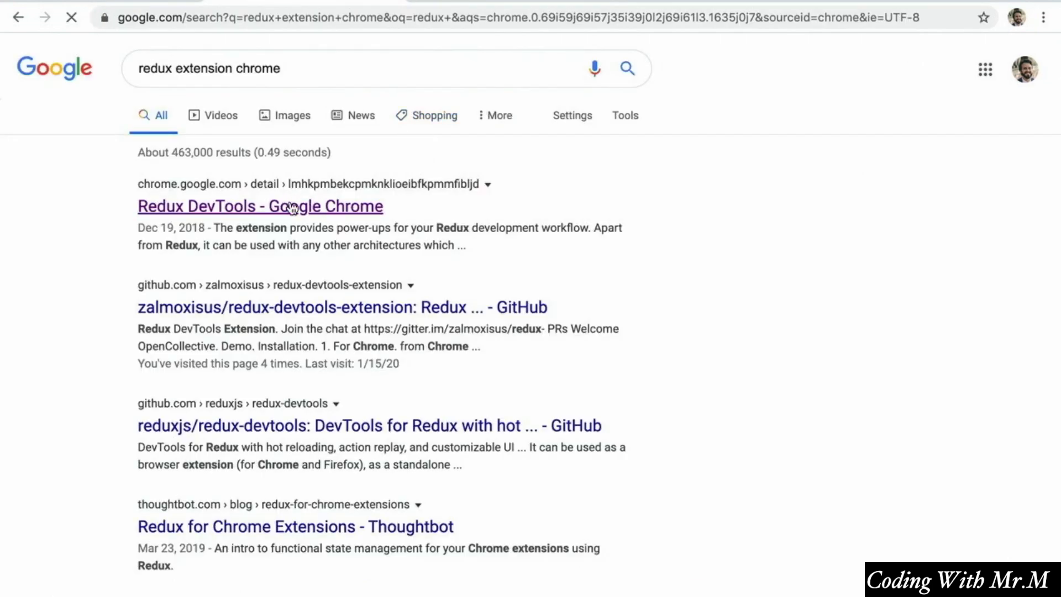
click(259, 206)
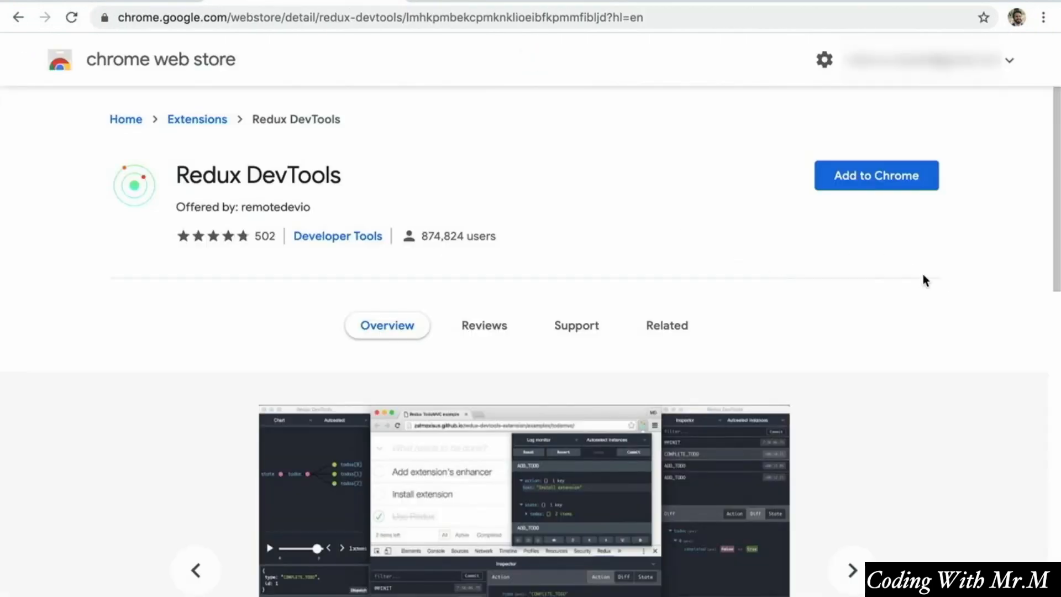
click(876, 176)
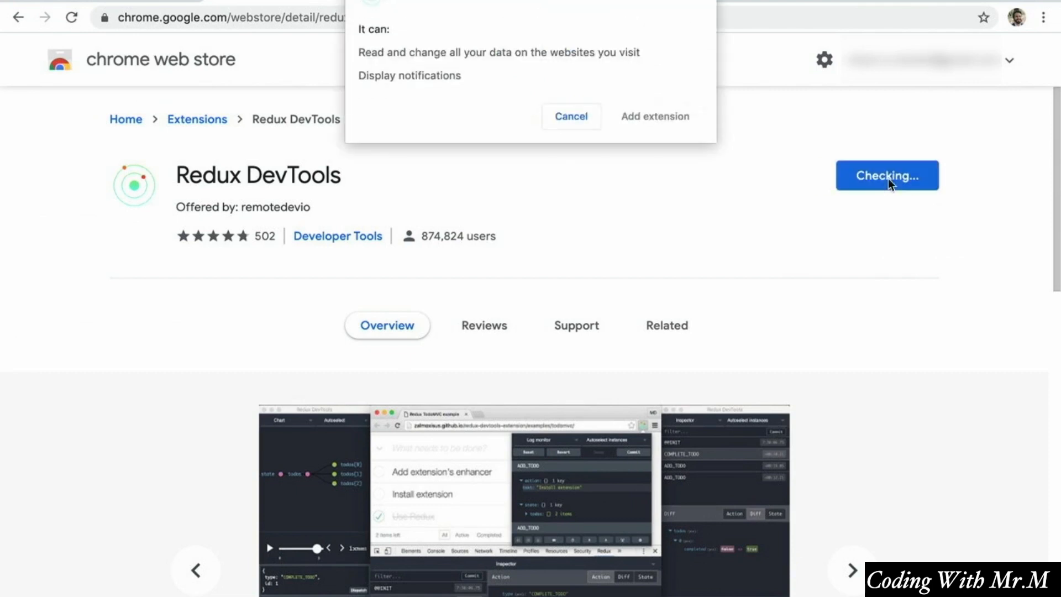
click(653, 117)
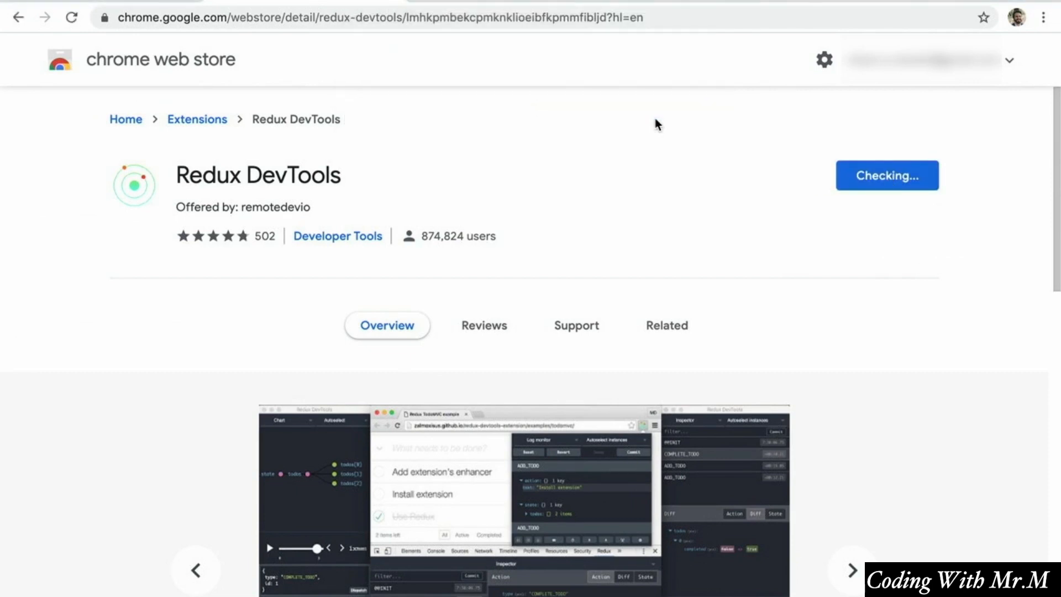
click(886, 176)
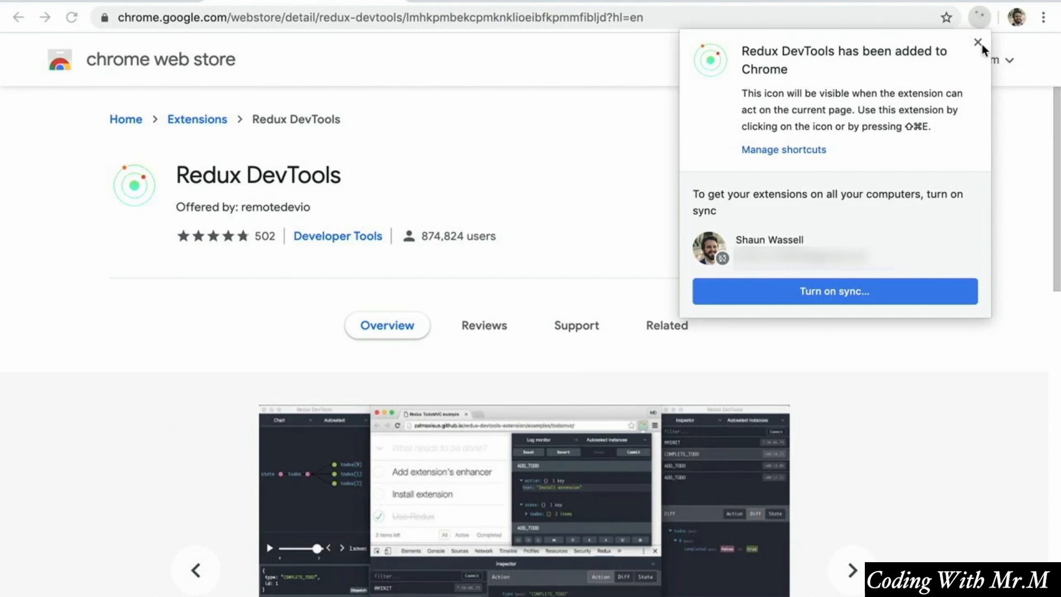
click(979, 43)
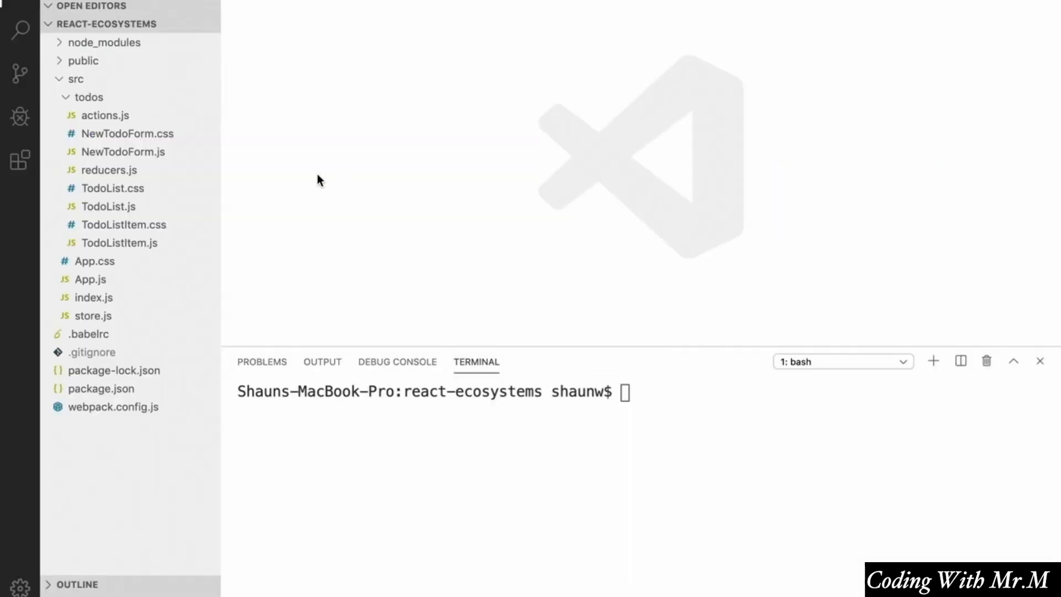
In store.js, pass window.__REDUX_DEVTOOLS_EXTENSION__ && window.__REDUX_DEVTOOLS_EXTENSION__() as createStore's second argument.
click(92, 315)
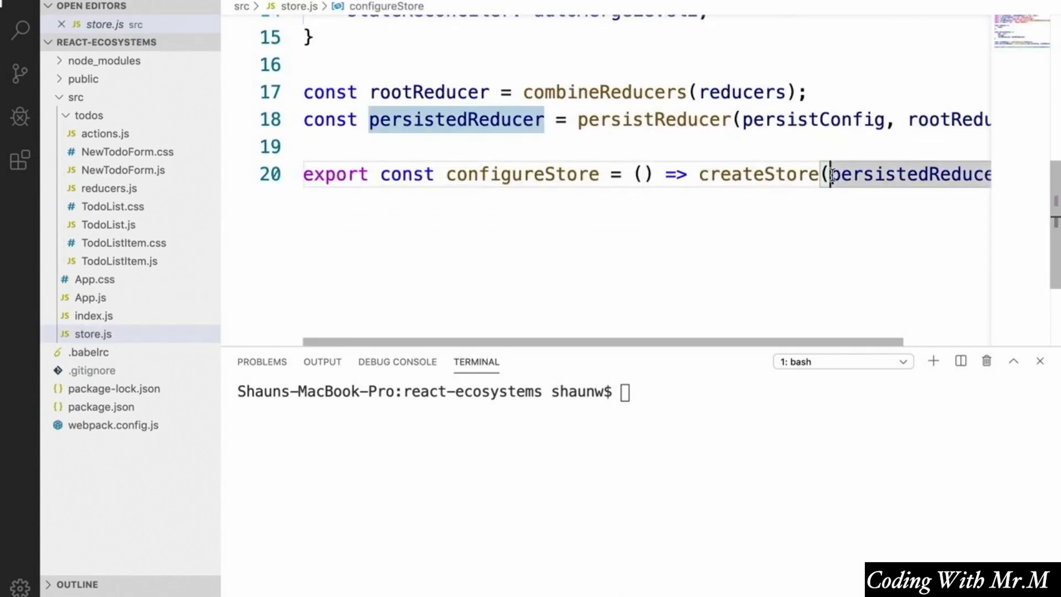
key(Enter)
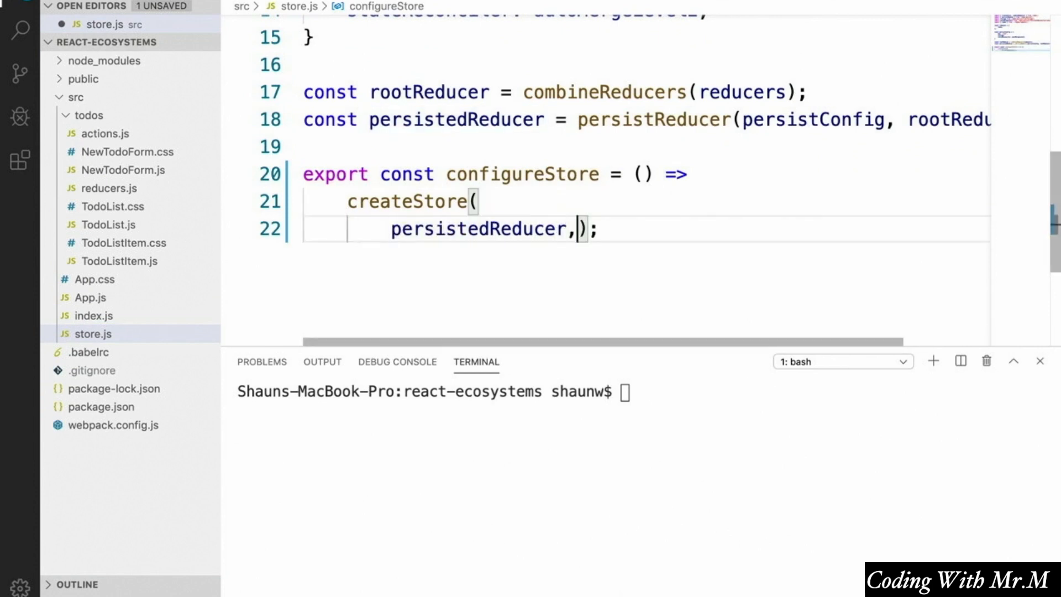
key(Enter)
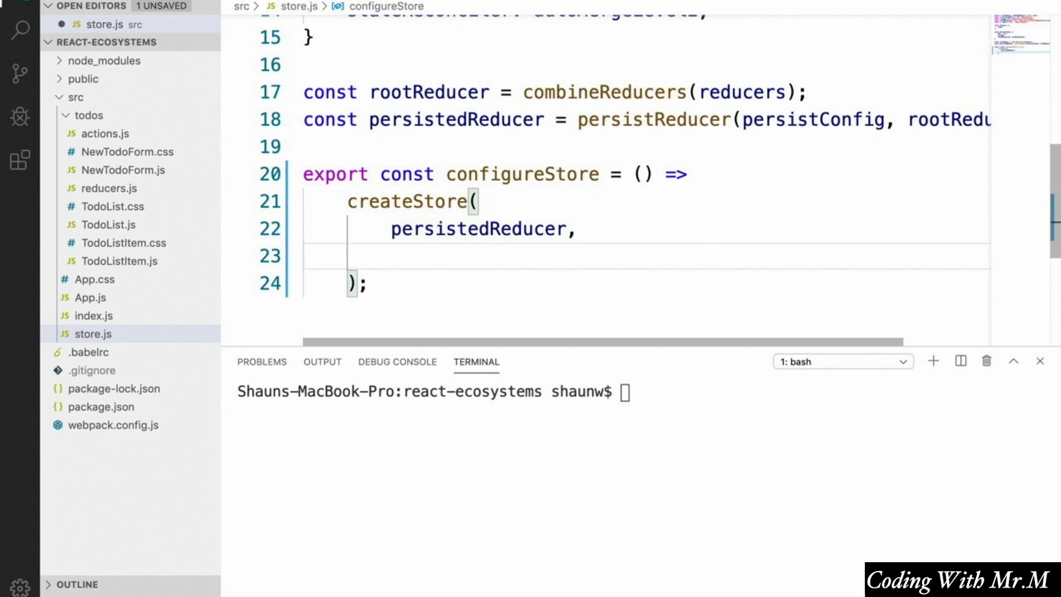
text(window.)
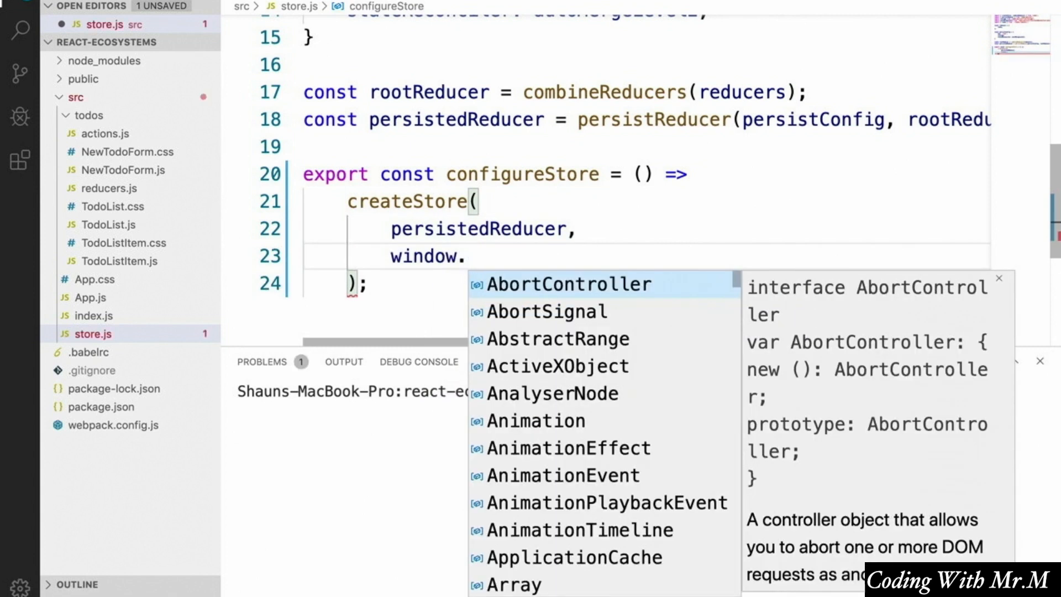
text(__REDUX)
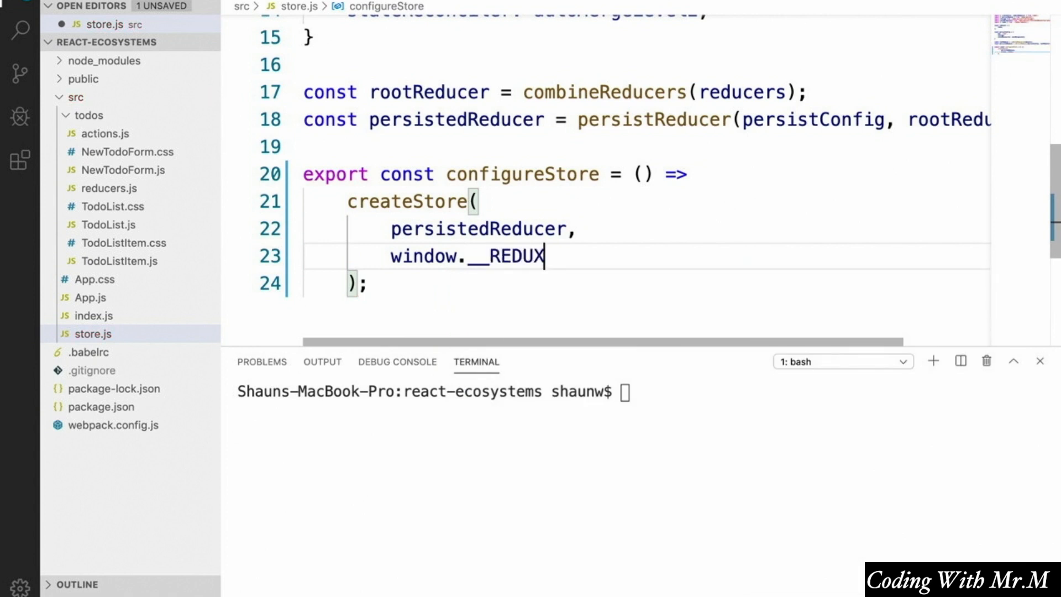
text(_DEV)
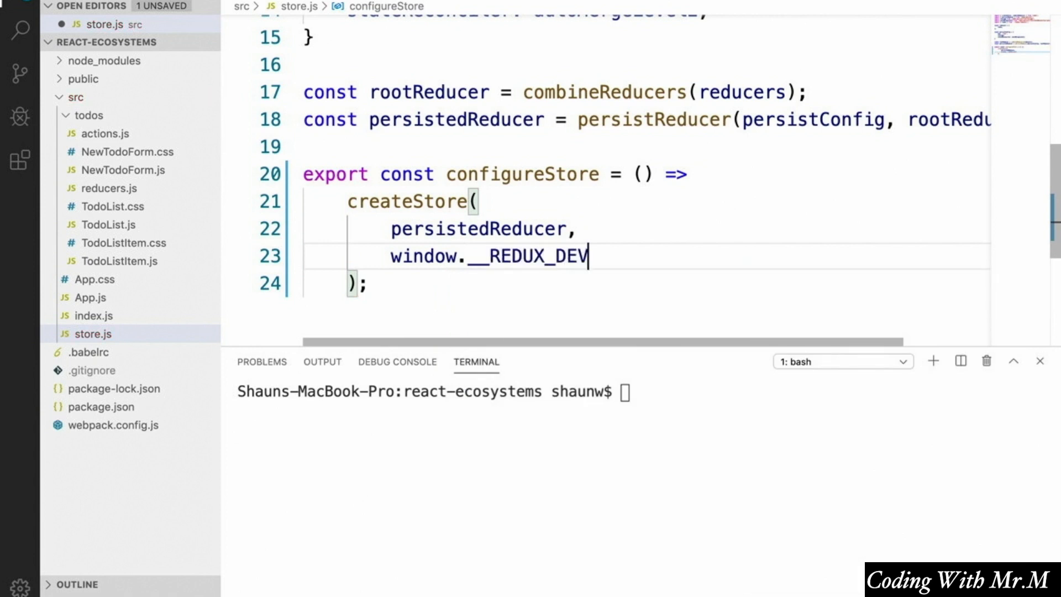
text(TOOLS_EX)
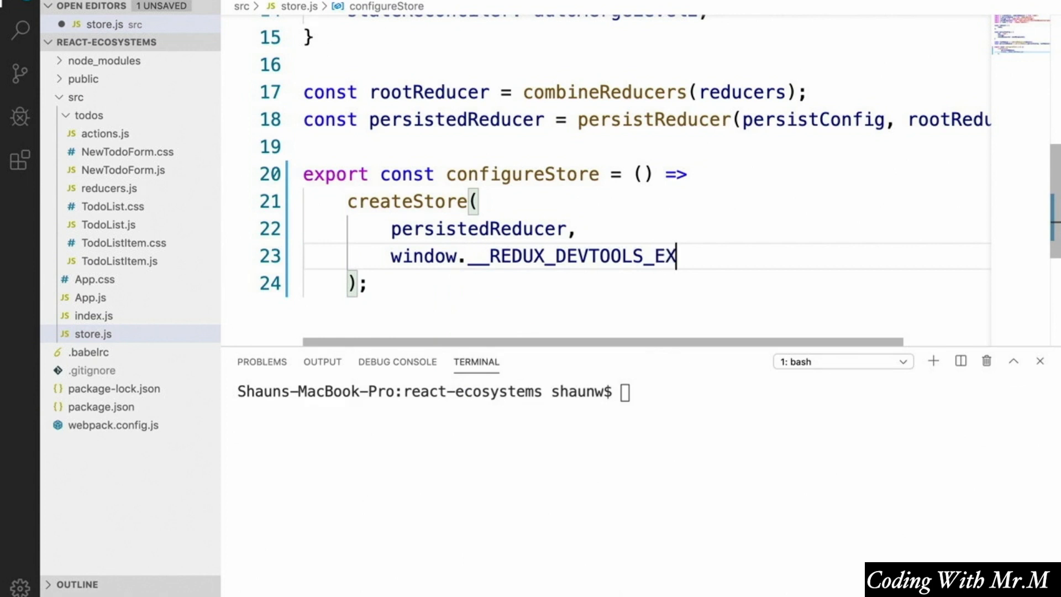
text(TENSION__)
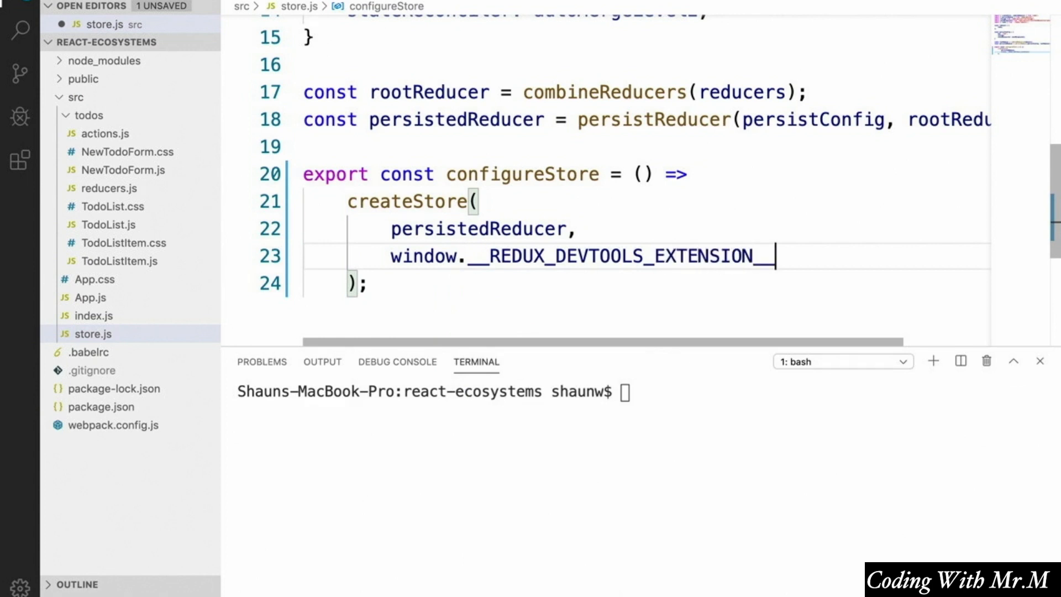
text(&&)
text(window.__REDUX_DEVTOOLS_EXTENSION__)
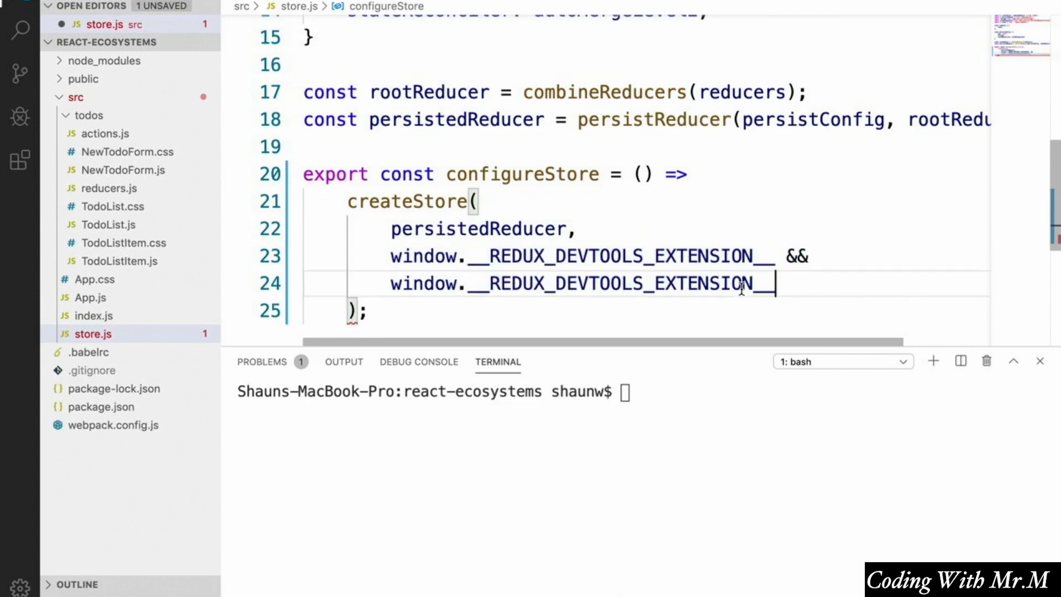
text(())
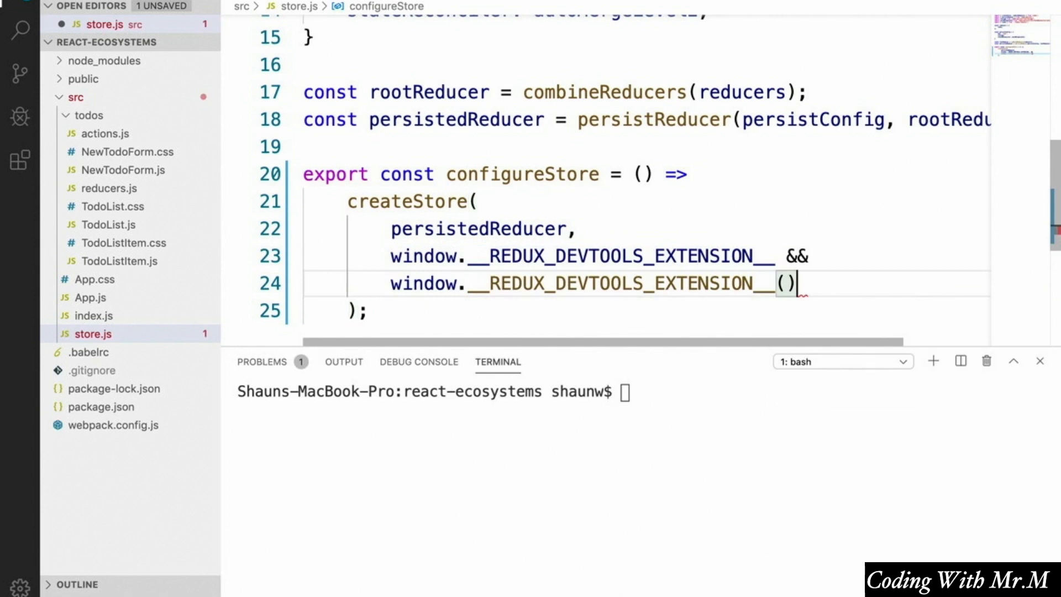
text(,)
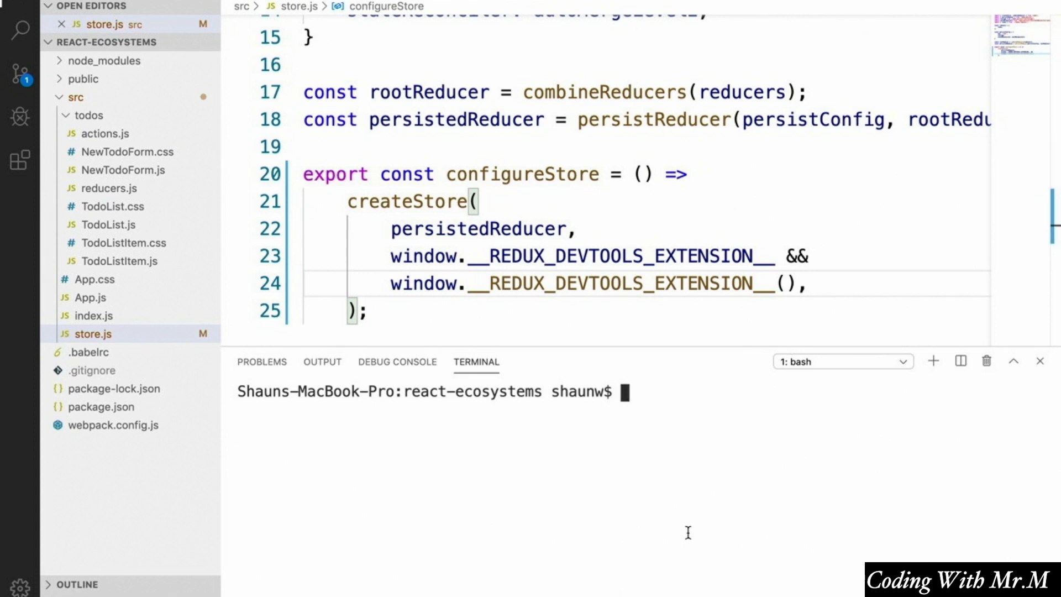
Run npm run dev and view the empty todos State in the Redux DevTools popup.
text(npm run dev)
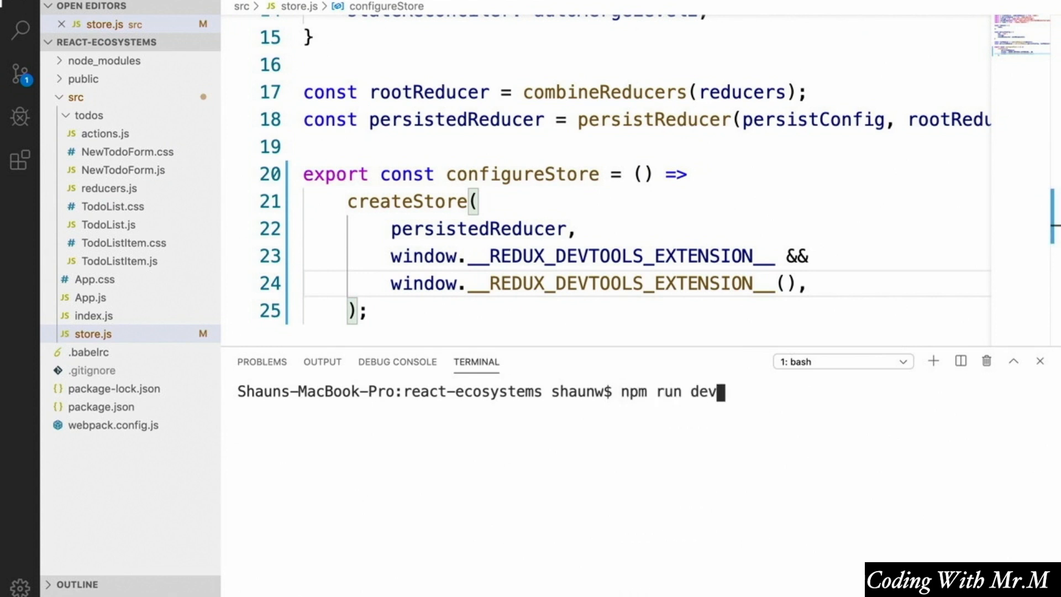
key(Return)
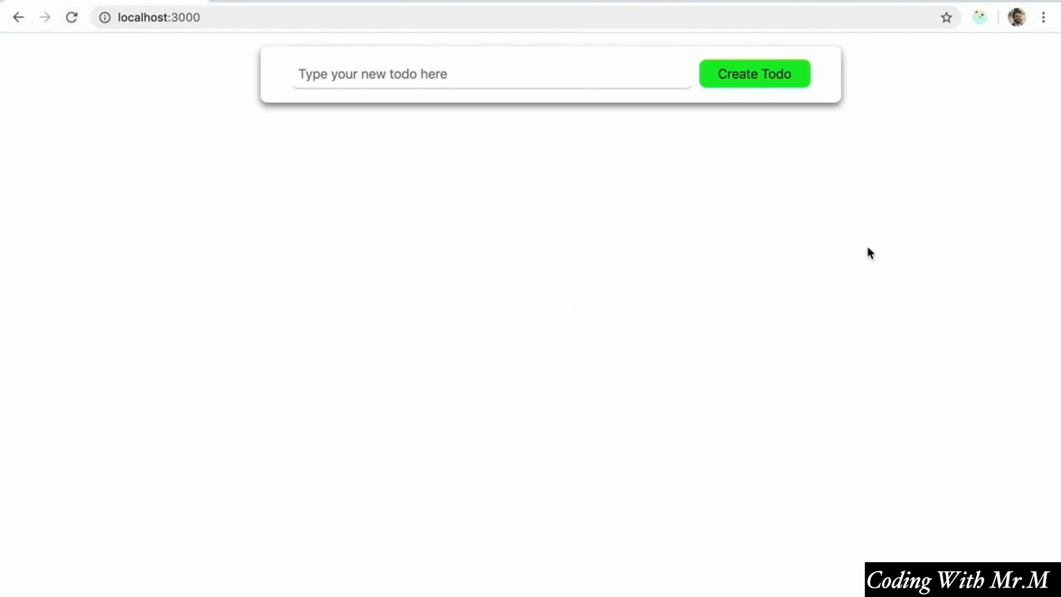
mouse_move(851, 233)
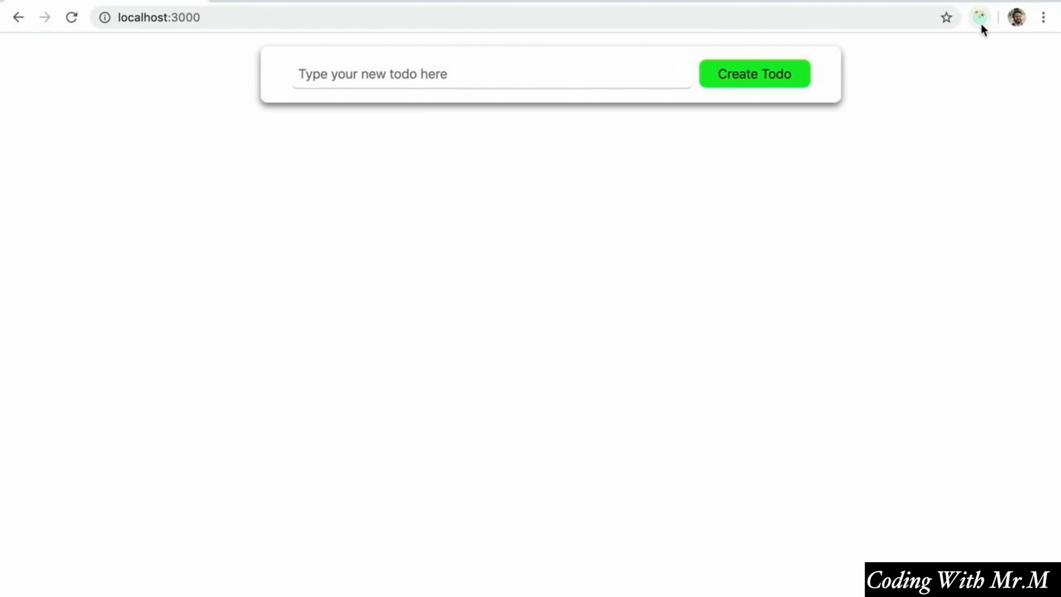
click(979, 18)
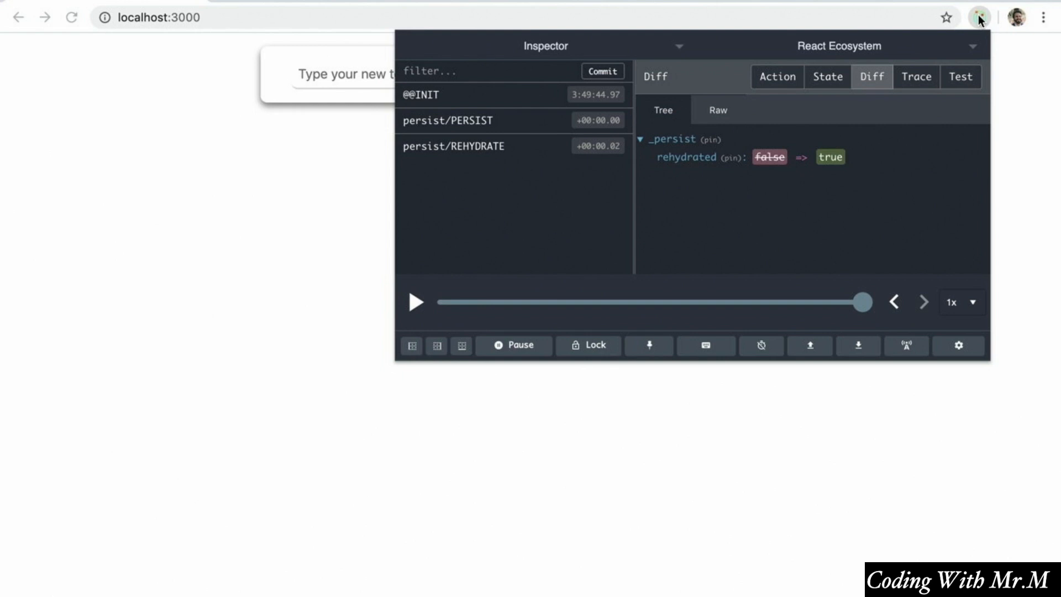
click(827, 77)
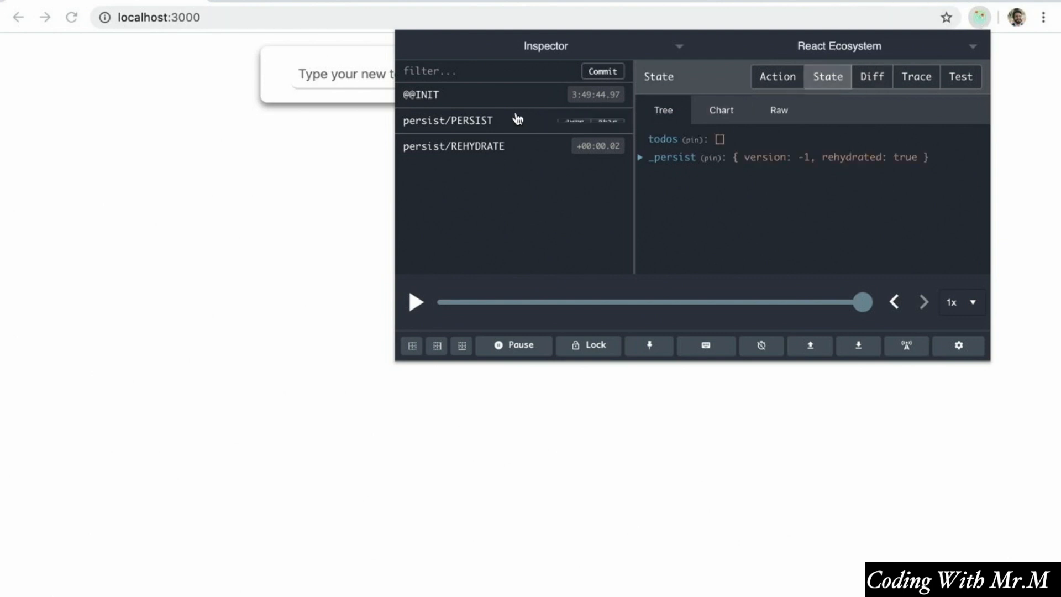
mouse_move(517, 121)
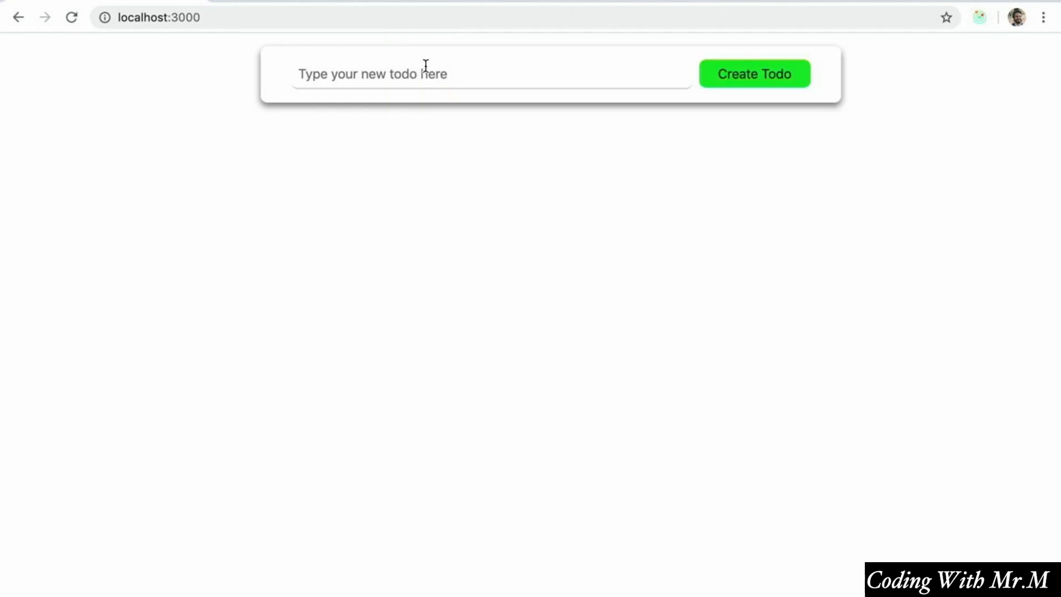
Create todo 'Go to the store' and expand todos › 0 in the Redux State view showing CREATE_TODO.
text(Go to the store)
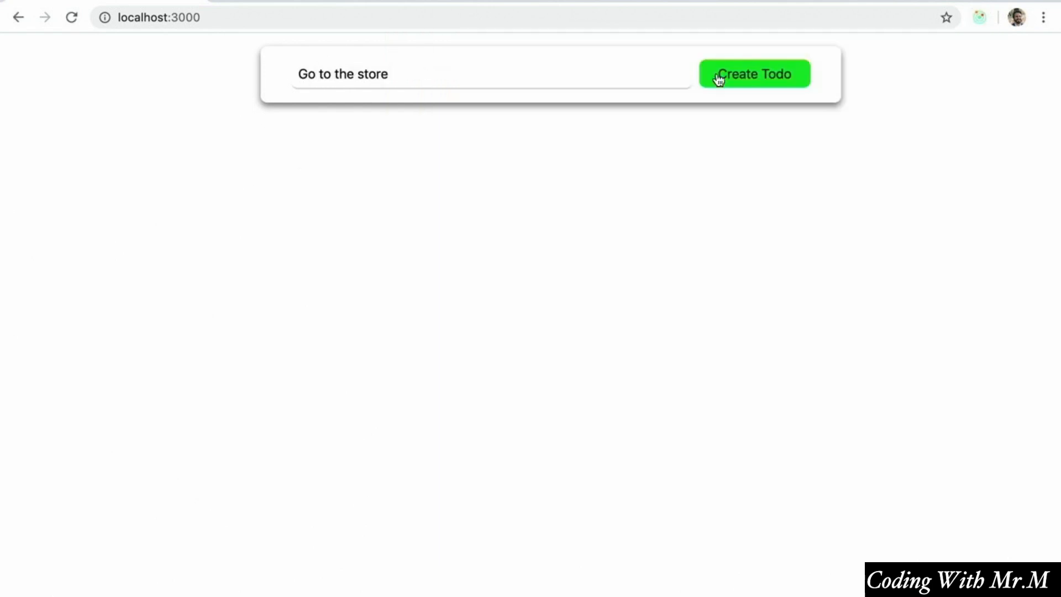
click(754, 74)
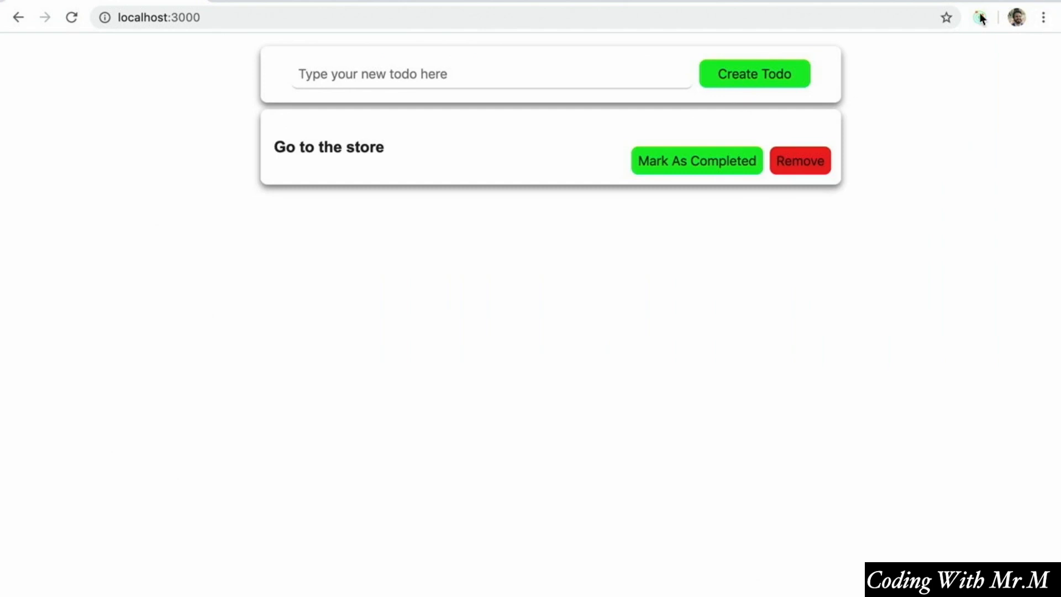
click(979, 17)
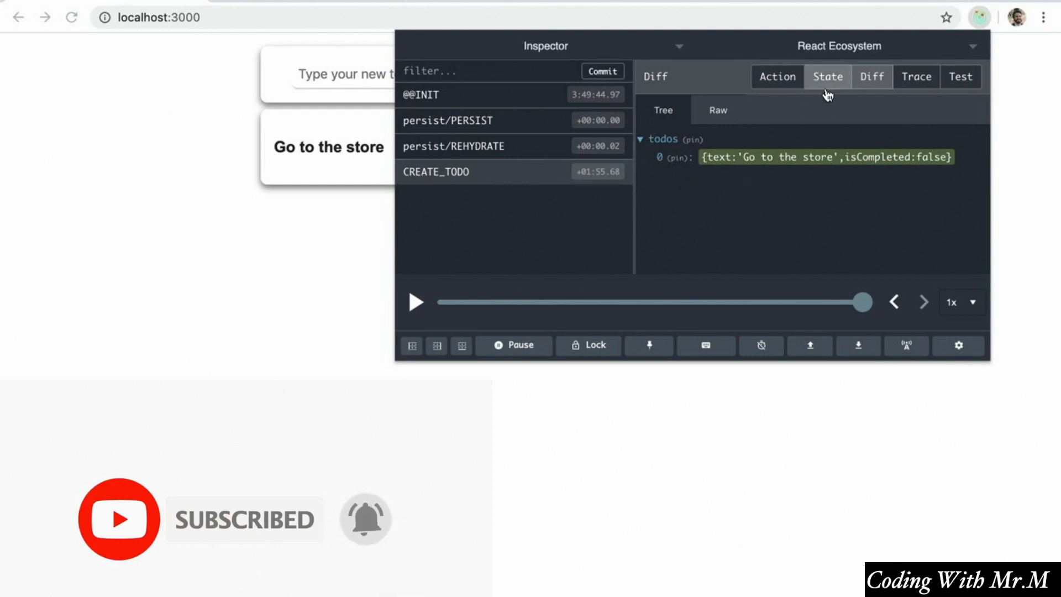
click(827, 76)
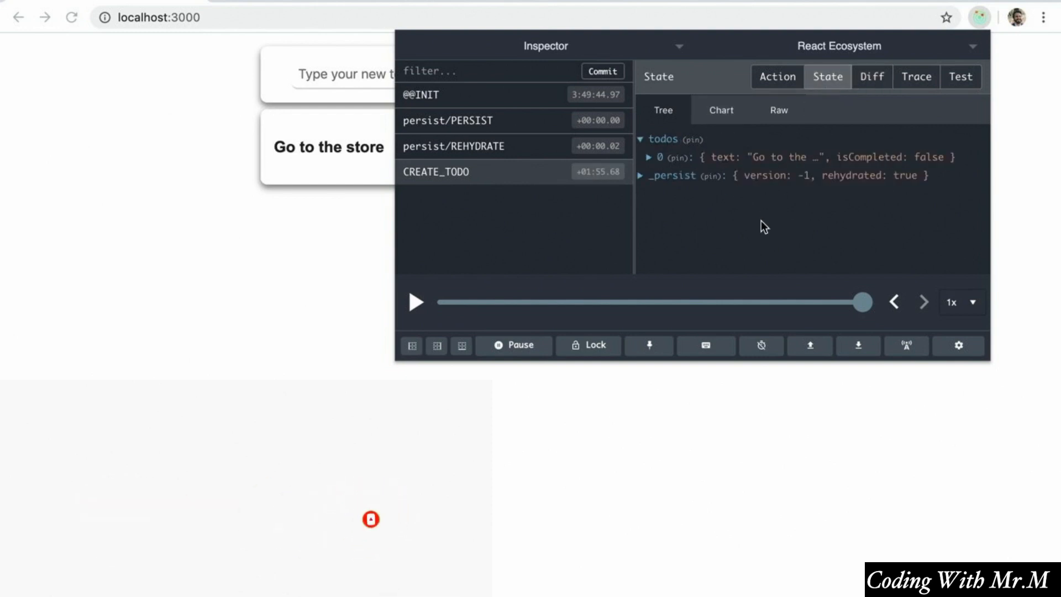
click(651, 157)
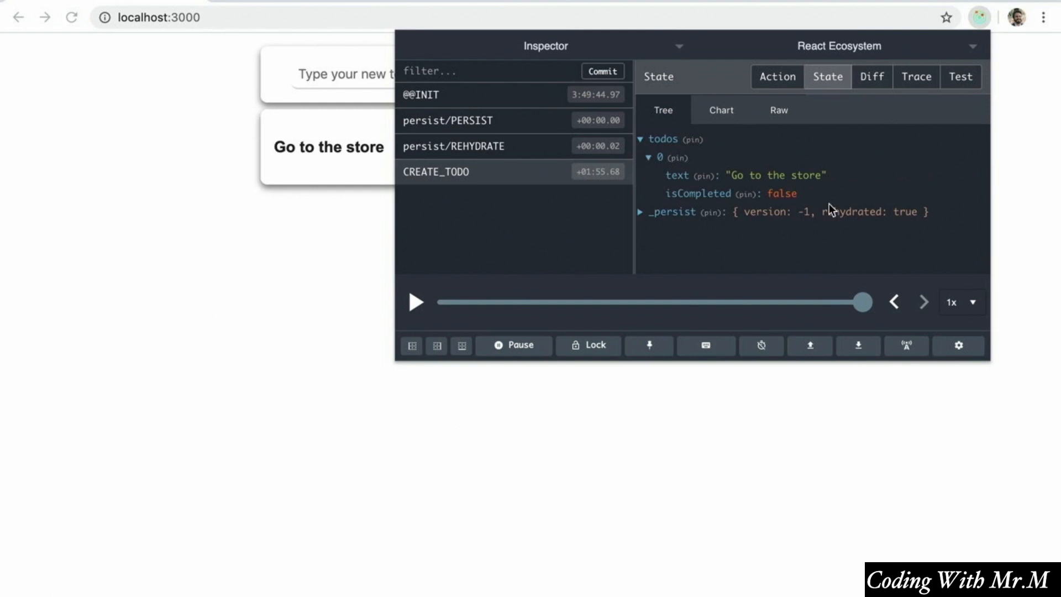
mouse_move(844, 236)
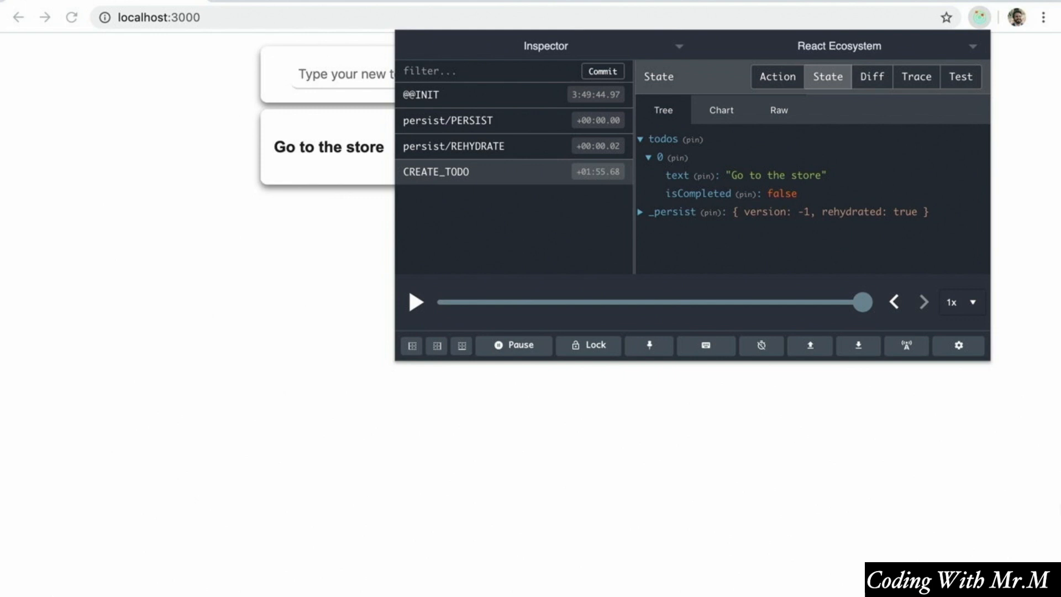
mouse_move(803, 252)
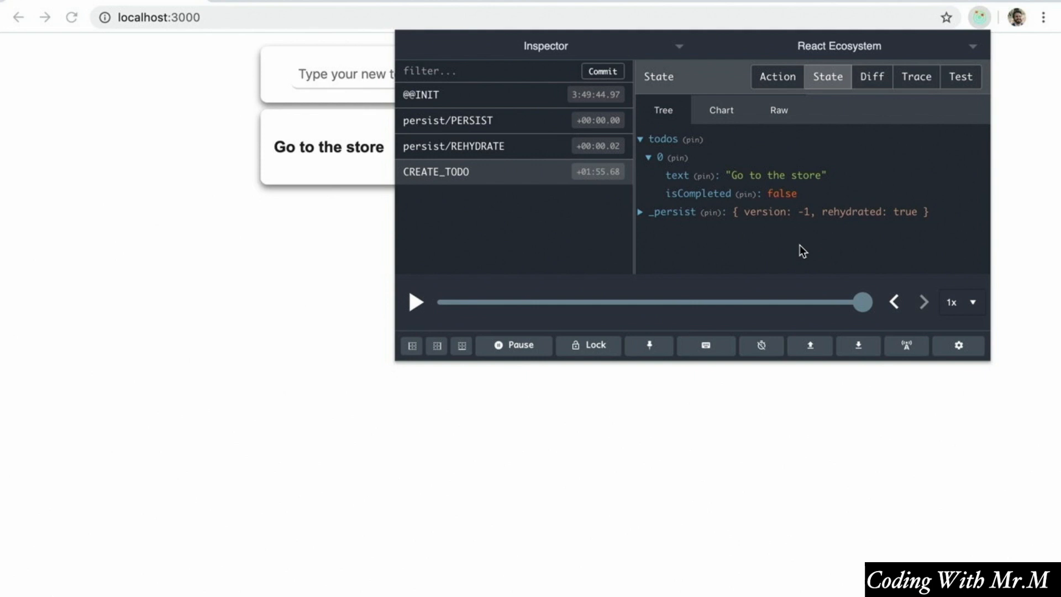
mouse_move(705, 346)
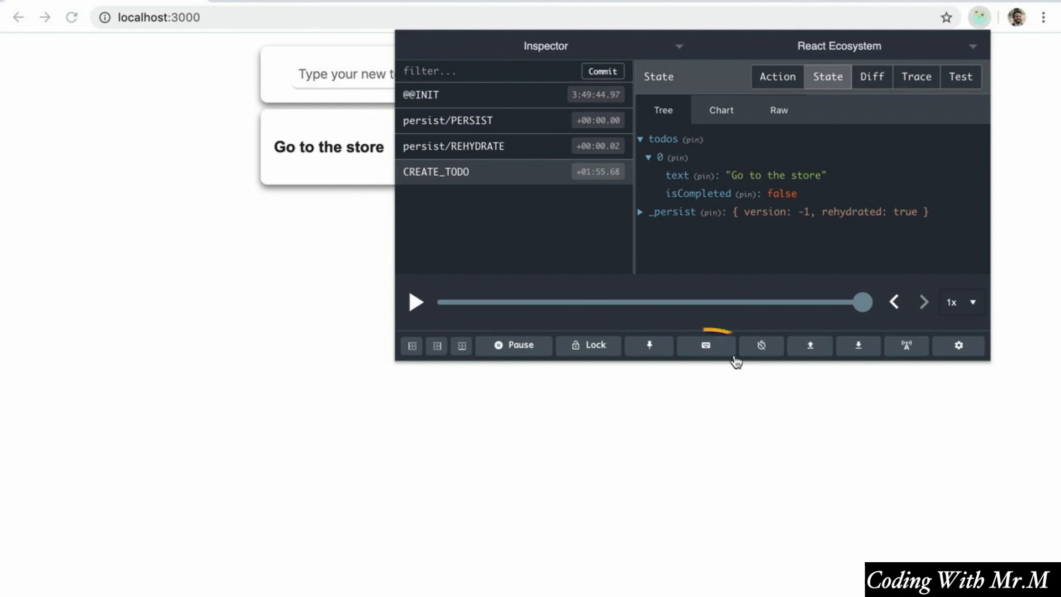
Dispatch a hand-written CREATE_TODO action with text 'This is a test!' from the Redux inspector.
click(705, 346)
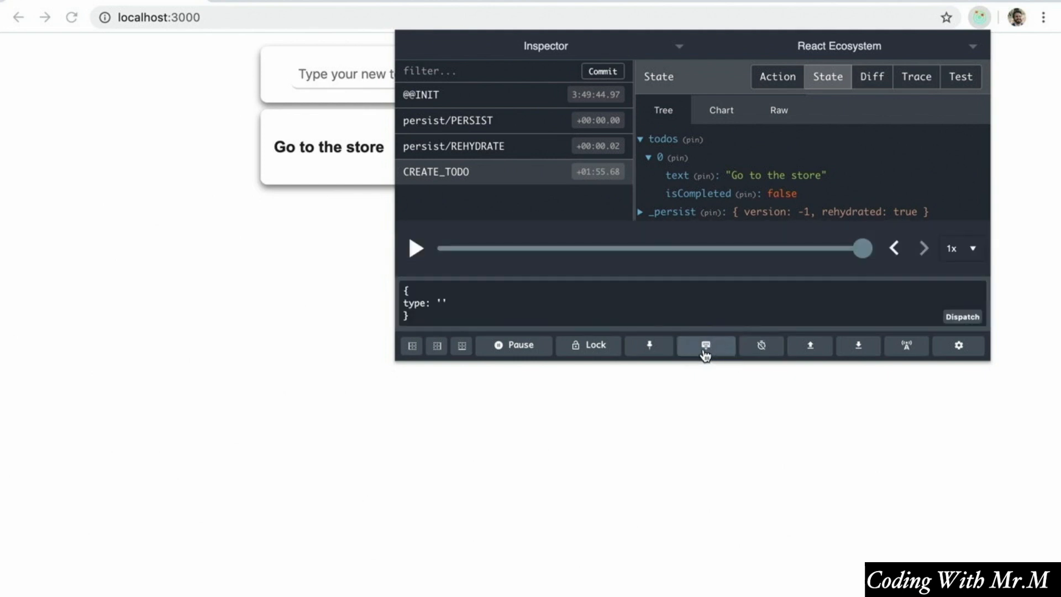
mouse_move(441, 302)
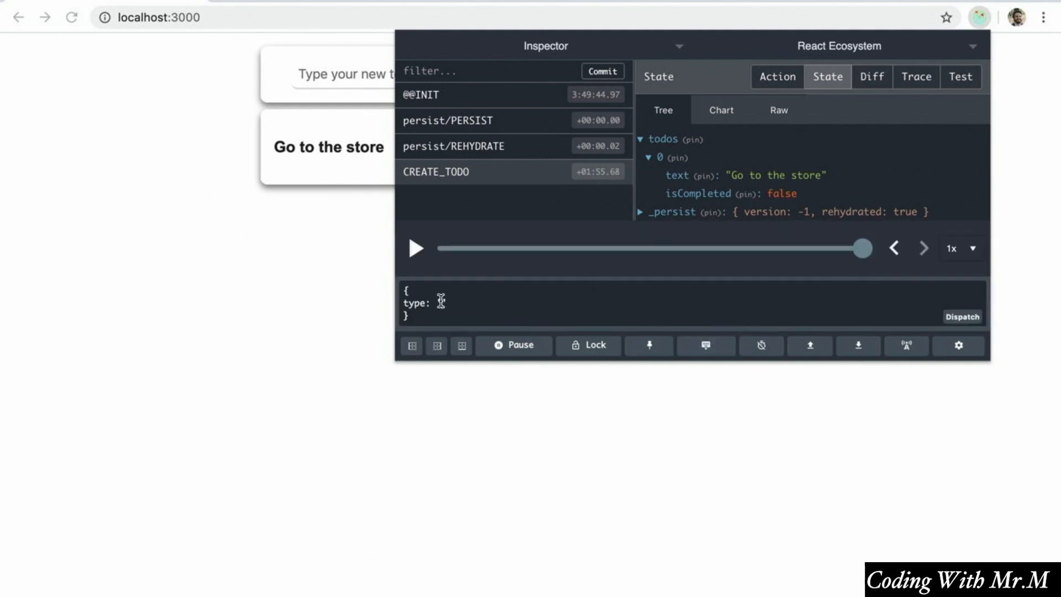
text('CREATE')
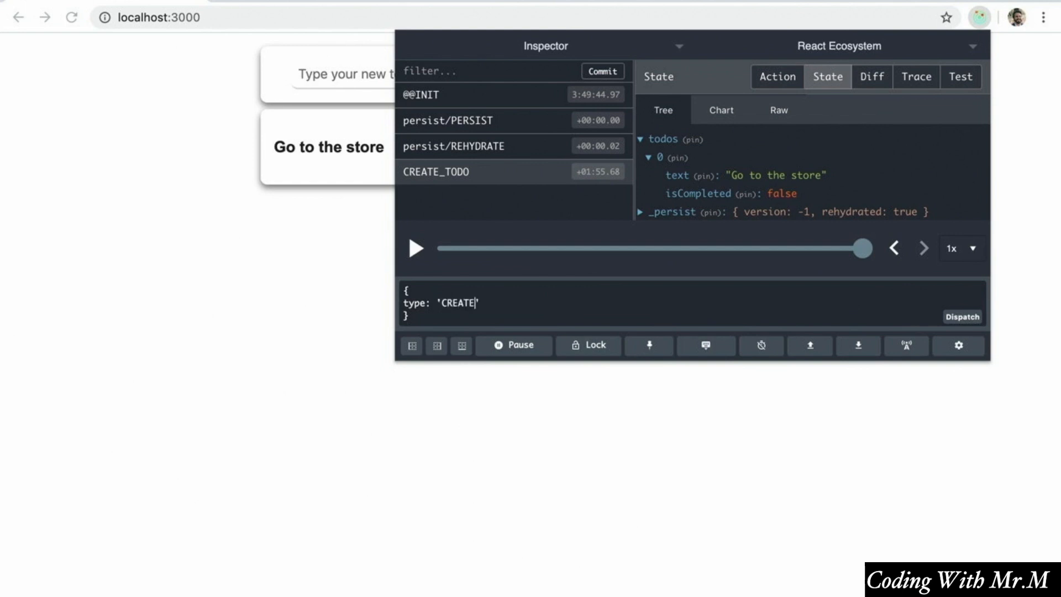
text(_TODO',)
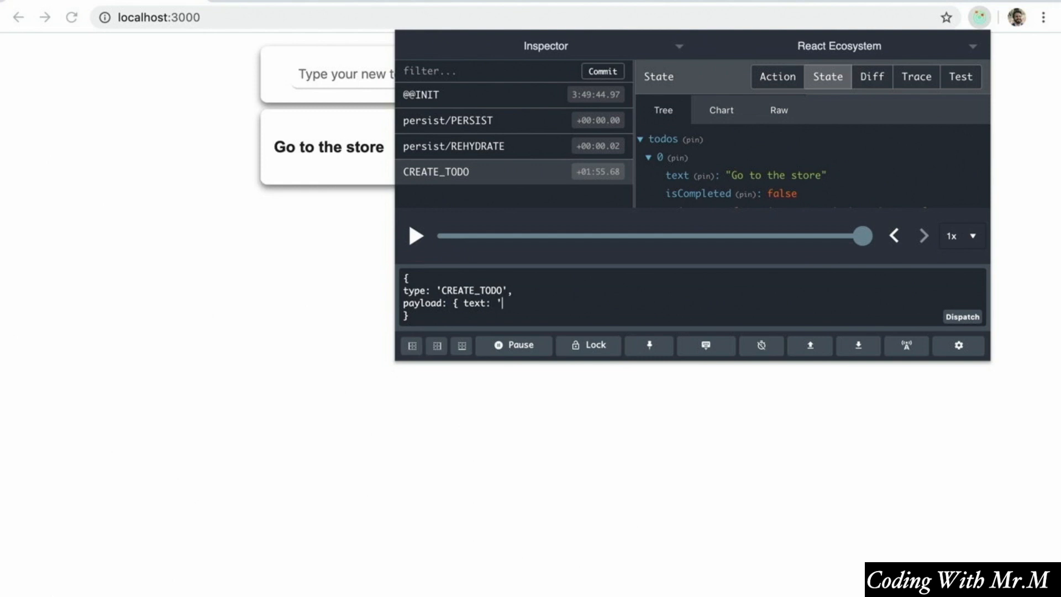
text(This is a test!' })
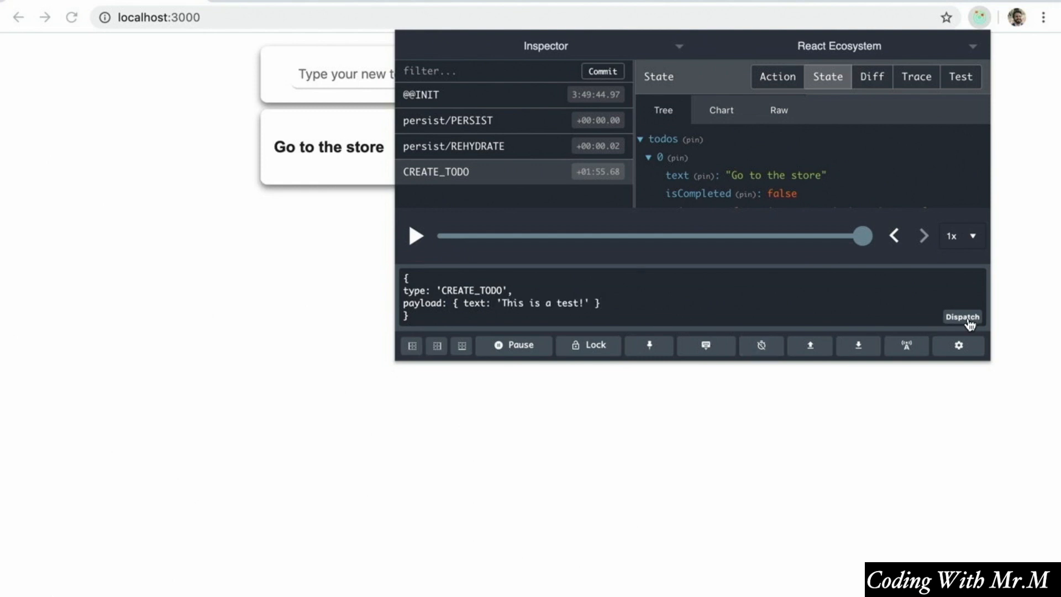
click(961, 316)
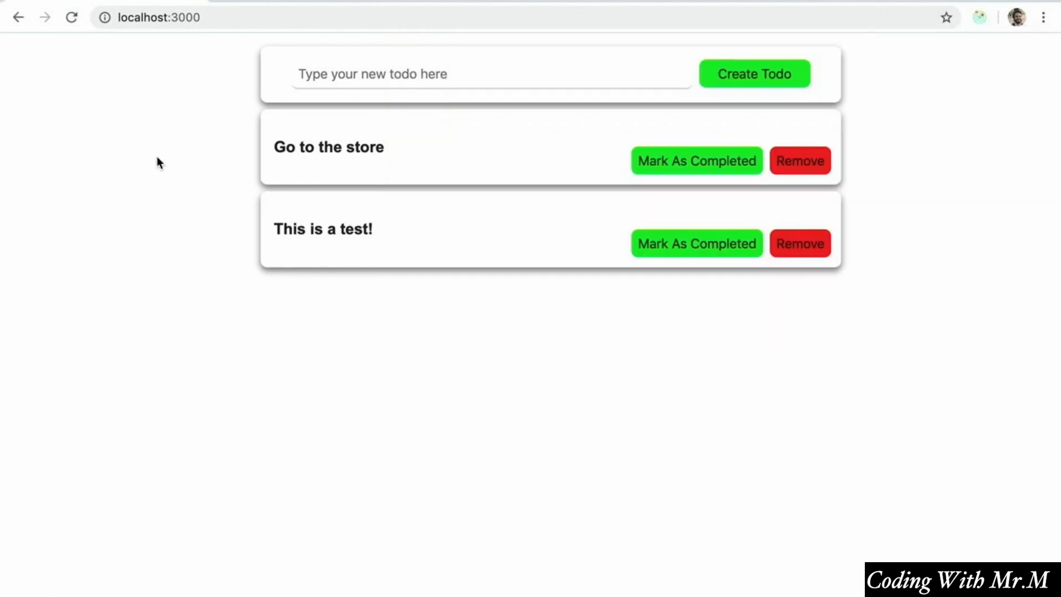
click(978, 18)
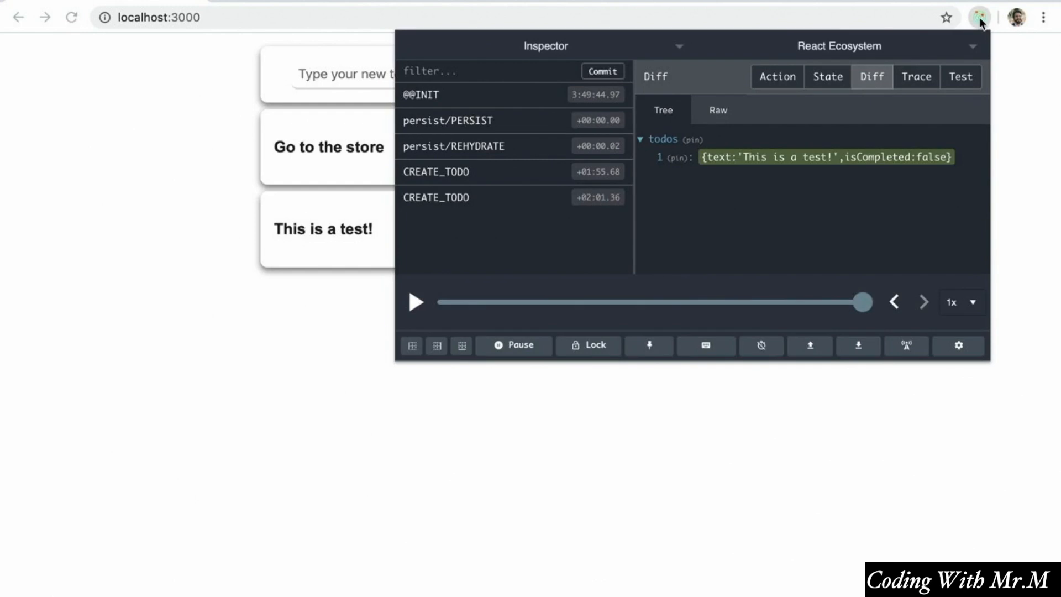
mouse_move(886, 231)
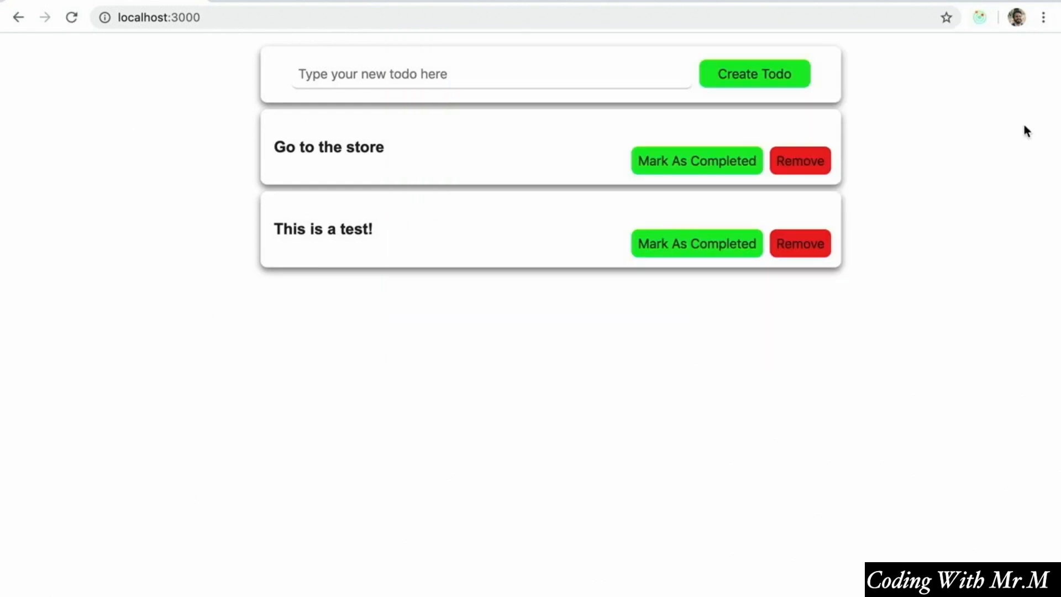
mouse_move(699, 356)
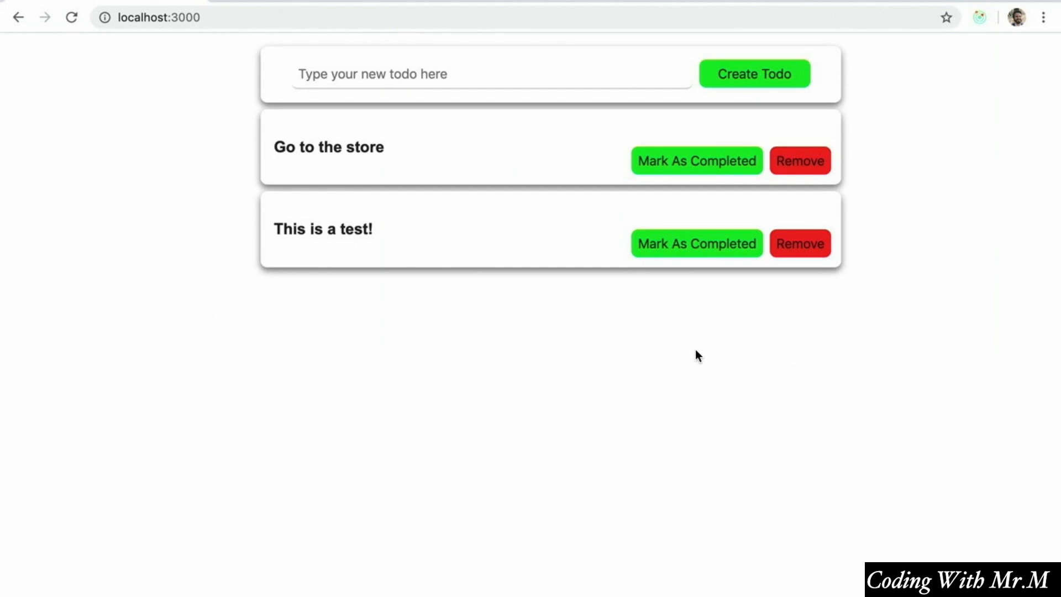
Inspect the page and switch DevTools to the Redux panel listing both CREATE_TODO actions.
right_click(699, 355)
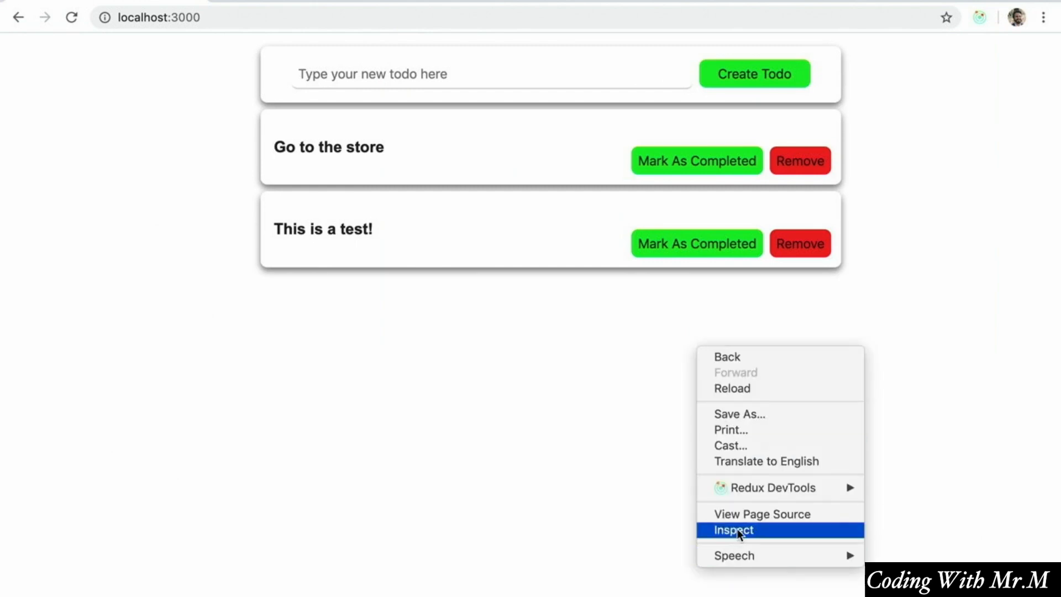
click(731, 529)
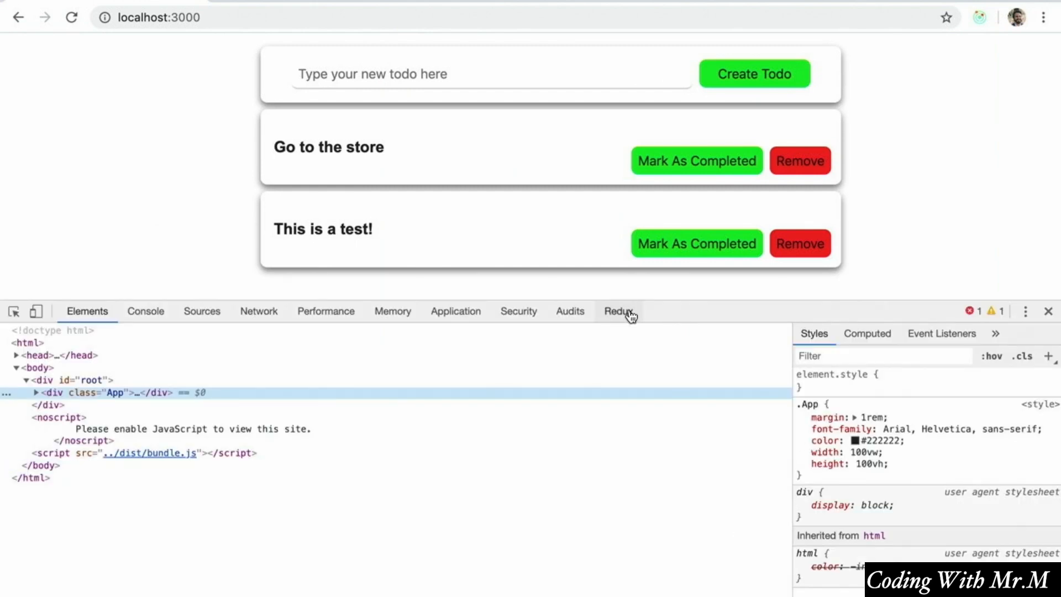
click(616, 311)
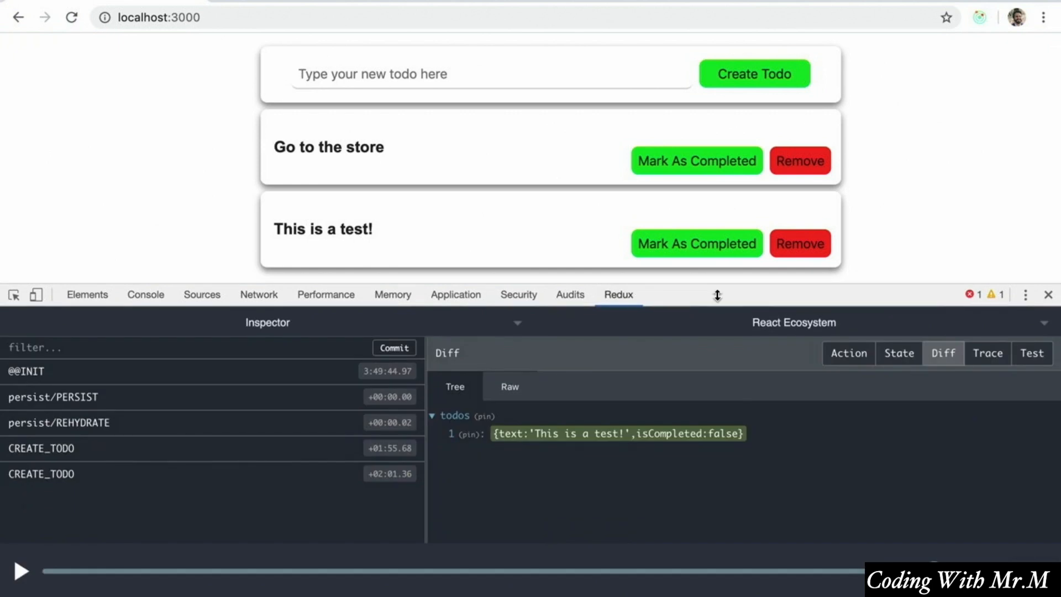